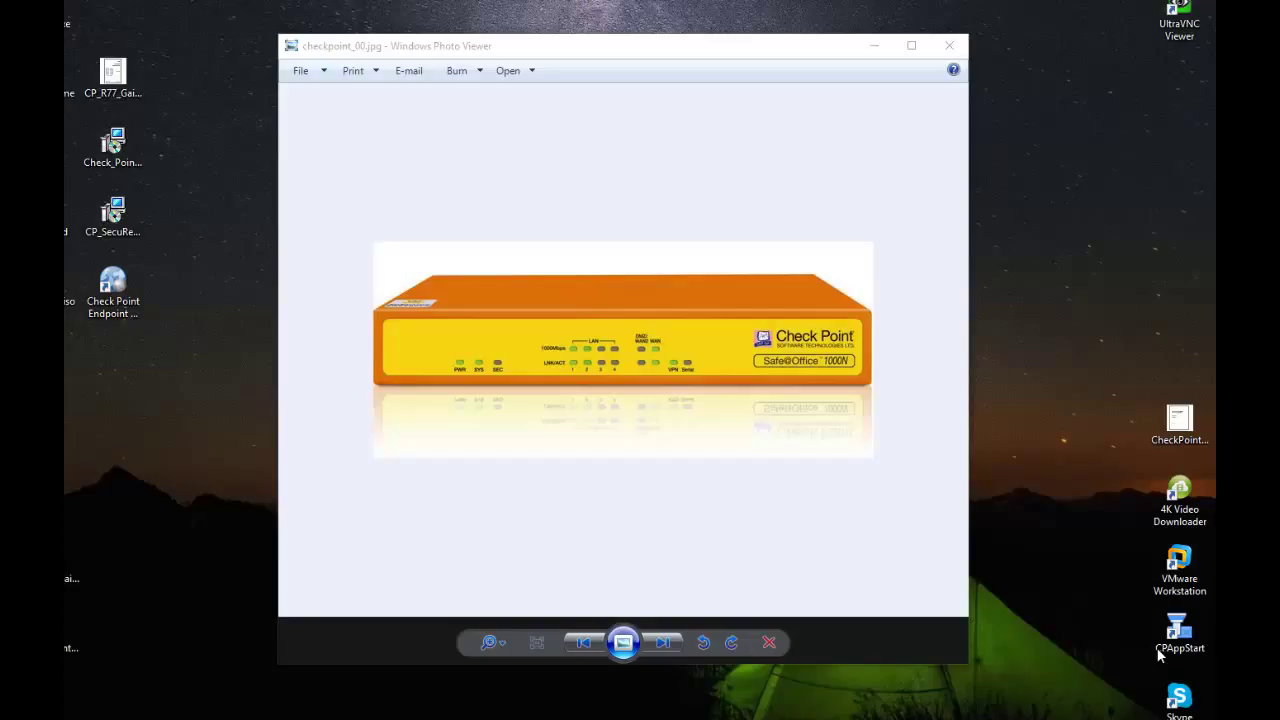
Log in to the Safe@Office 500 as admin and show the Medium-level Firewall security page
{"action": "left_click", "coordinate": [1179, 630]}
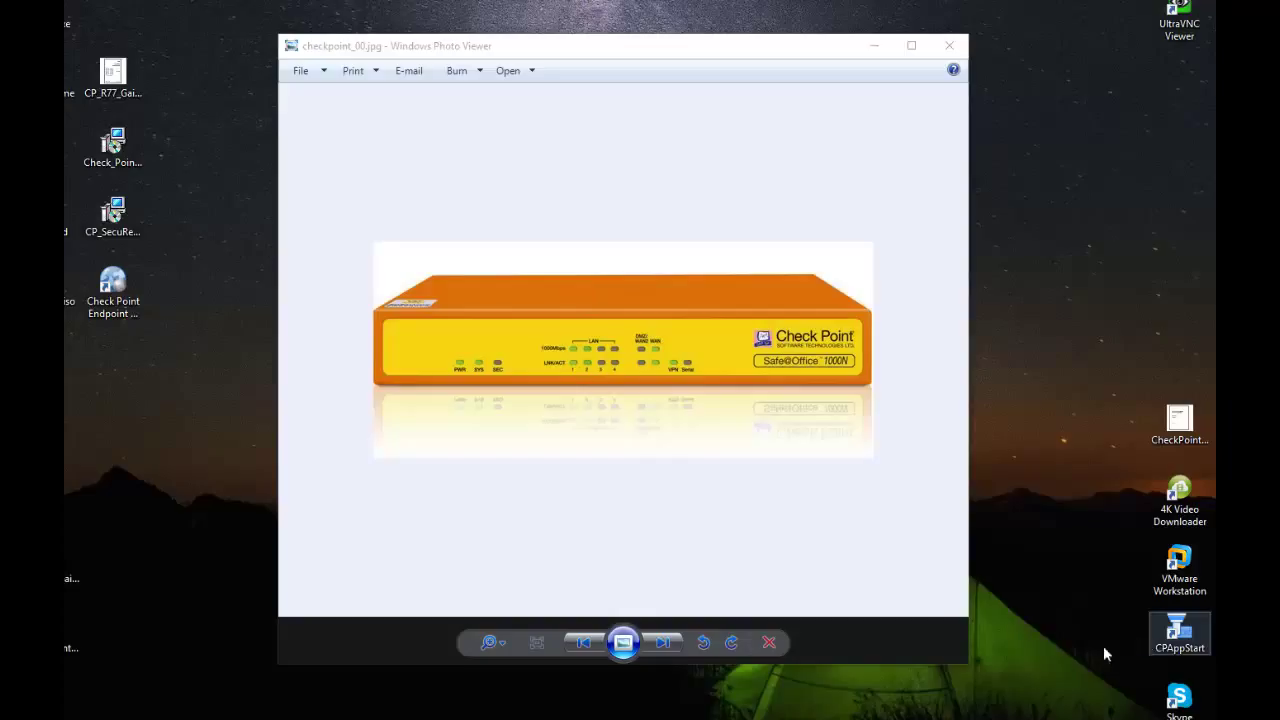
{"action": "mouse_move", "coordinate": [997, 661]}
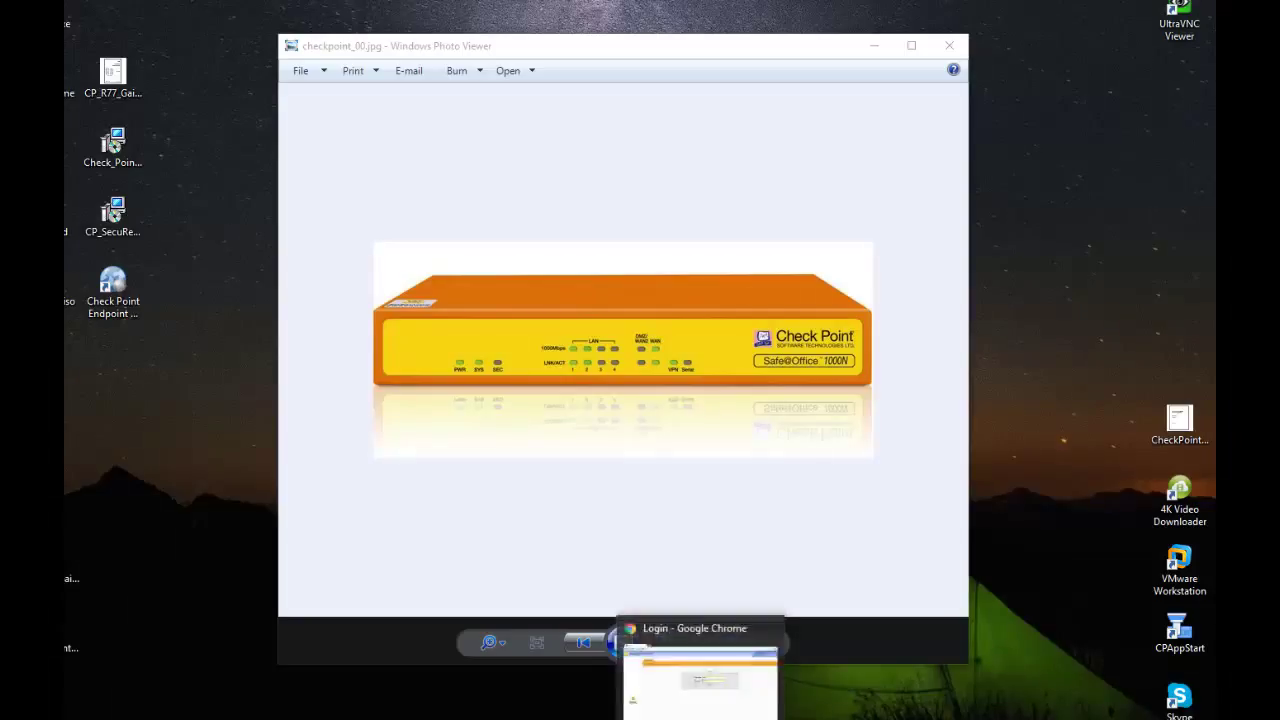
{"action": "left_click", "coordinate": [700, 628]}
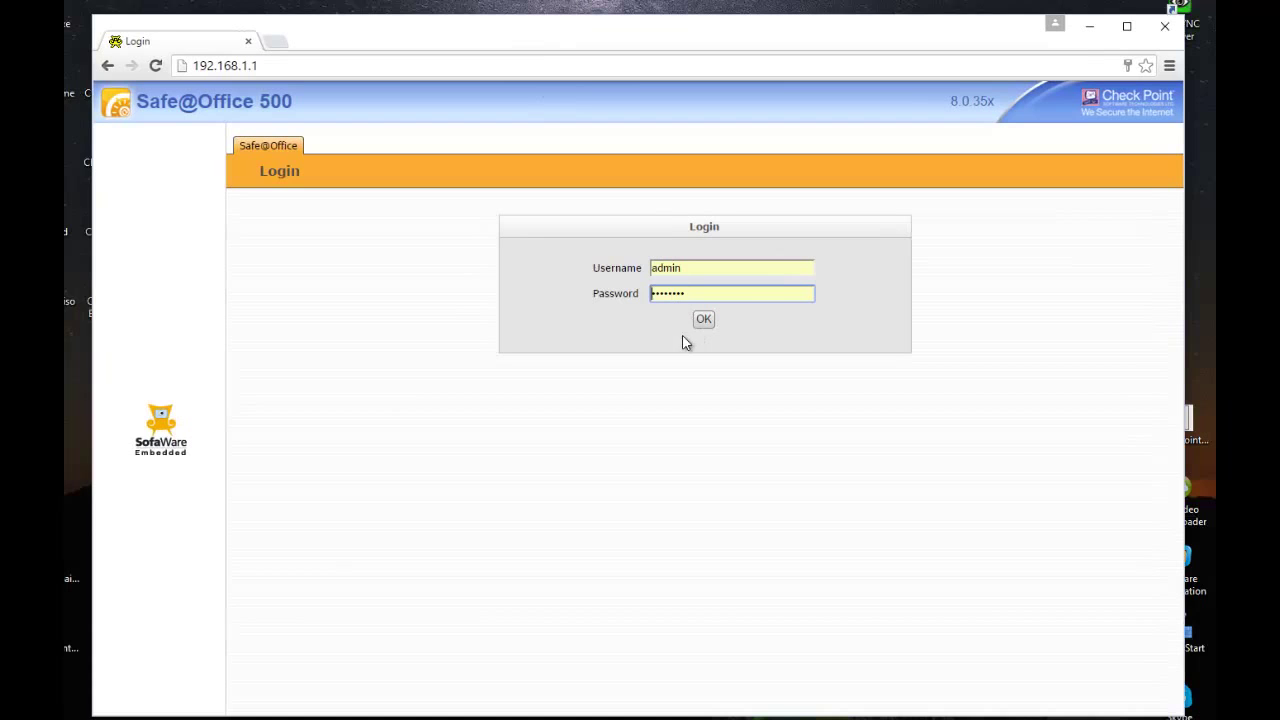
{"action": "left_click", "coordinate": [703, 318]}
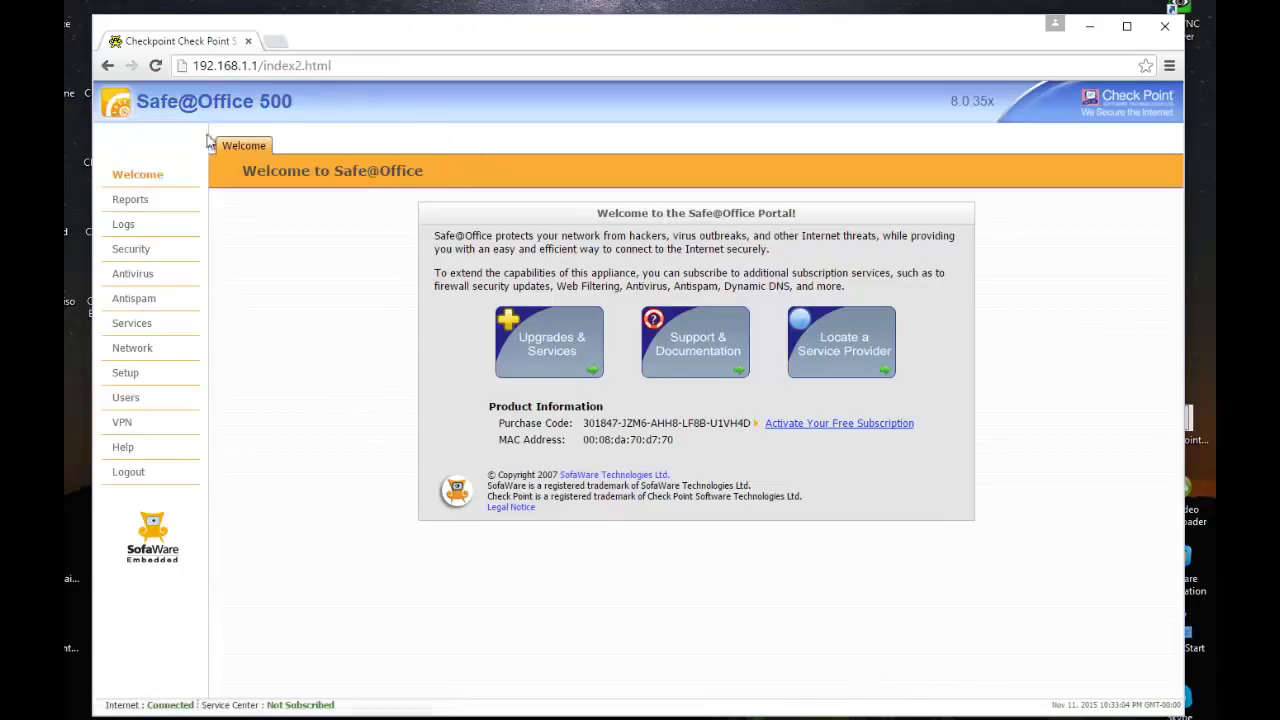
{"action": "mouse_move", "coordinate": [147, 388]}
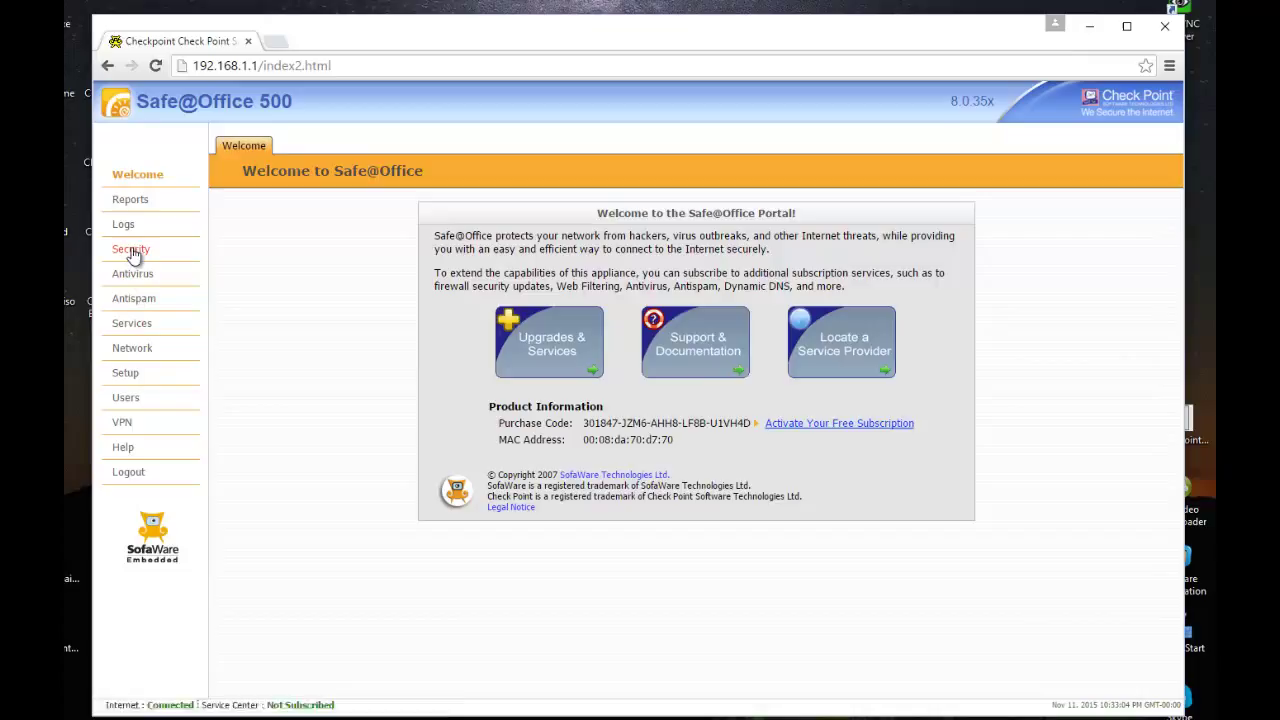
{"action": "left_click", "coordinate": [135, 248]}
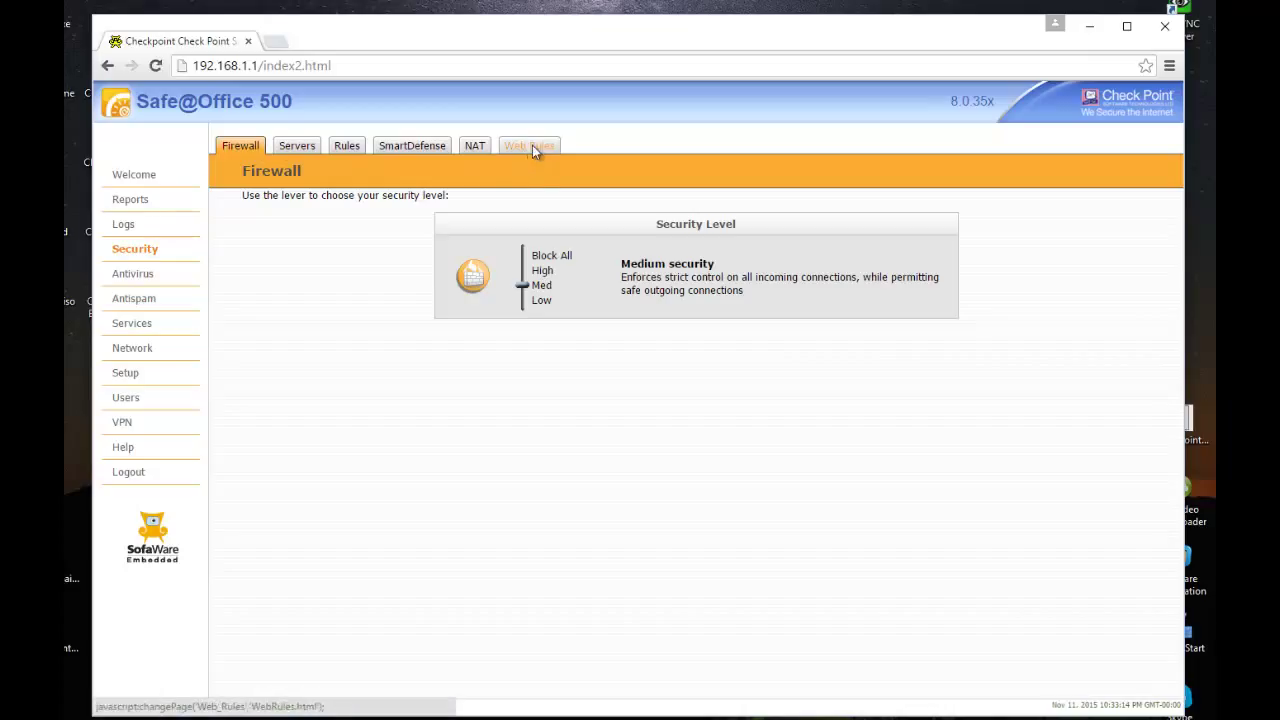
{"action": "left_click", "coordinate": [528, 145]}
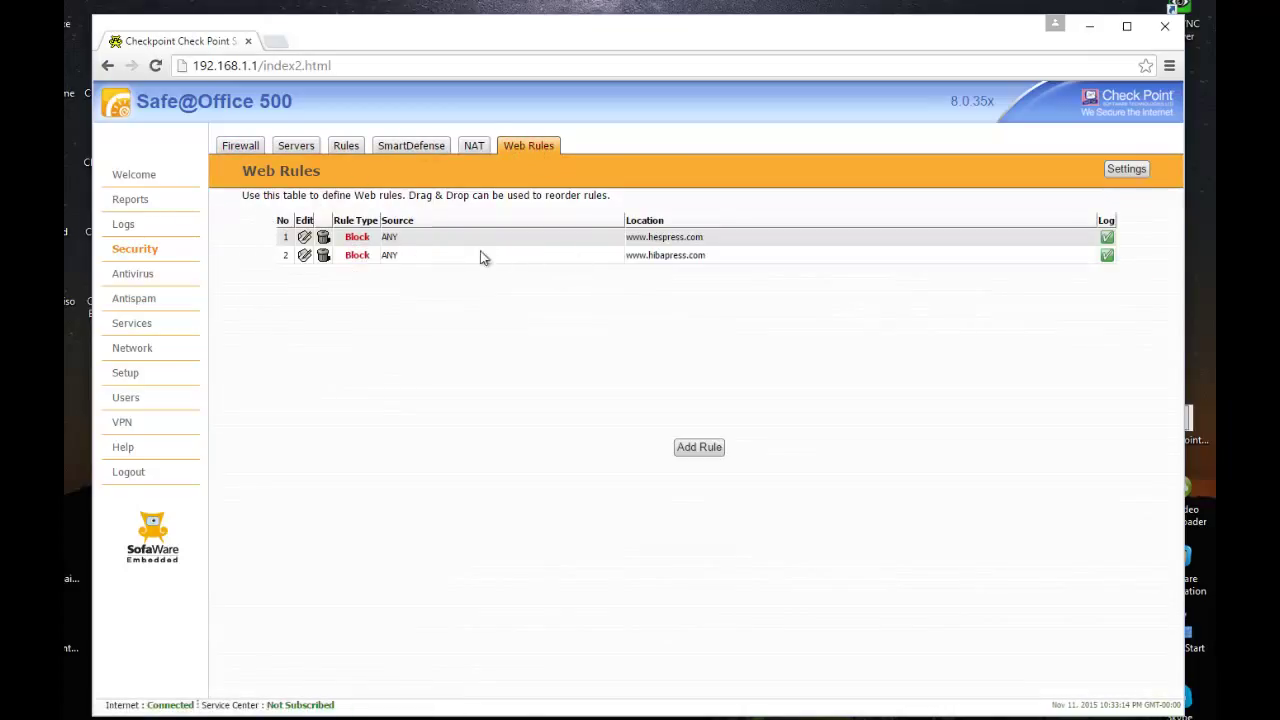
{"action": "mouse_move", "coordinate": [520, 250]}
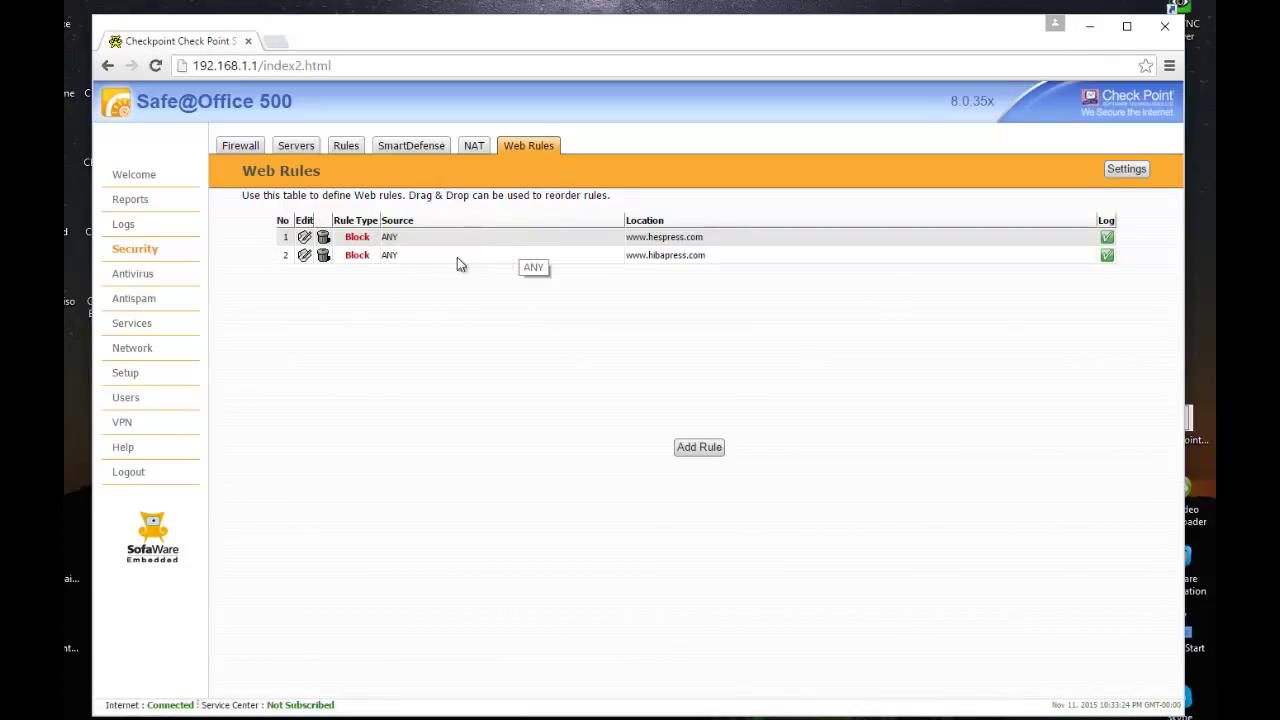
{"action": "mouse_move", "coordinate": [392, 257]}
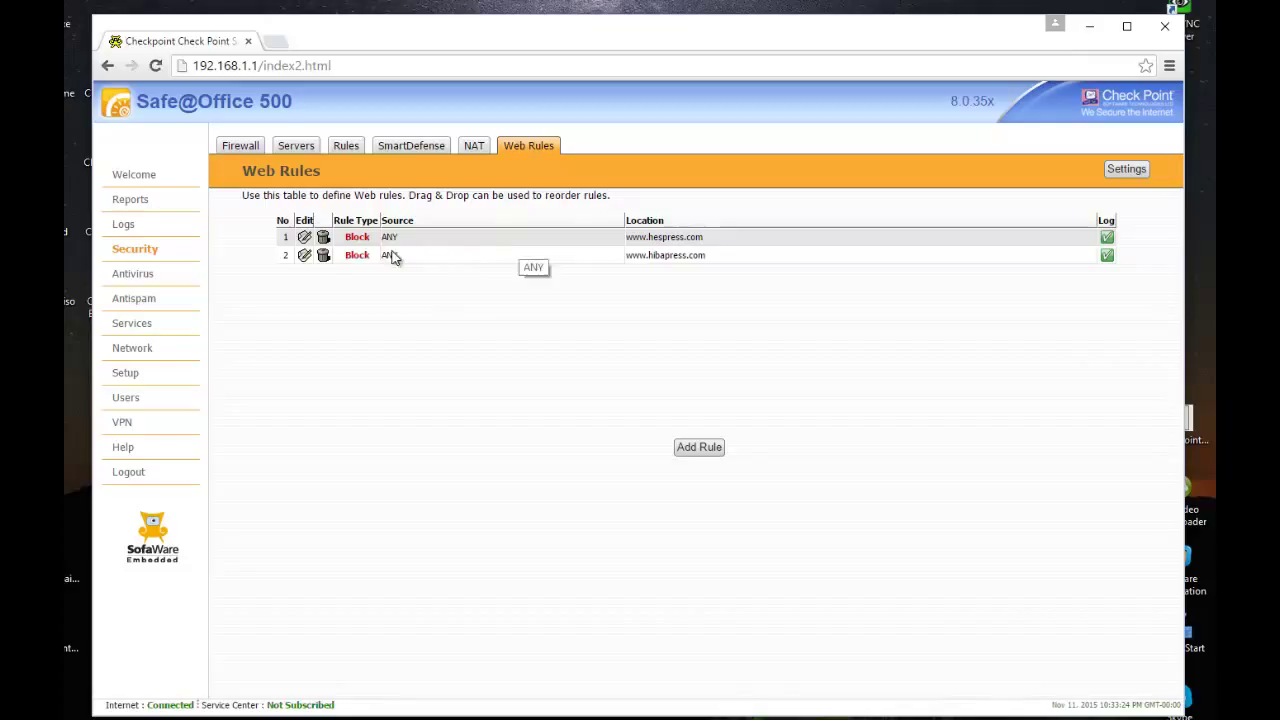
{"action": "mouse_move", "coordinate": [398, 250]}
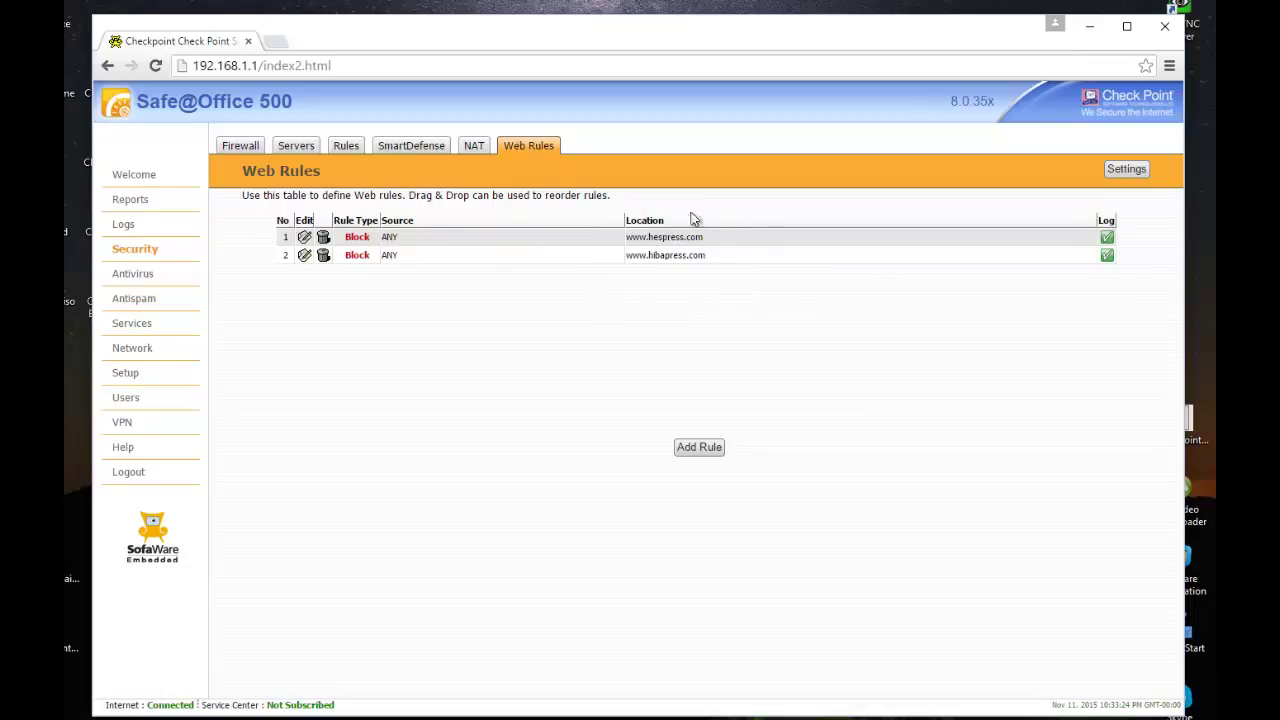
{"action": "mouse_move", "coordinate": [563, 182]}
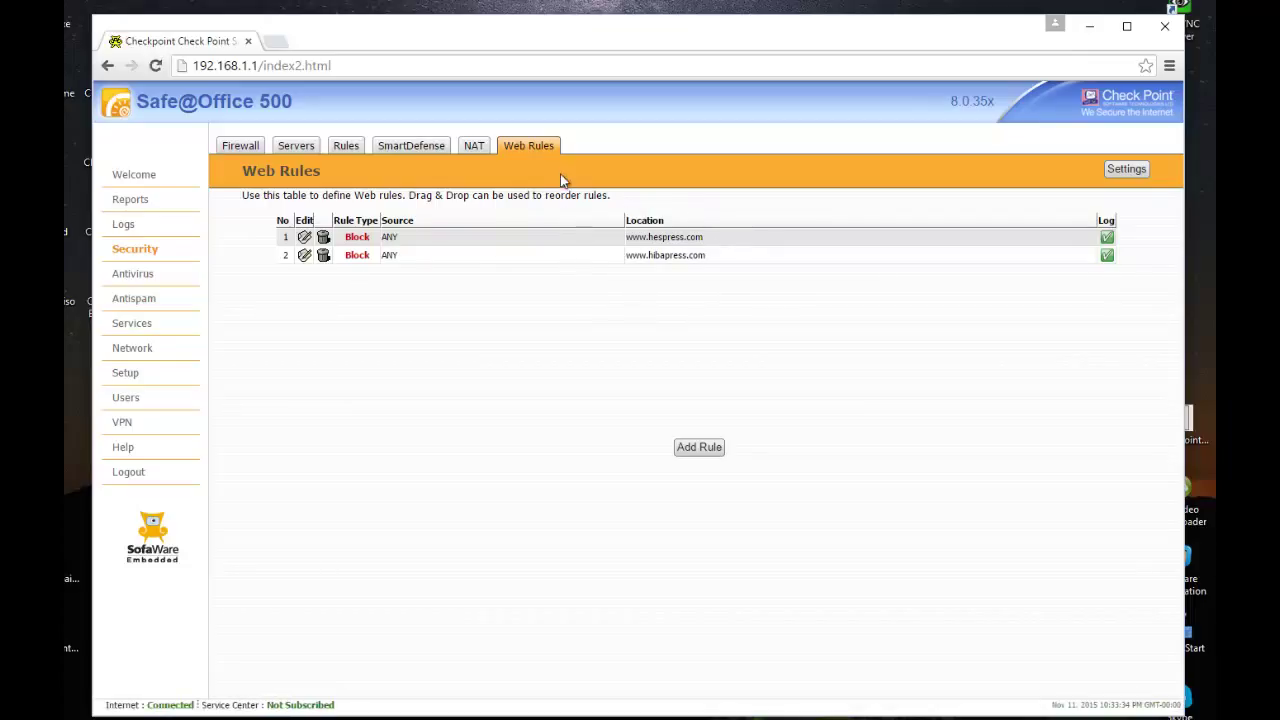
{"action": "mouse_move", "coordinate": [500, 178]}
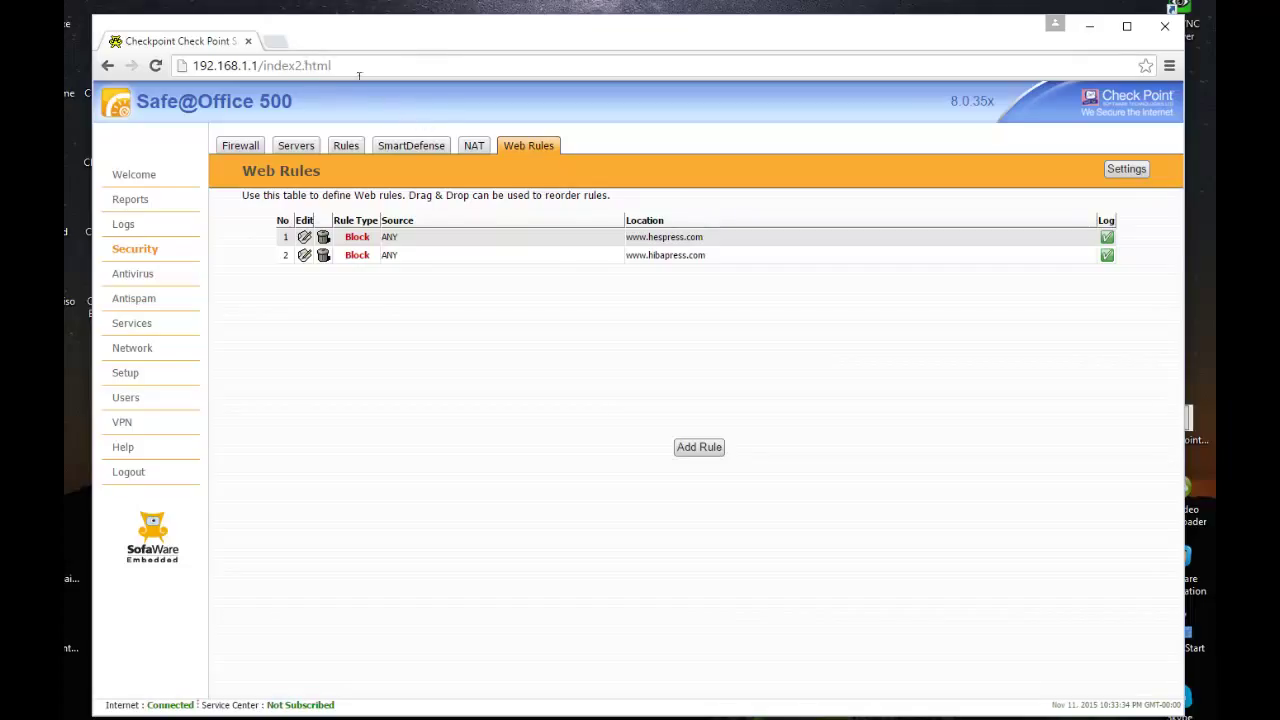
In a new tab, search Google for 'der spiegel' and open the Der Spiegel International result
{"action": "left_click", "coordinate": [275, 41]}
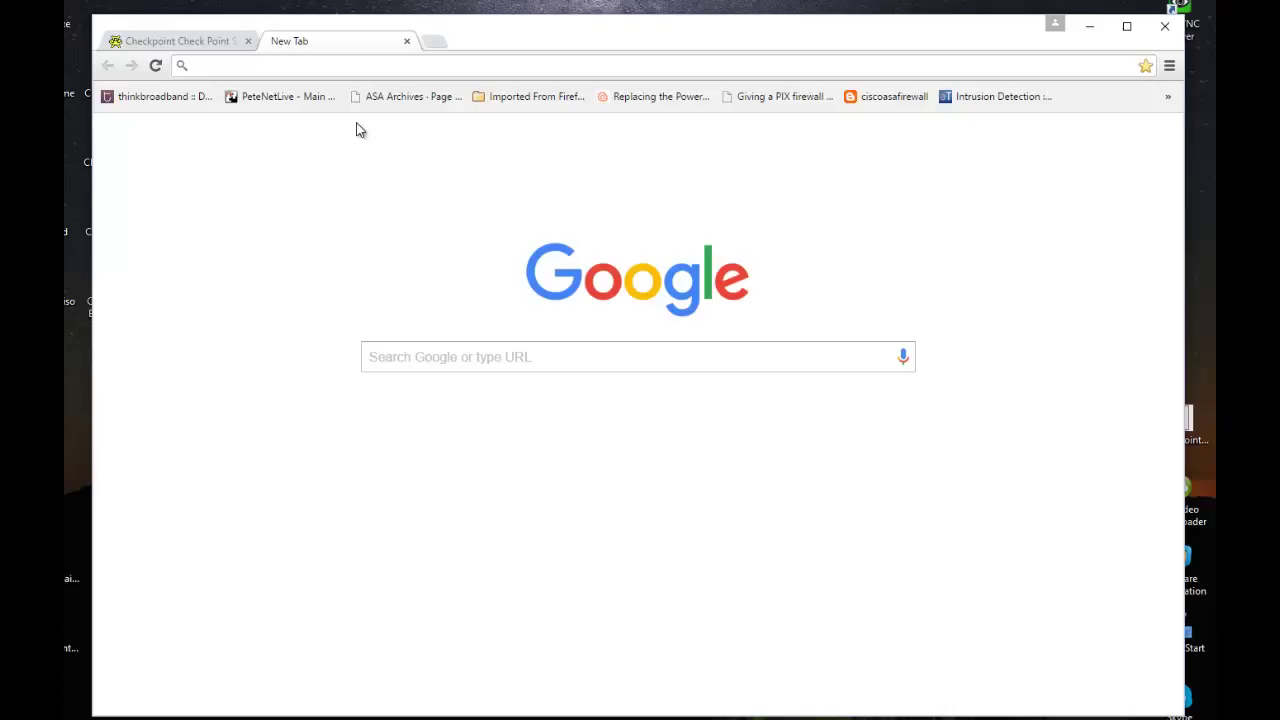
{"action": "type", "text": "des"}
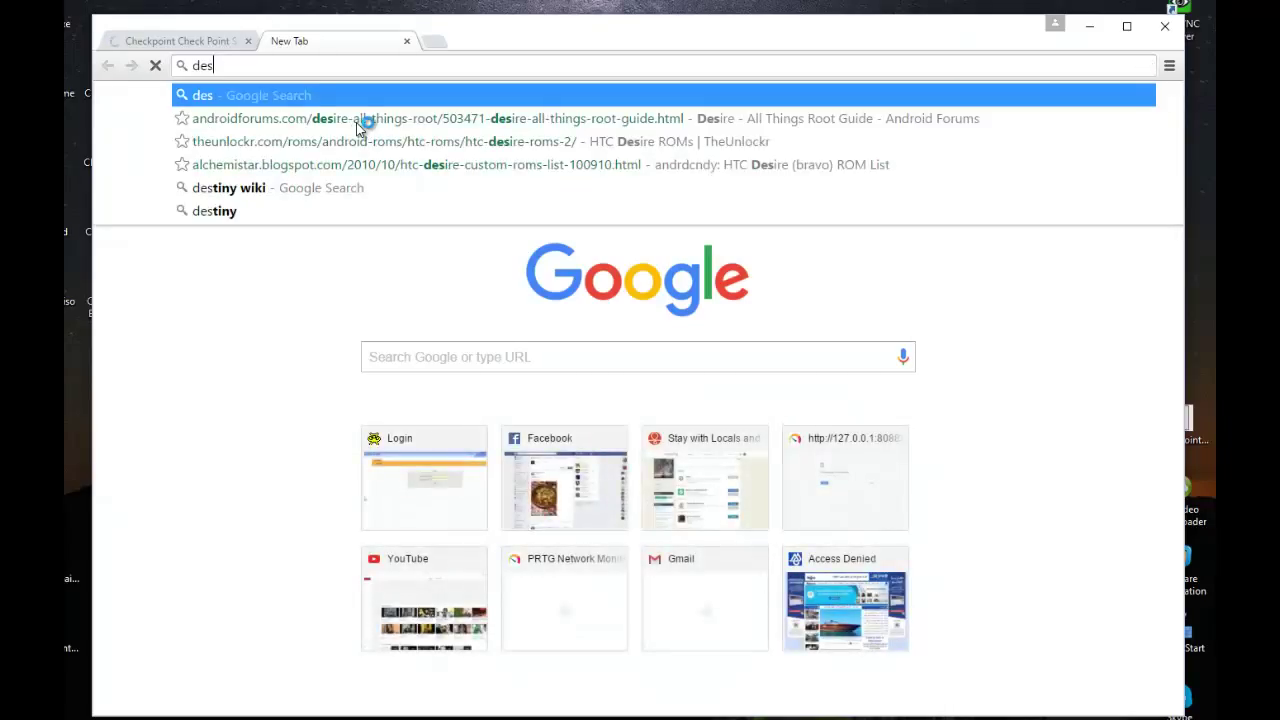
{"action": "type", "text": "der"}
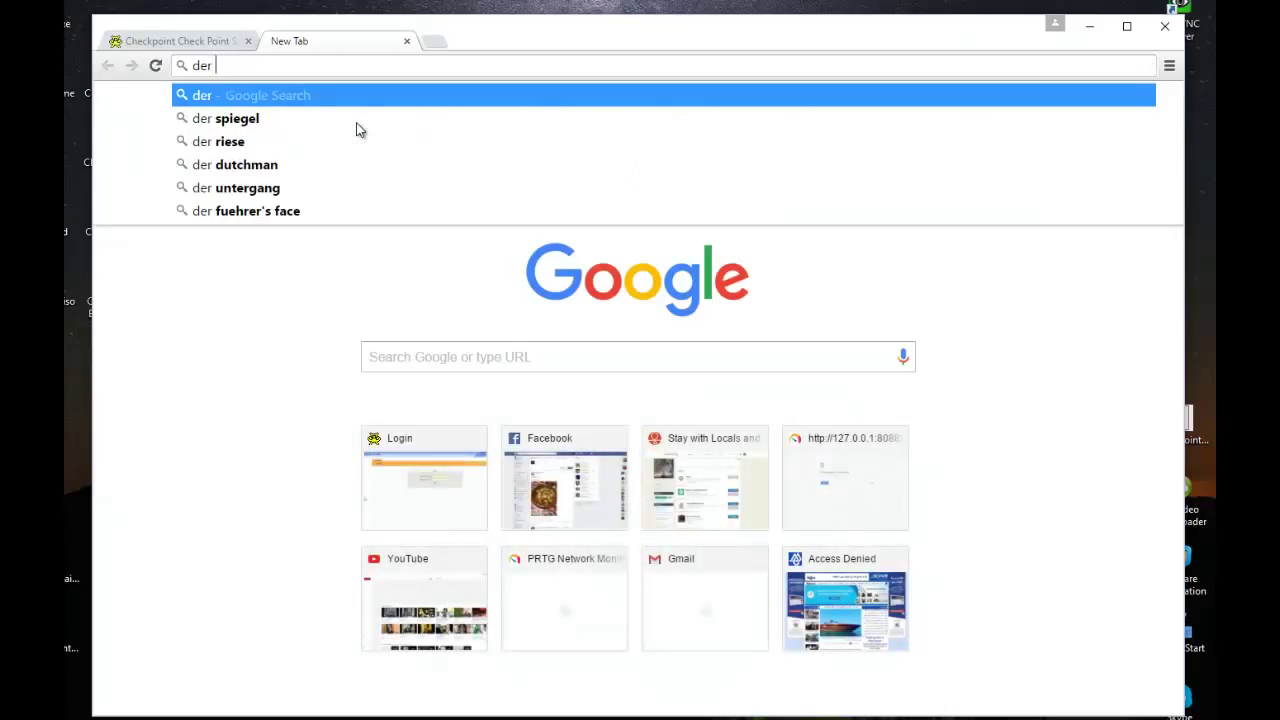
{"action": "left_click", "coordinate": [237, 118]}
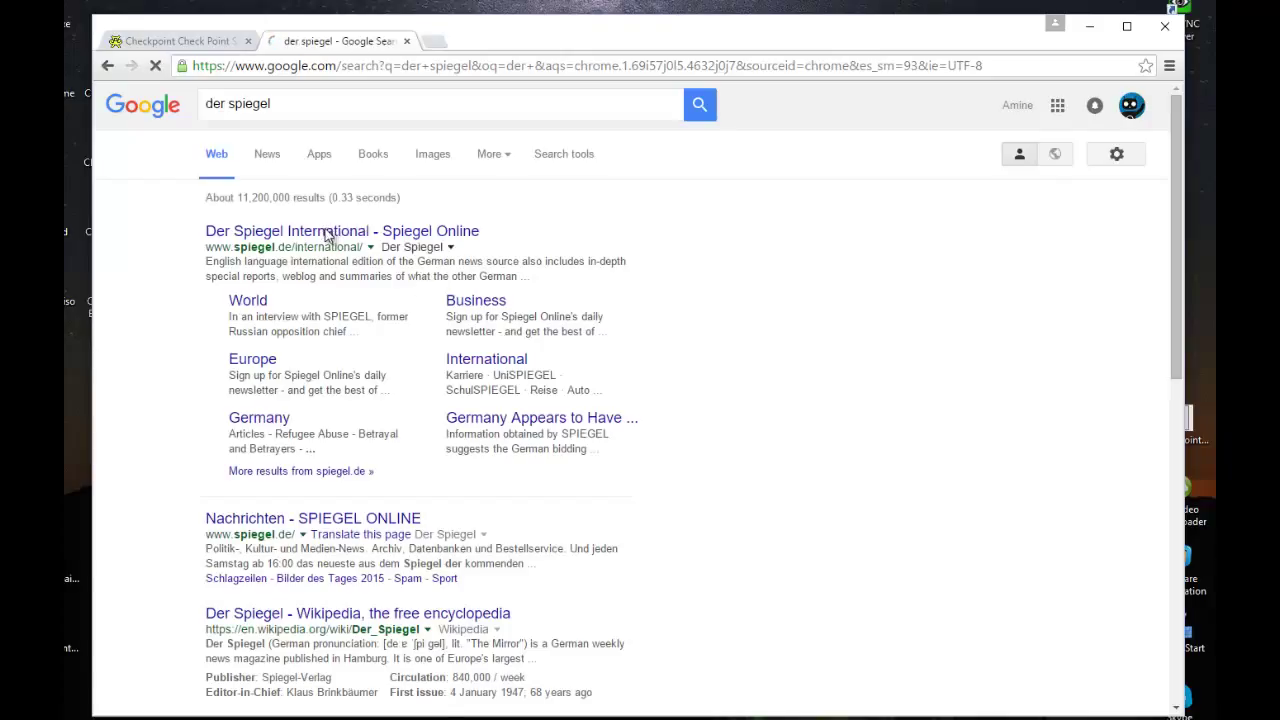
{"action": "left_click", "coordinate": [341, 231]}
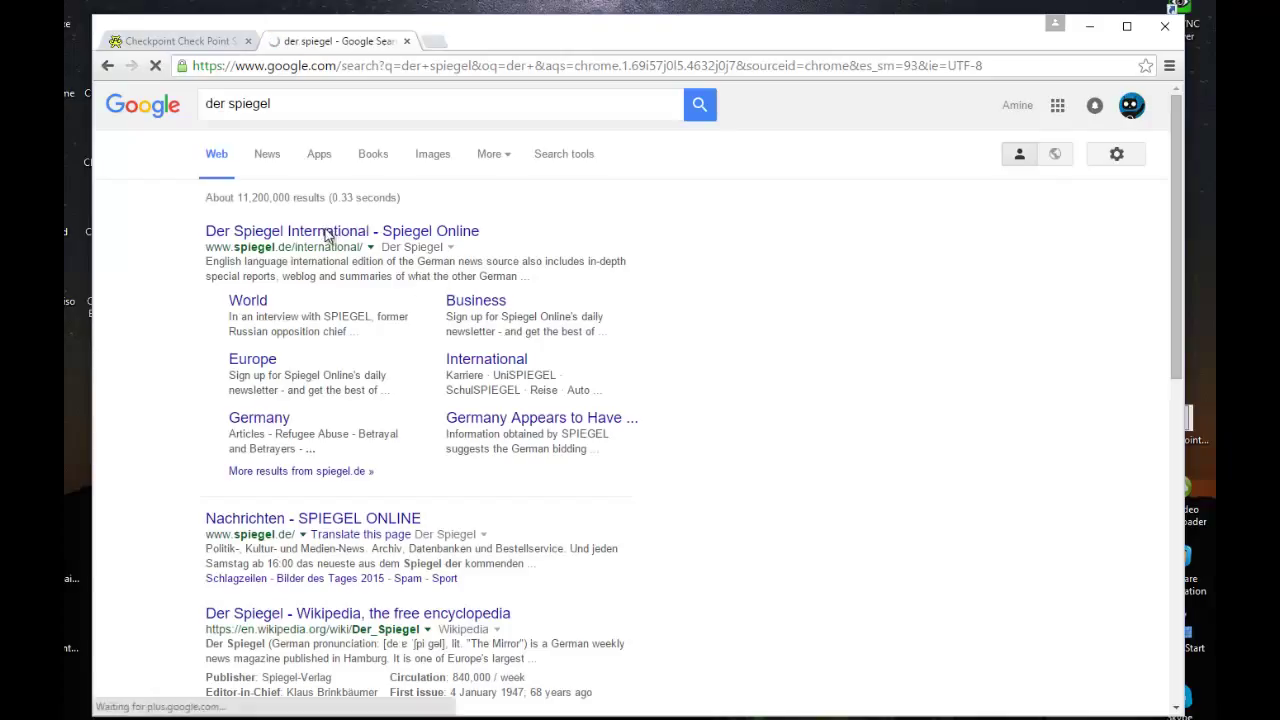
{"action": "left_click", "coordinate": [342, 231]}
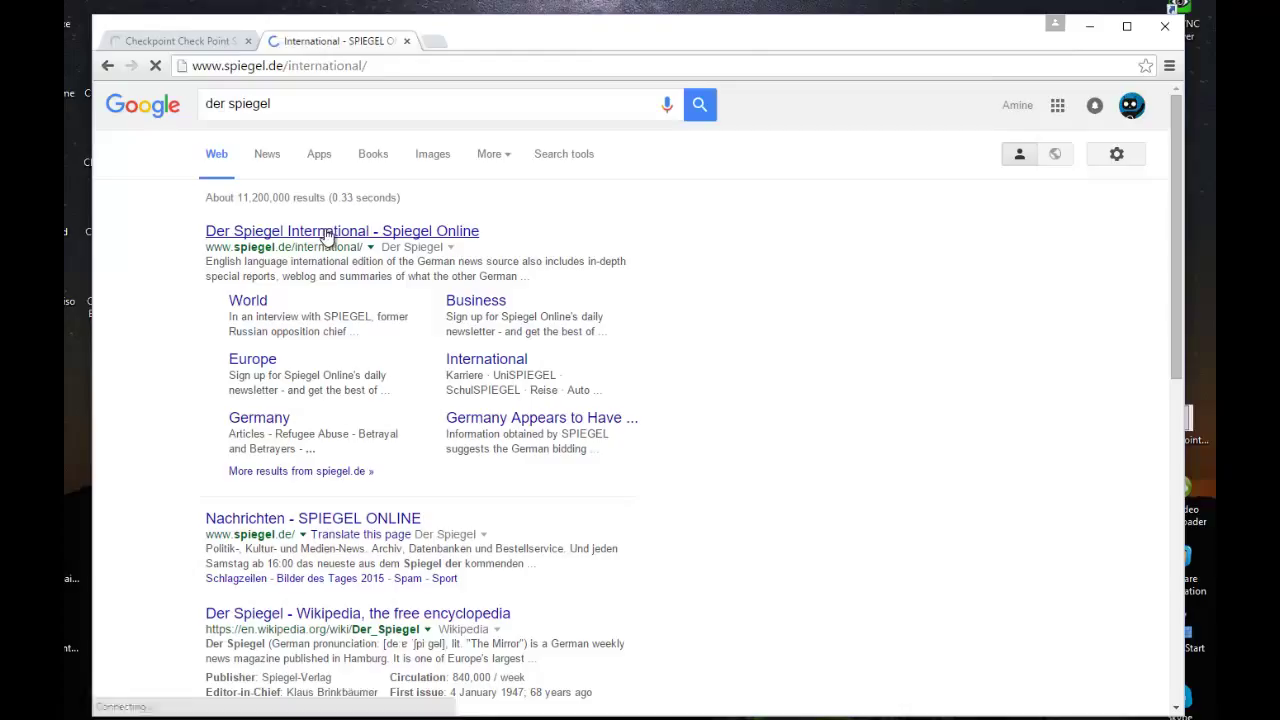
{"action": "left_click", "coordinate": [342, 231]}
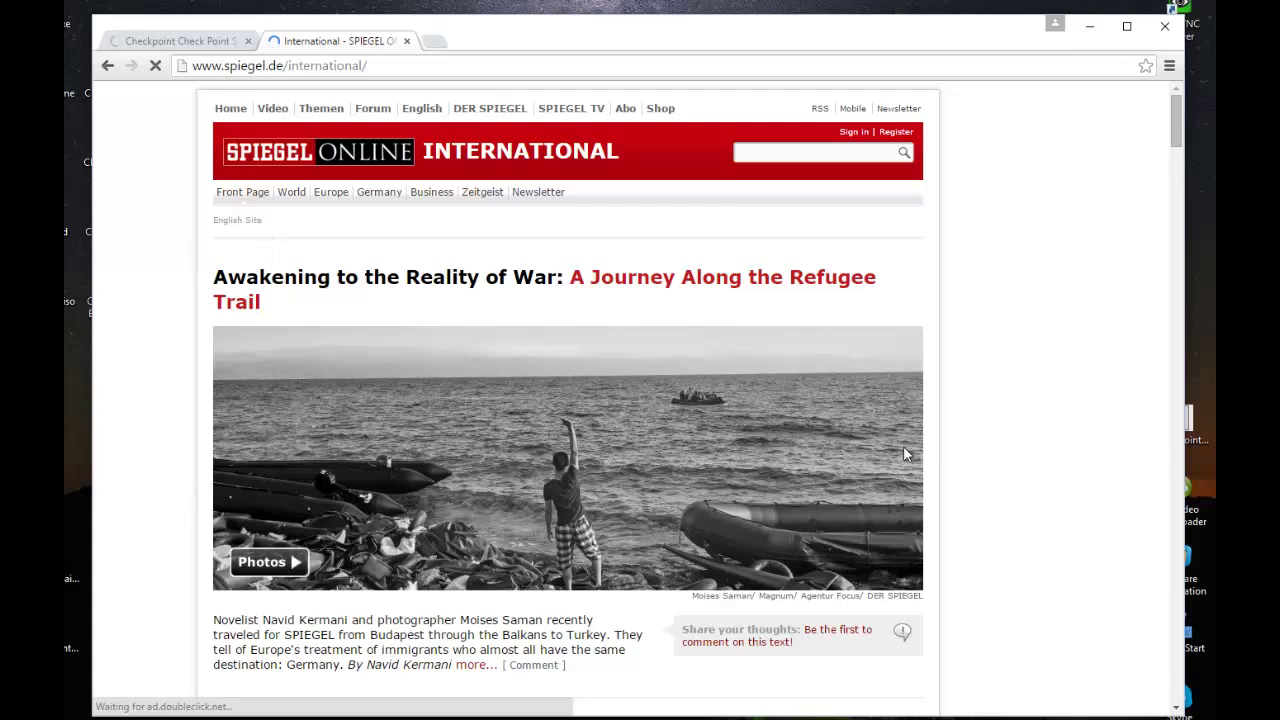
{"action": "mouse_move", "coordinate": [1177, 151]}
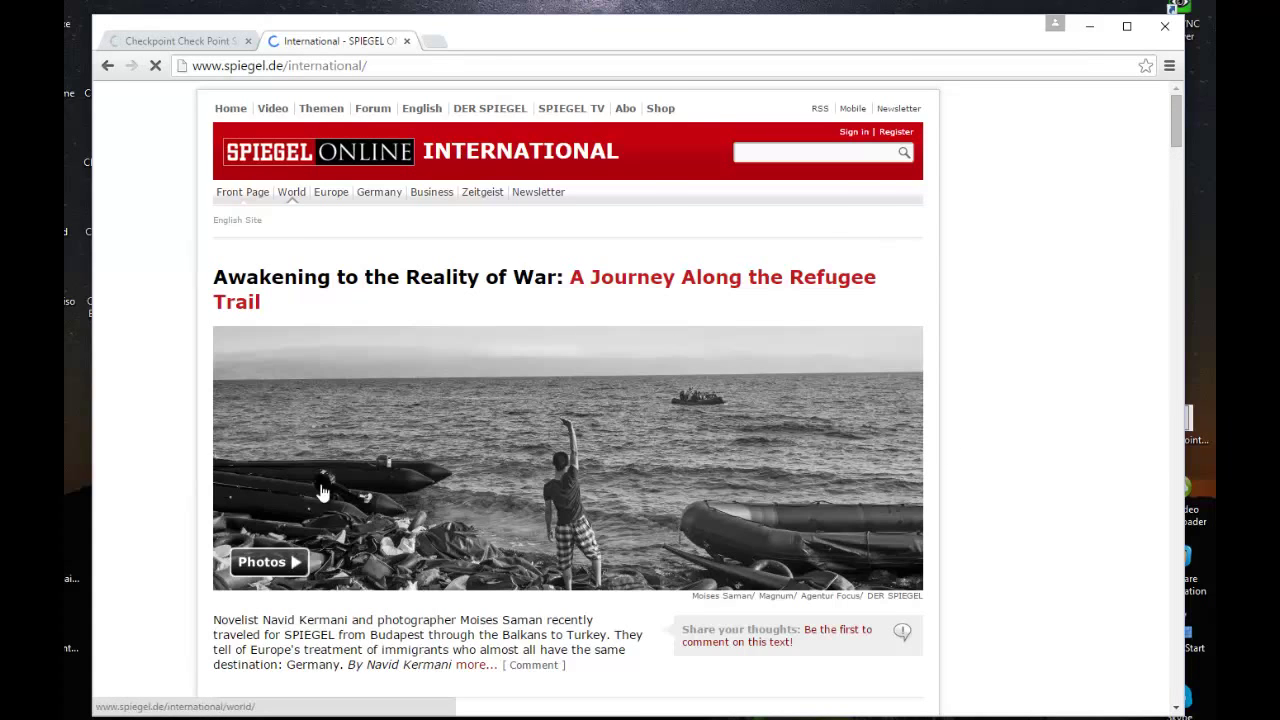
{"action": "scroll", "scroll_direction": "down", "scroll_amount": 3}
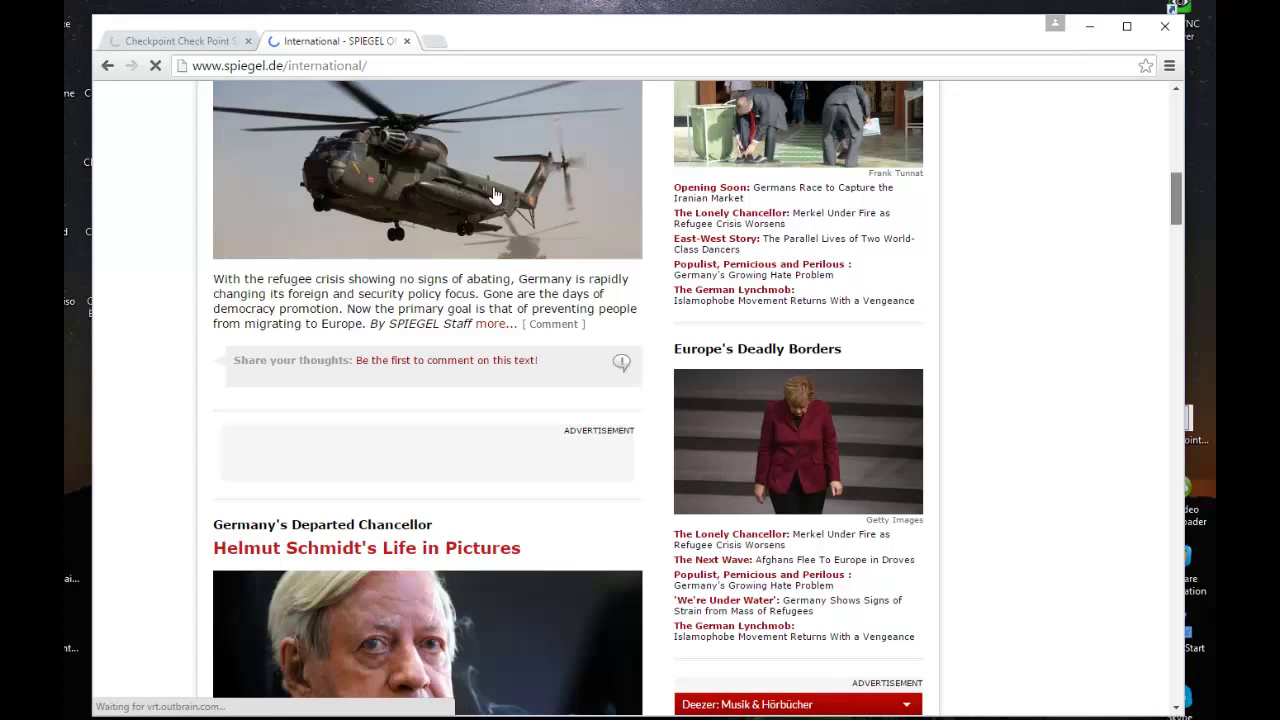
{"action": "mouse_move", "coordinate": [280, 108]}
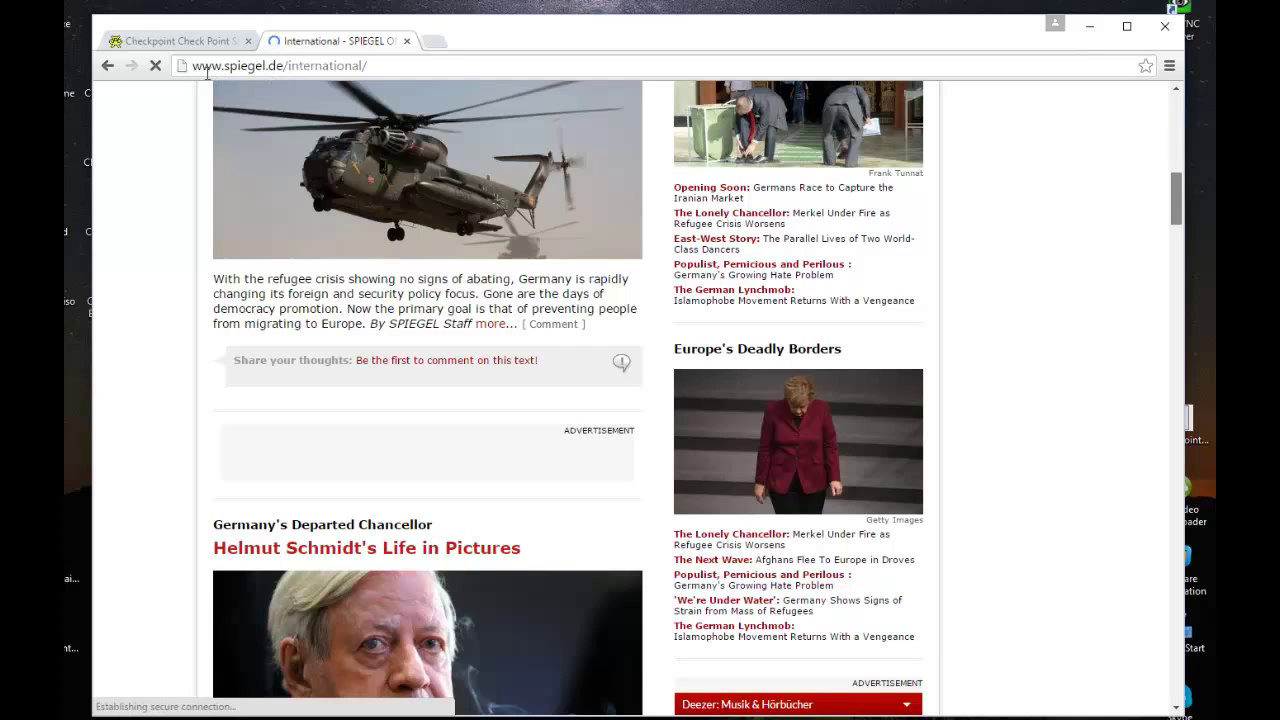
{"action": "scroll", "scroll_direction": "down", "scroll_amount": 3}
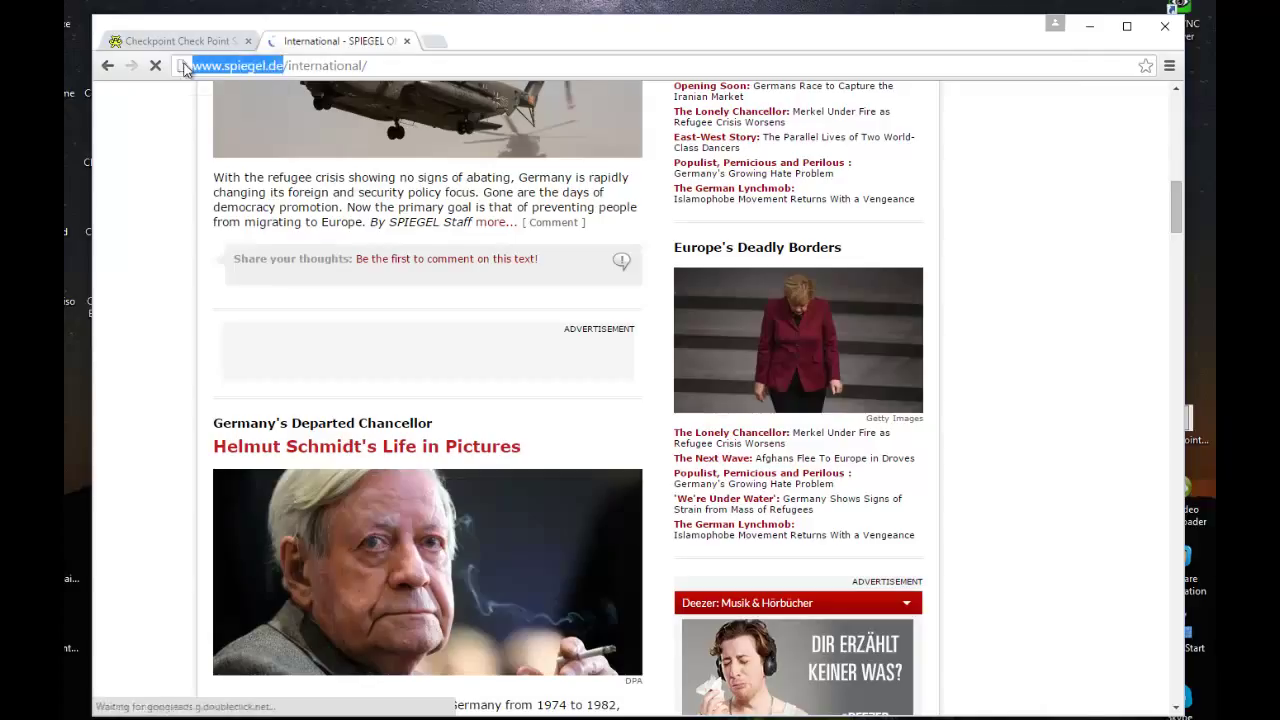
{"action": "right_click", "coordinate": [240, 65]}
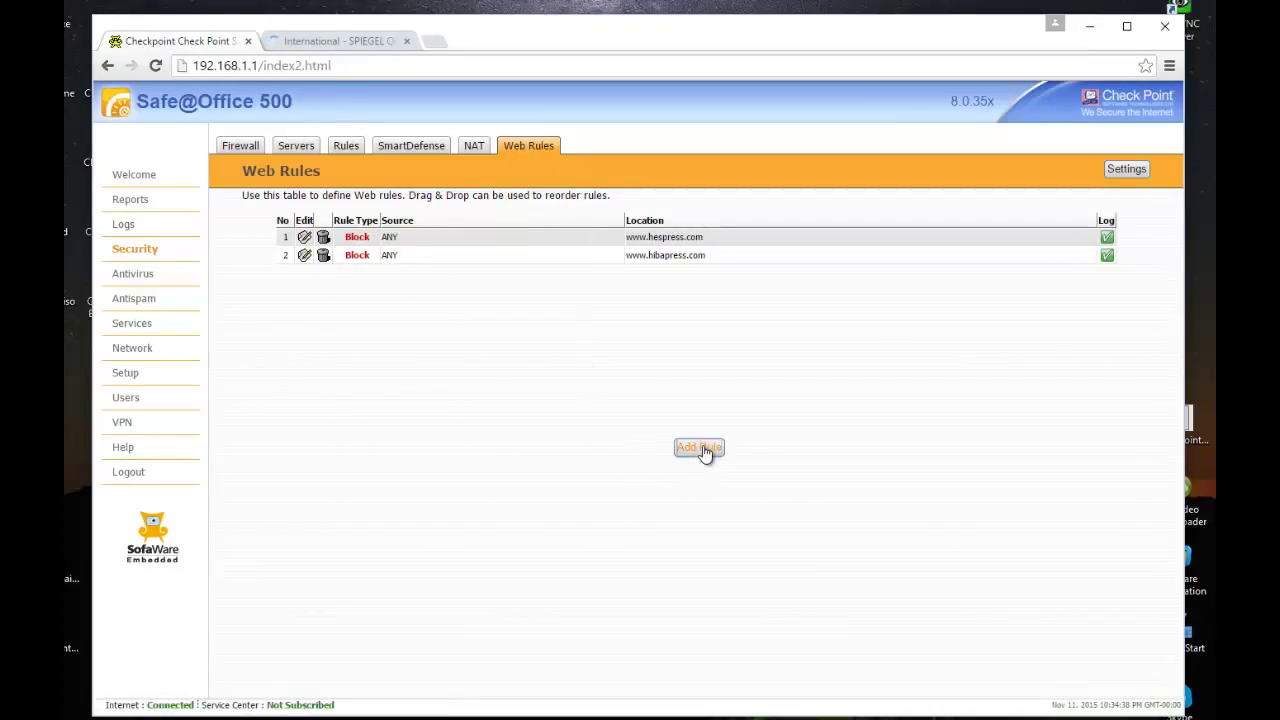
Start a new web rule, keeping Block as the rule type, and advance to the URL step
{"action": "left_click", "coordinate": [699, 447]}
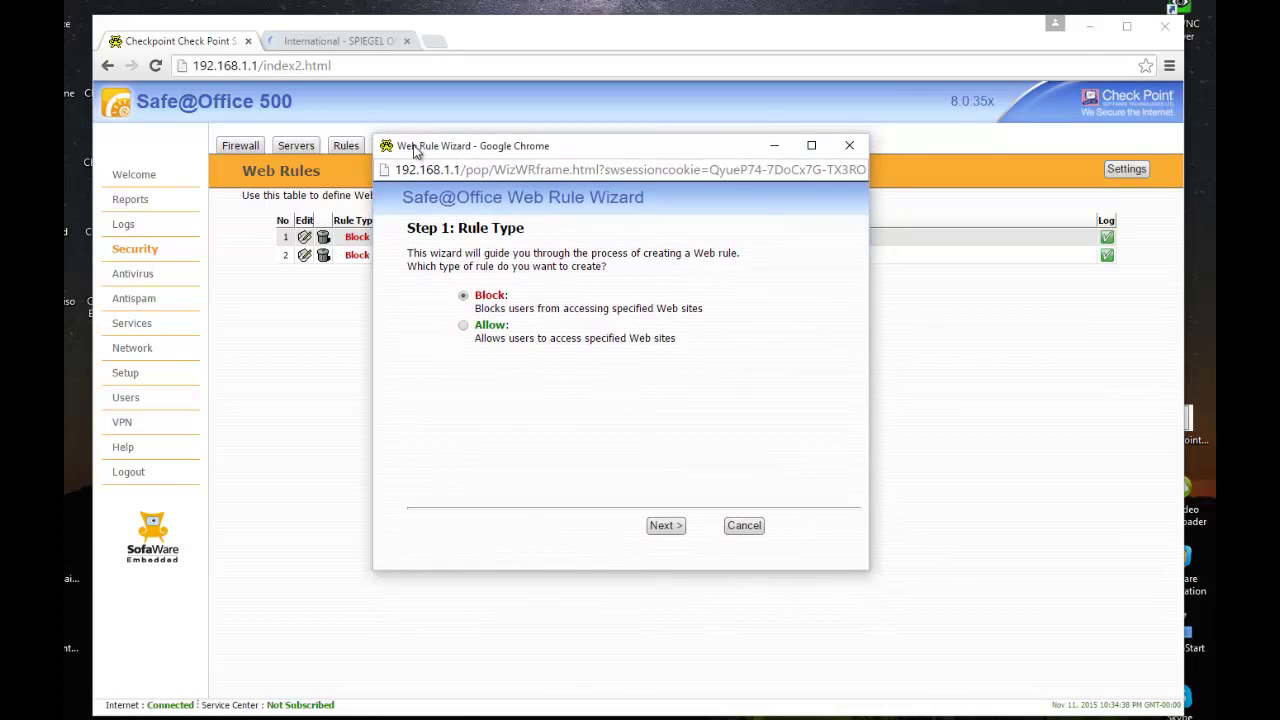
{"action": "mouse_move", "coordinate": [500, 447]}
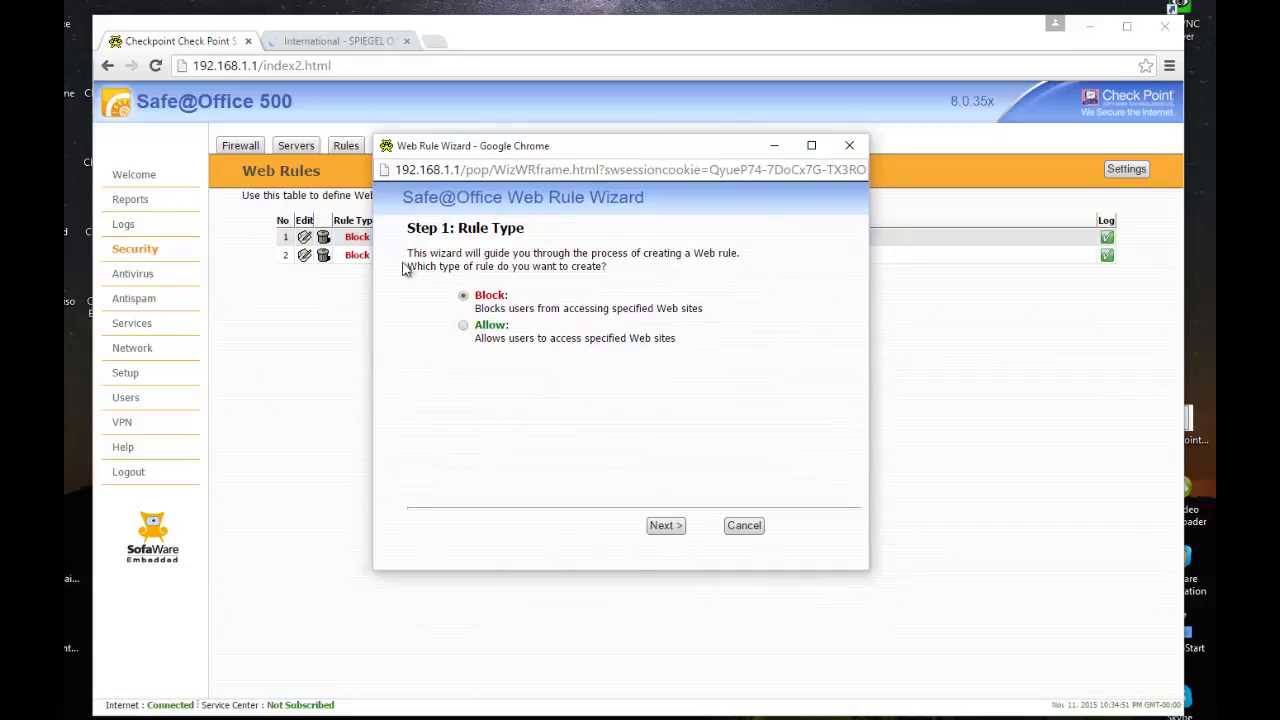
{"action": "mouse_move", "coordinate": [471, 353]}
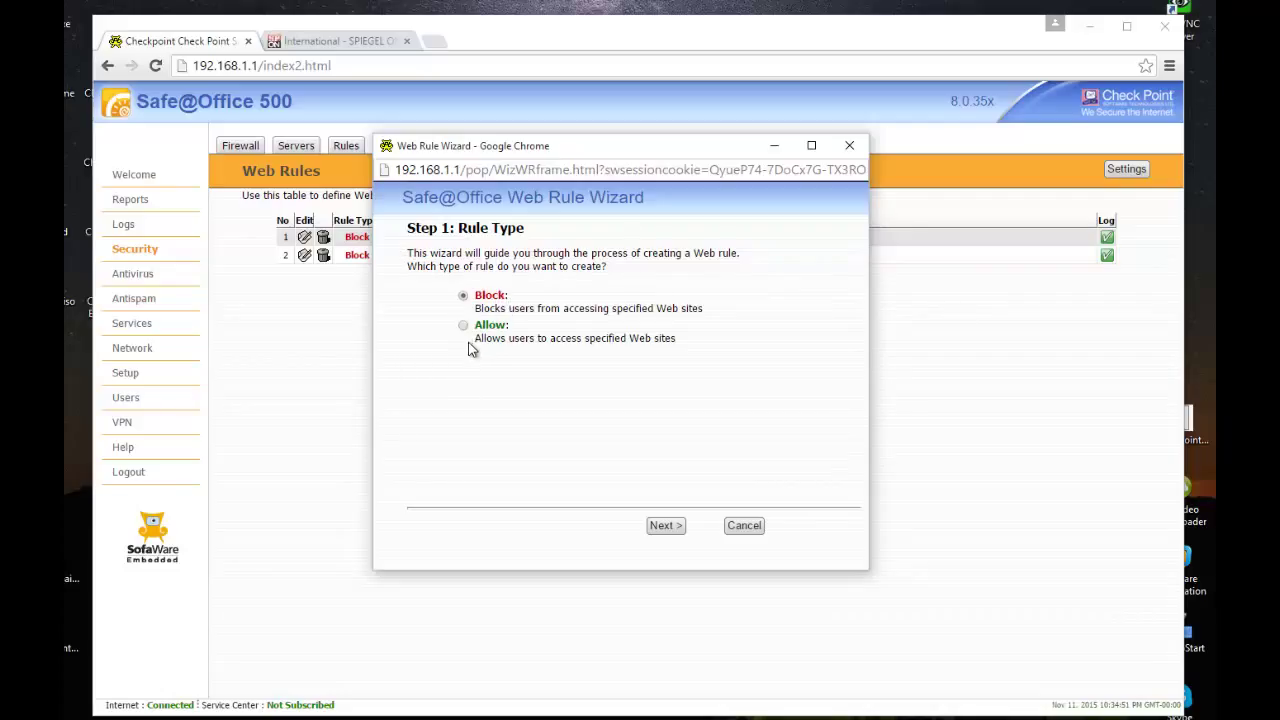
{"action": "mouse_move", "coordinate": [546, 332]}
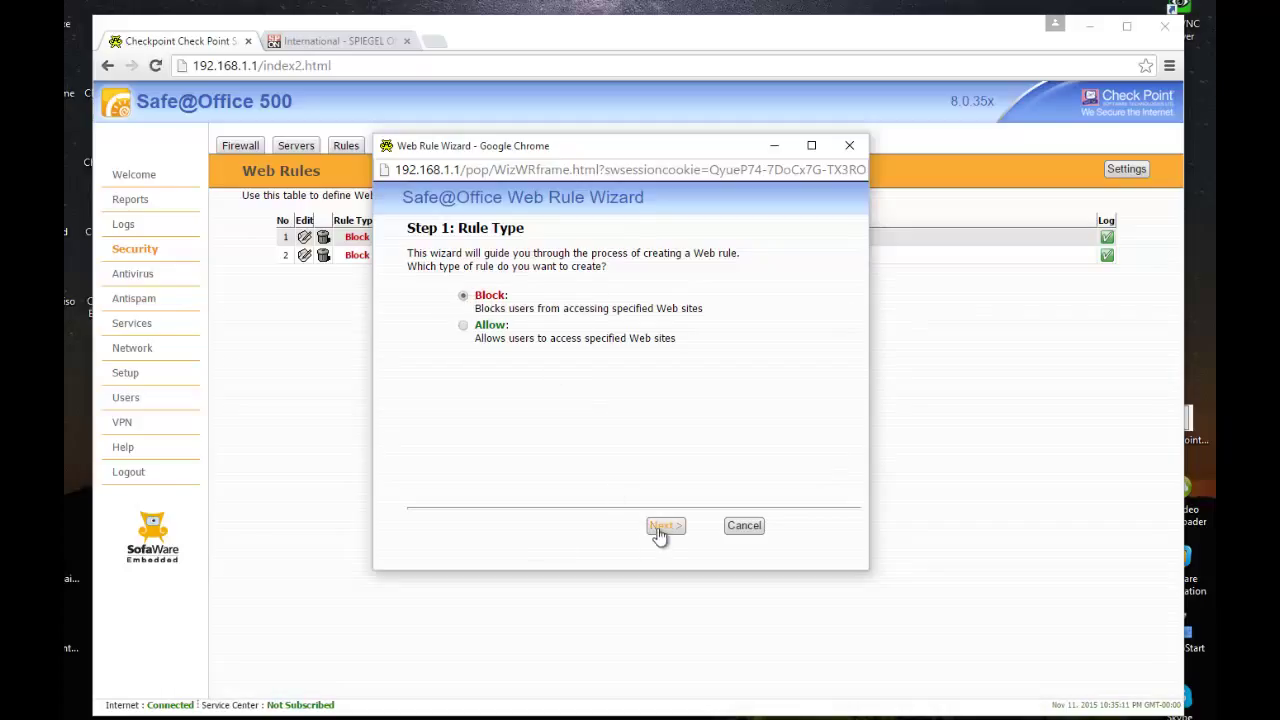
{"action": "left_click", "coordinate": [665, 525]}
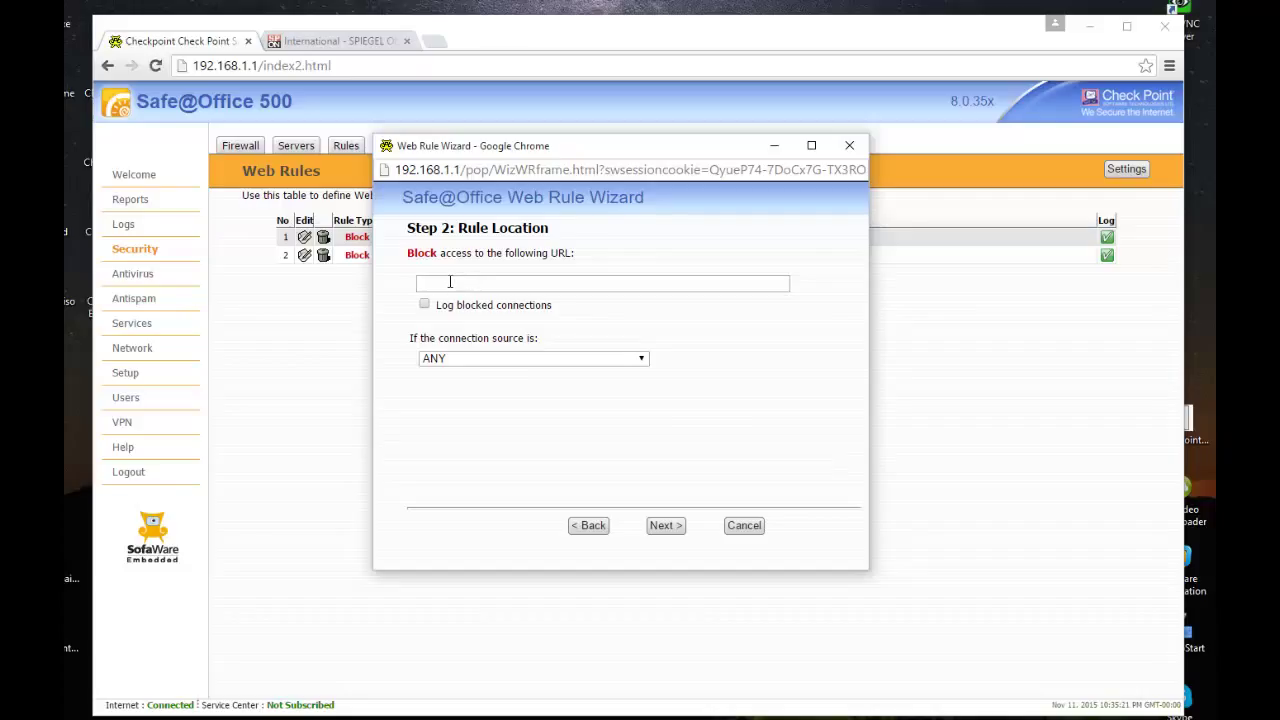
{"action": "right_click", "coordinate": [602, 283]}
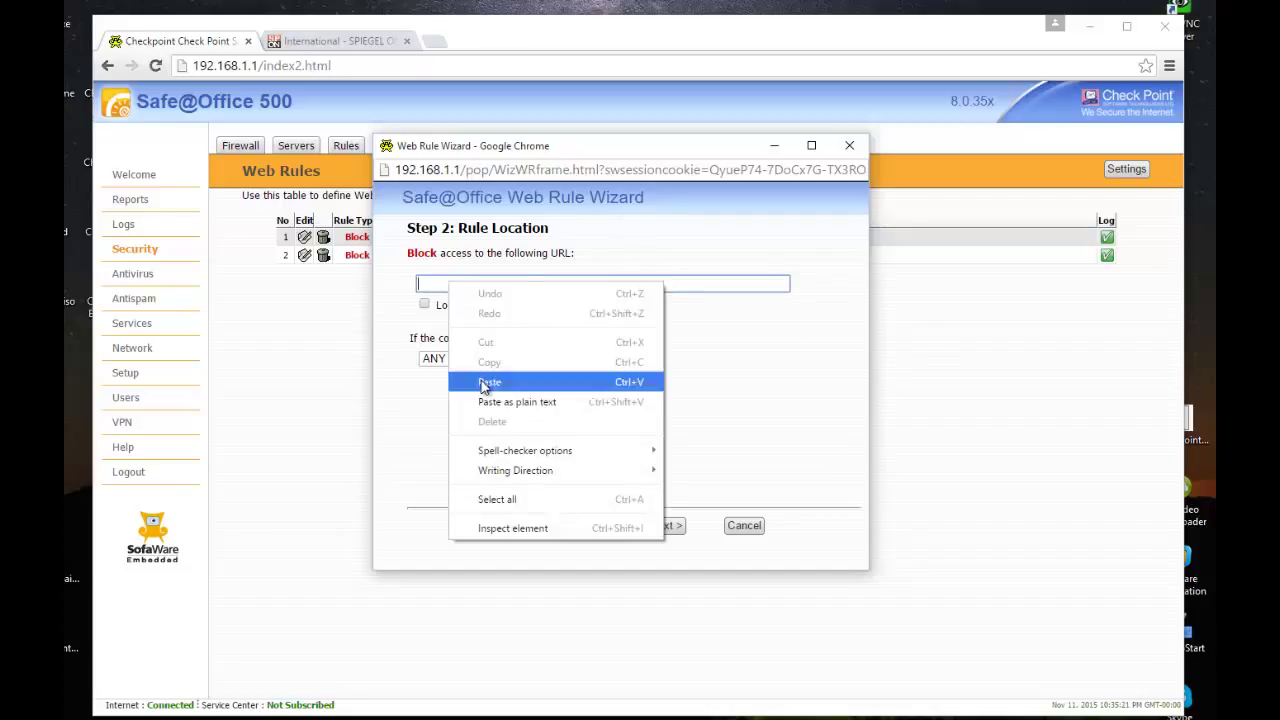
{"action": "left_click", "coordinate": [489, 382]}
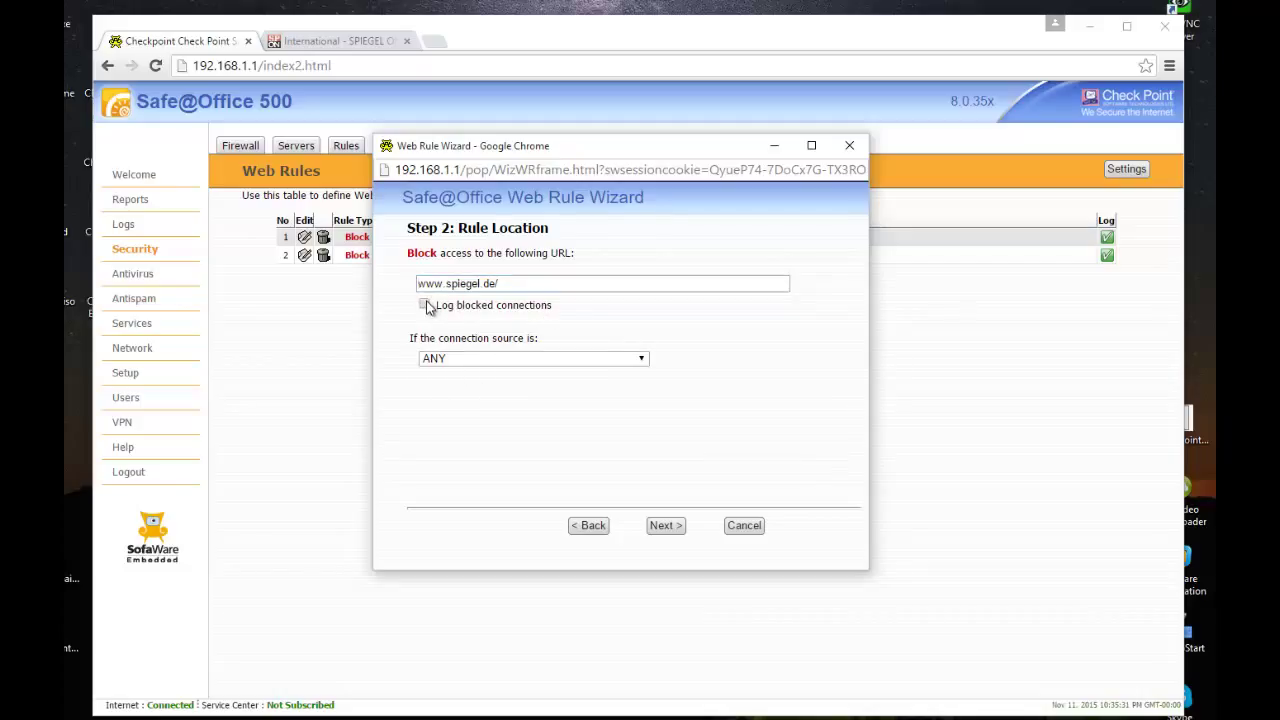
{"action": "left_click", "coordinate": [424, 304]}
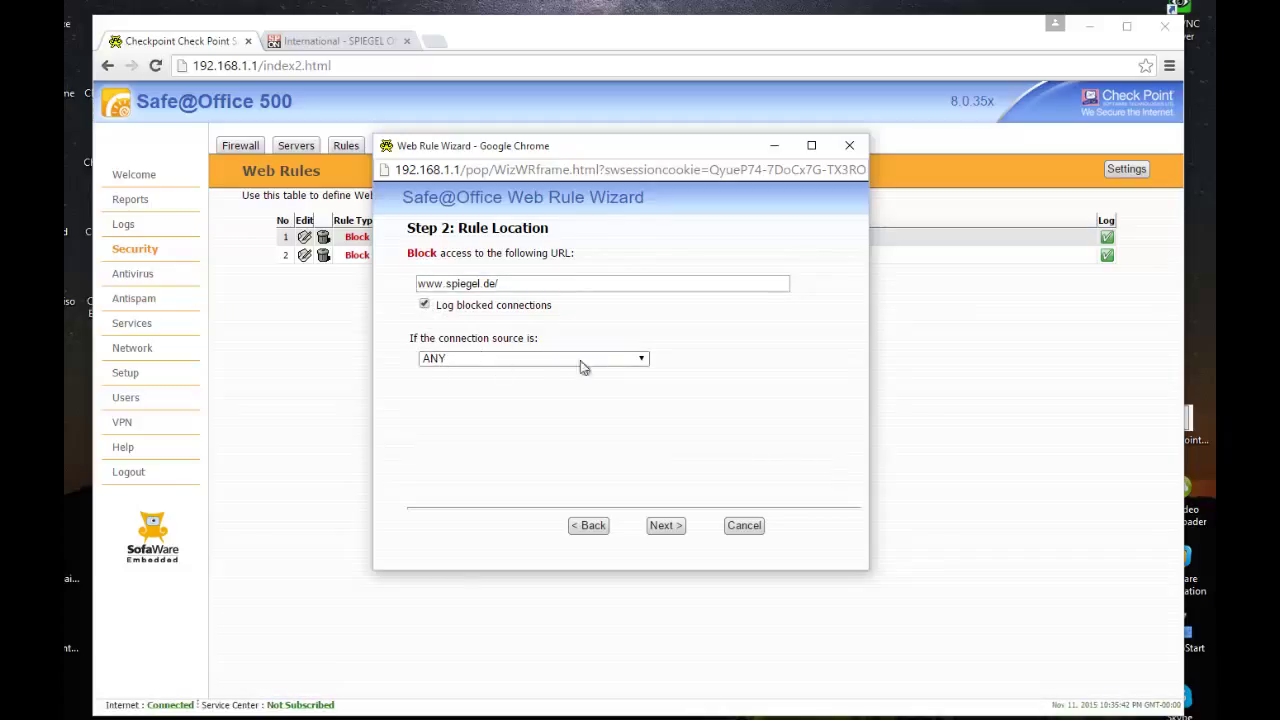
{"action": "mouse_move", "coordinate": [568, 378]}
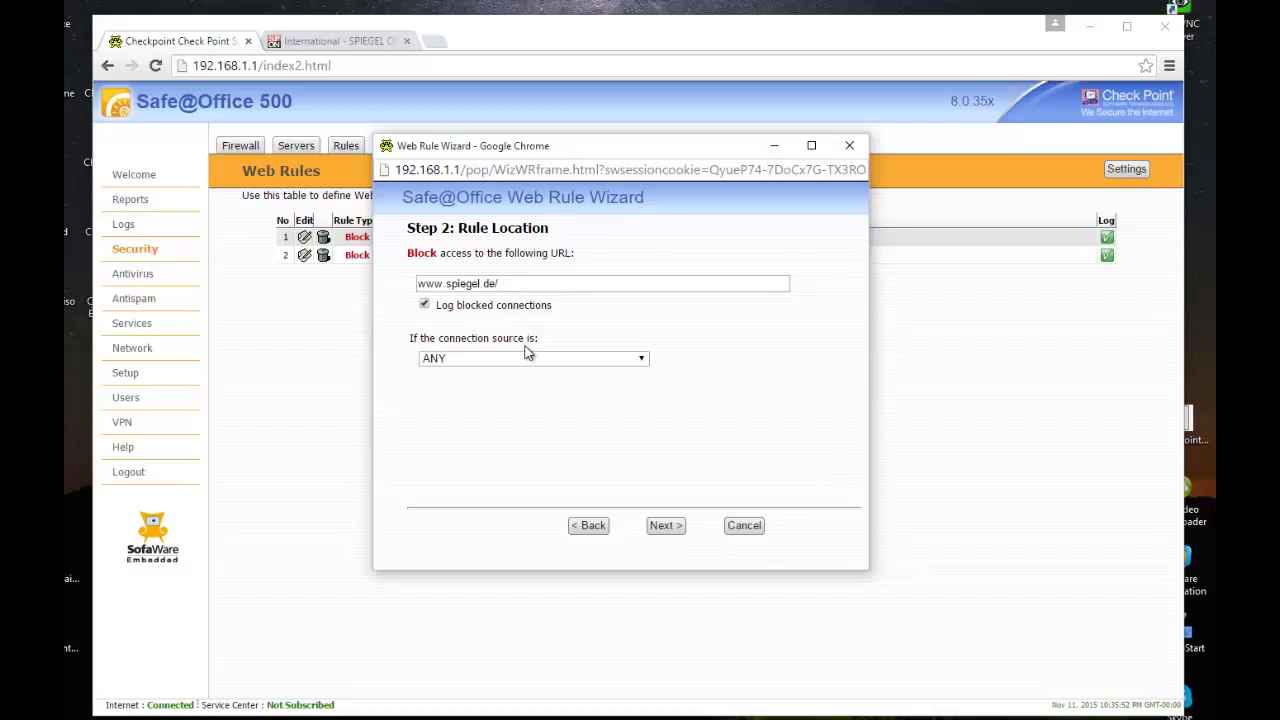
{"action": "left_click", "coordinate": [640, 358]}
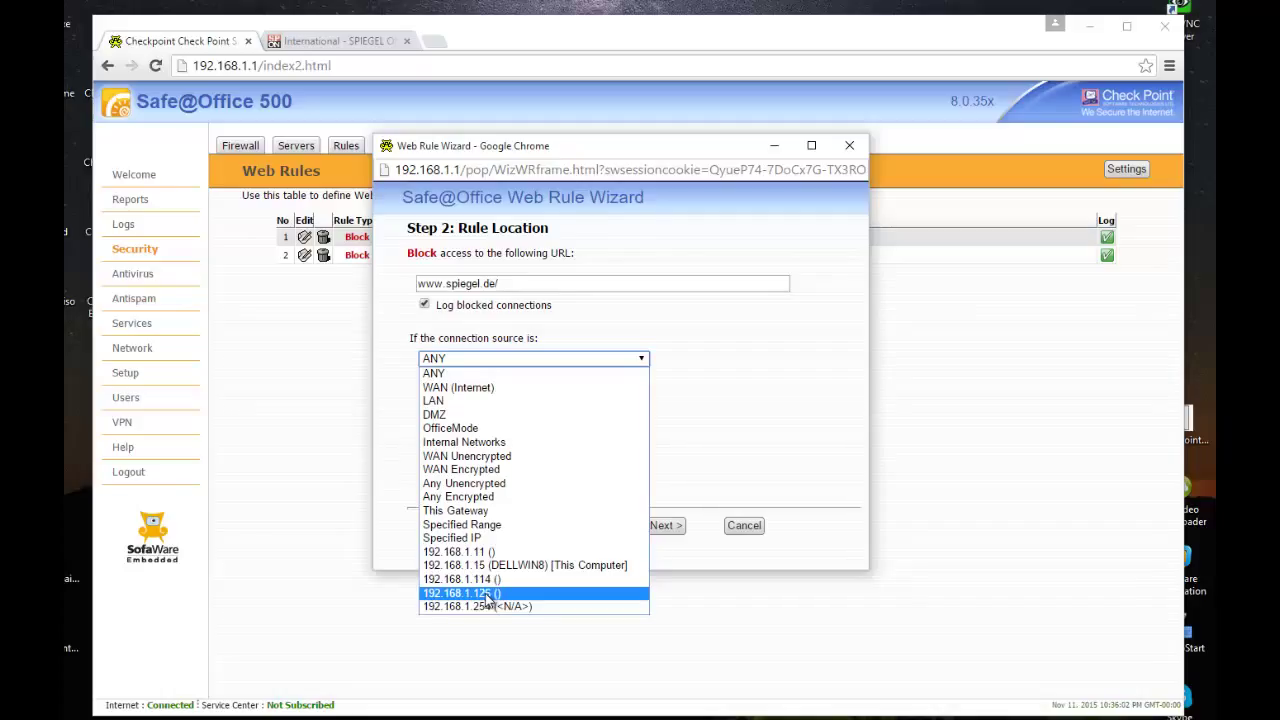
{"action": "mouse_move", "coordinate": [434, 373]}
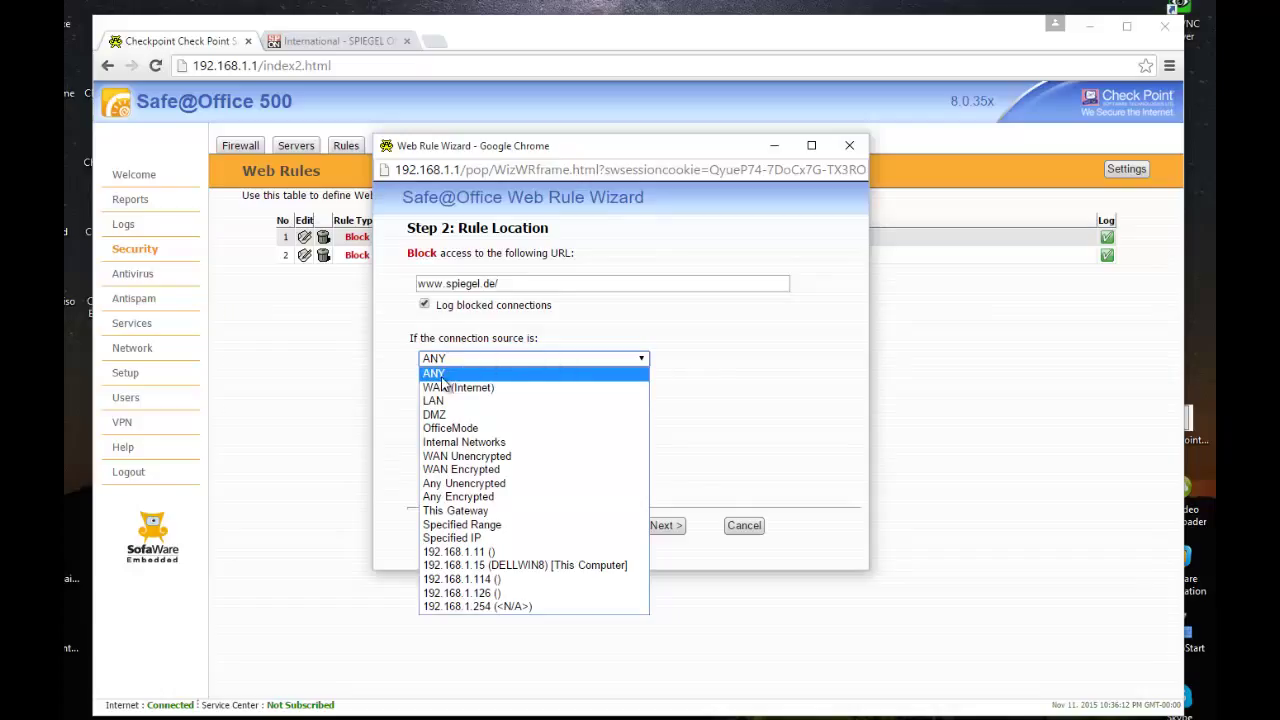
{"action": "left_click", "coordinate": [434, 373]}
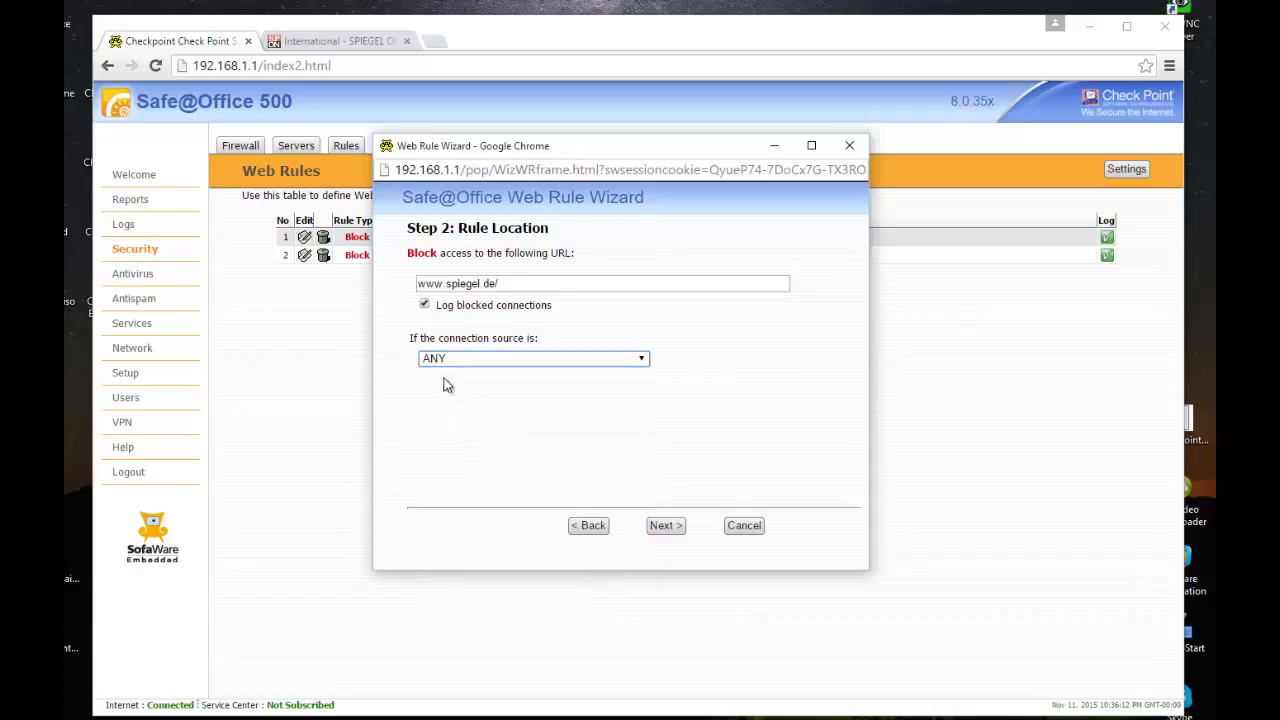
{"action": "left_click", "coordinate": [665, 525]}
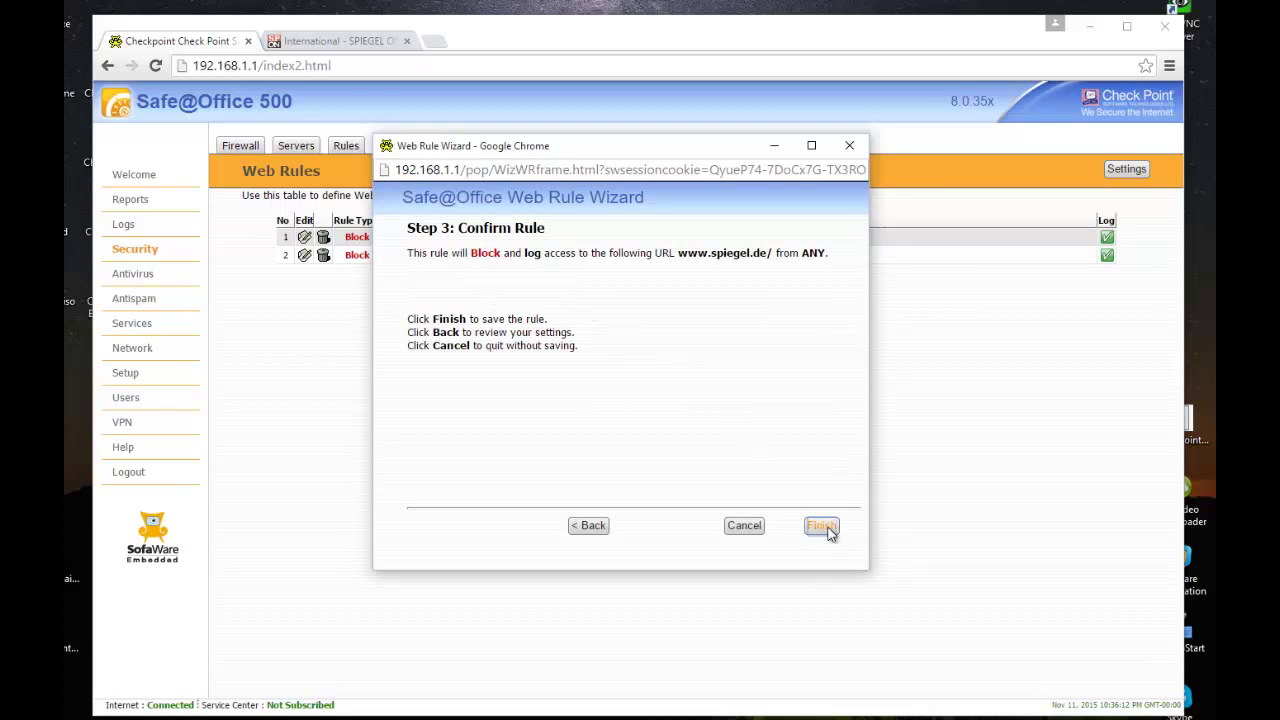
{"action": "left_click", "coordinate": [820, 525]}
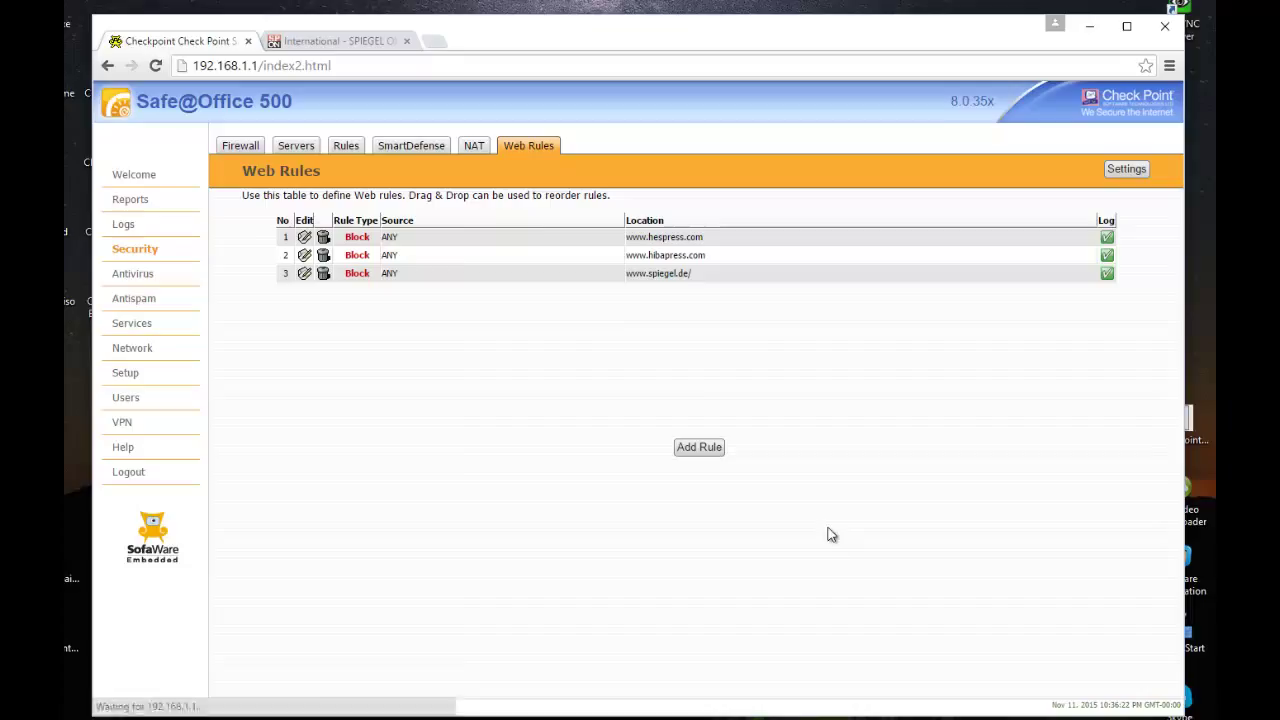
{"action": "mouse_move", "coordinate": [557, 268]}
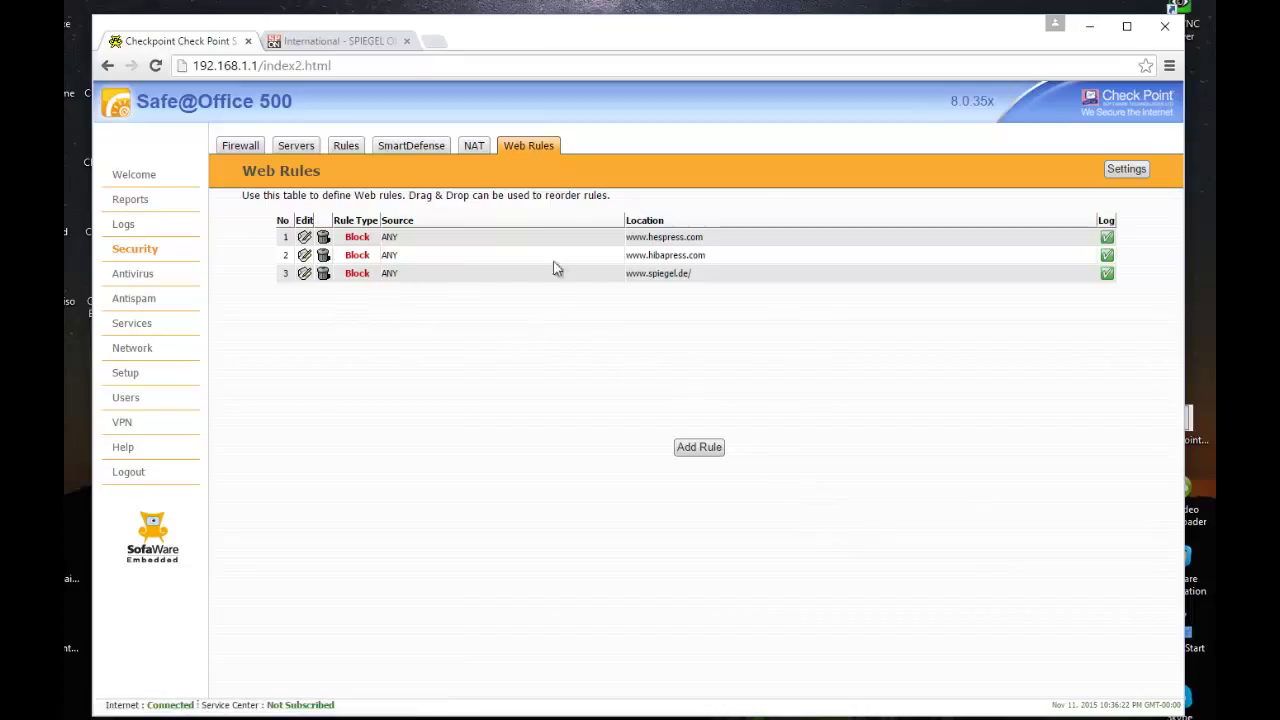
{"action": "mouse_move", "coordinate": [340, 285]}
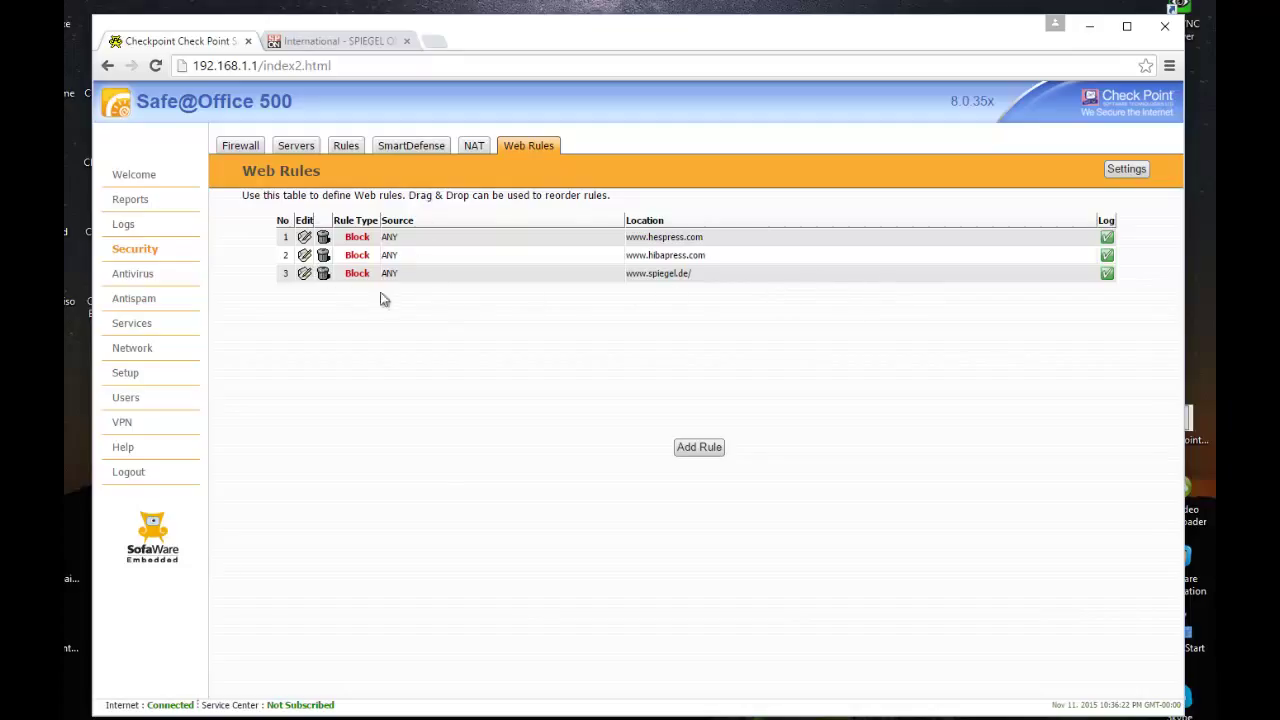
{"action": "mouse_move", "coordinate": [343, 283]}
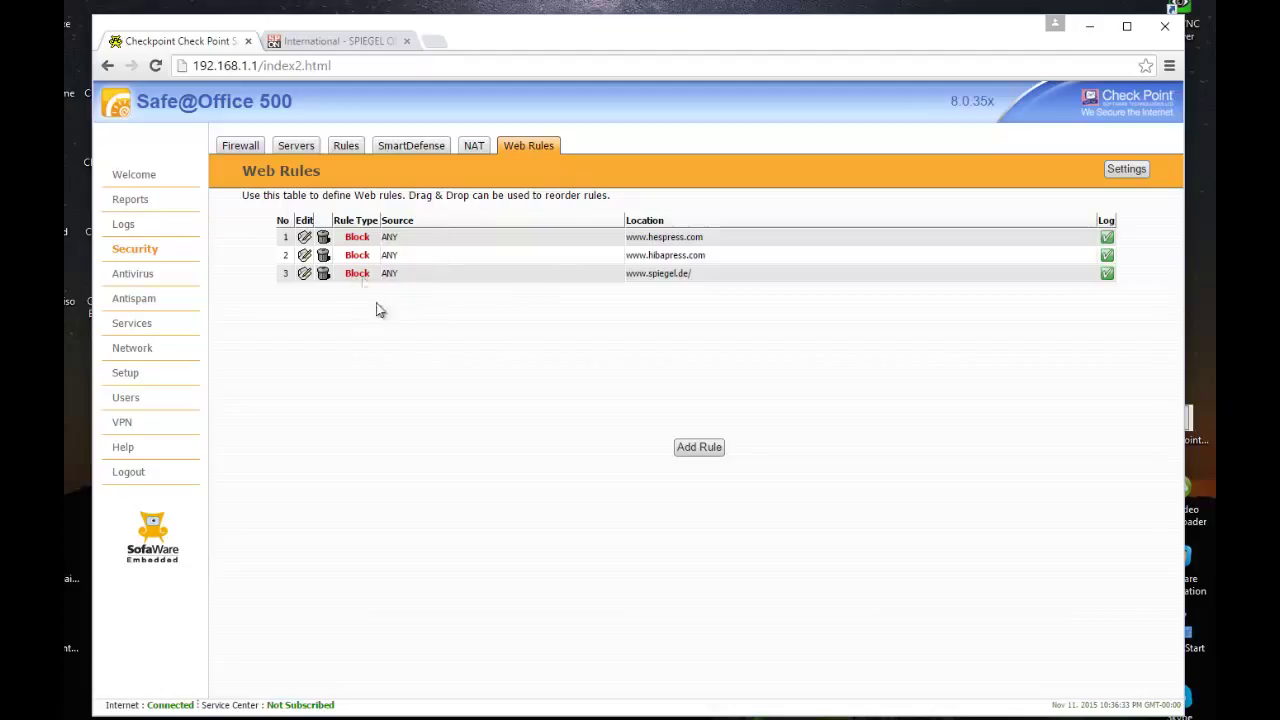
{"action": "mouse_move", "coordinate": [637, 272]}
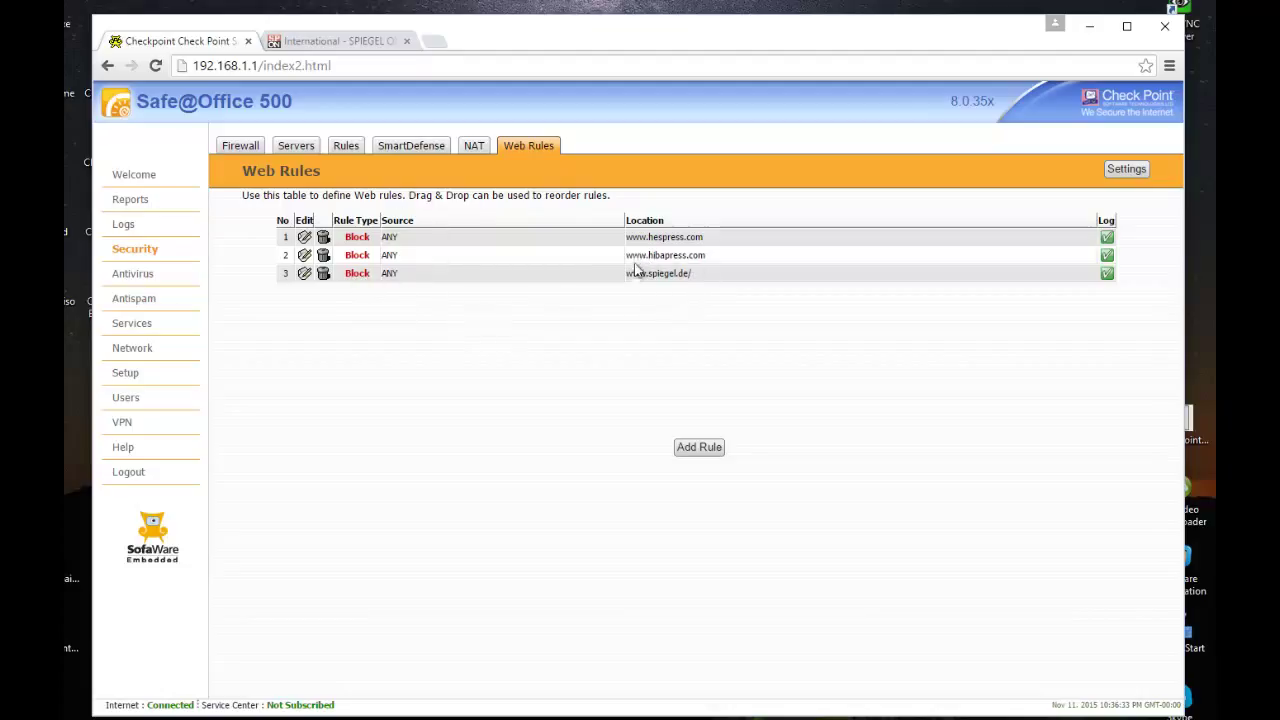
{"action": "mouse_move", "coordinate": [658, 273]}
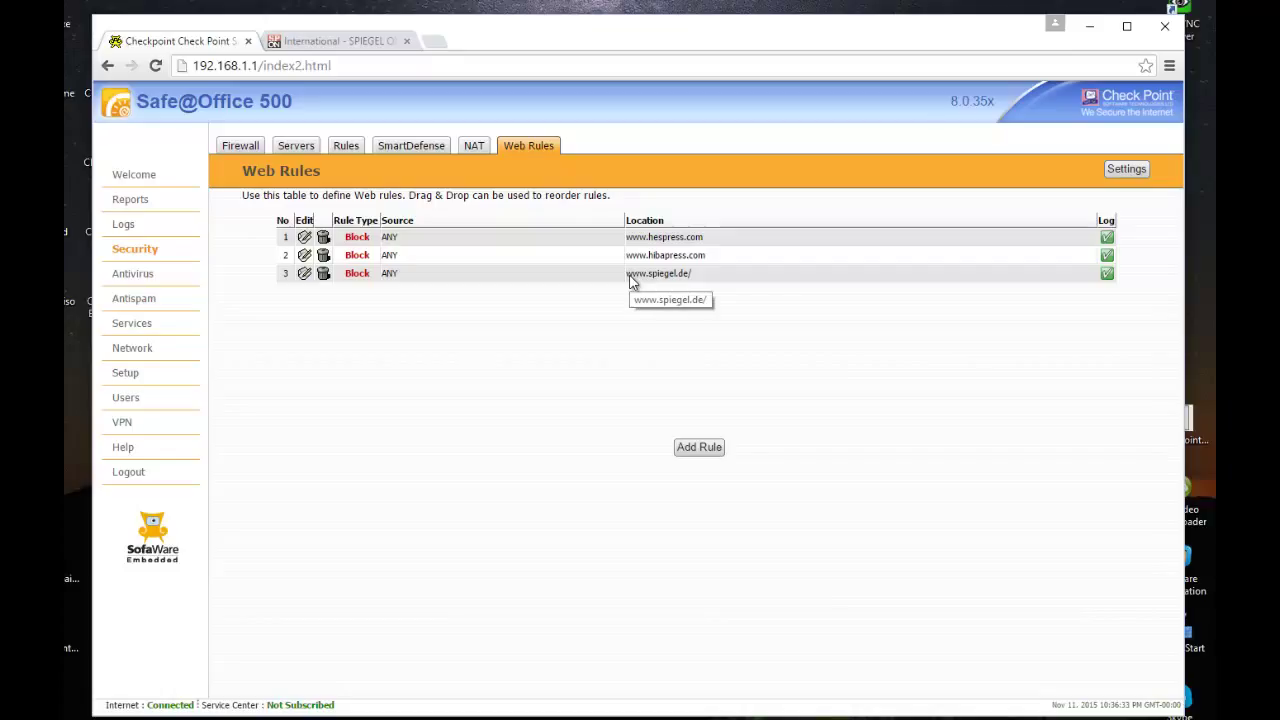
{"action": "mouse_move", "coordinate": [348, 550]}
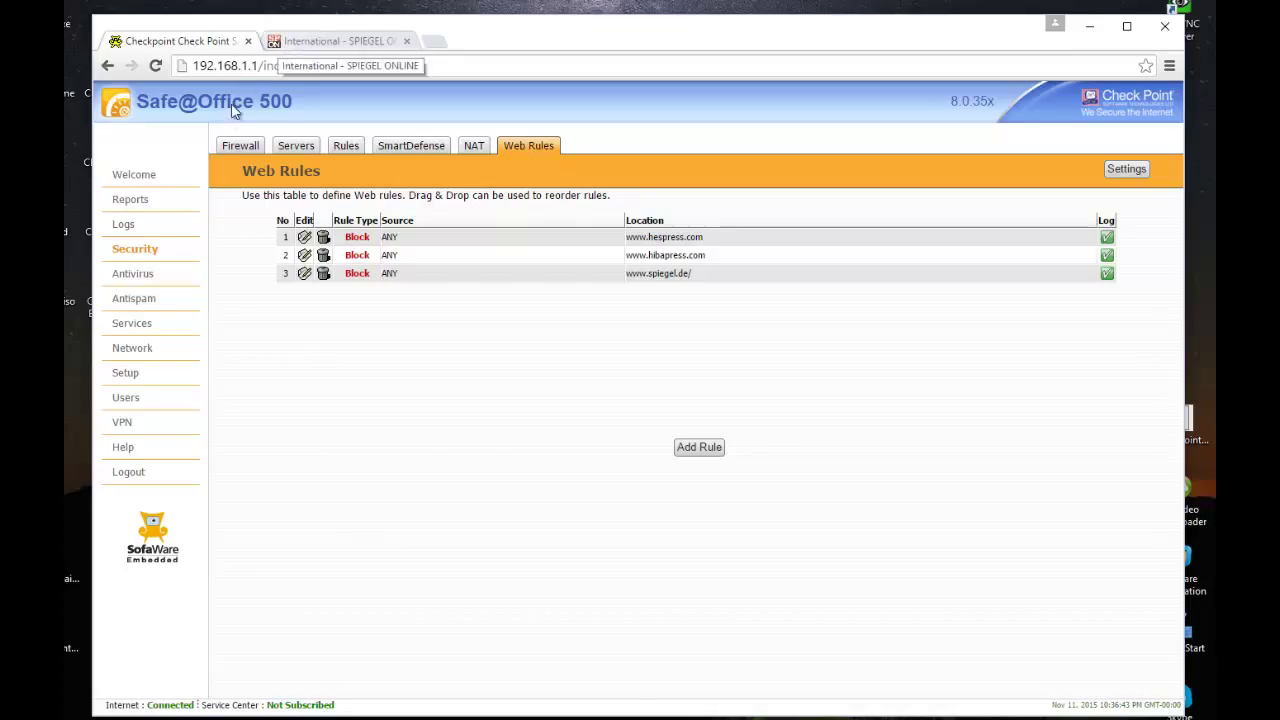
Check the Spiegel tab, which now shows Access Denied citing Web Rule 3
{"action": "left_click", "coordinate": [335, 41]}
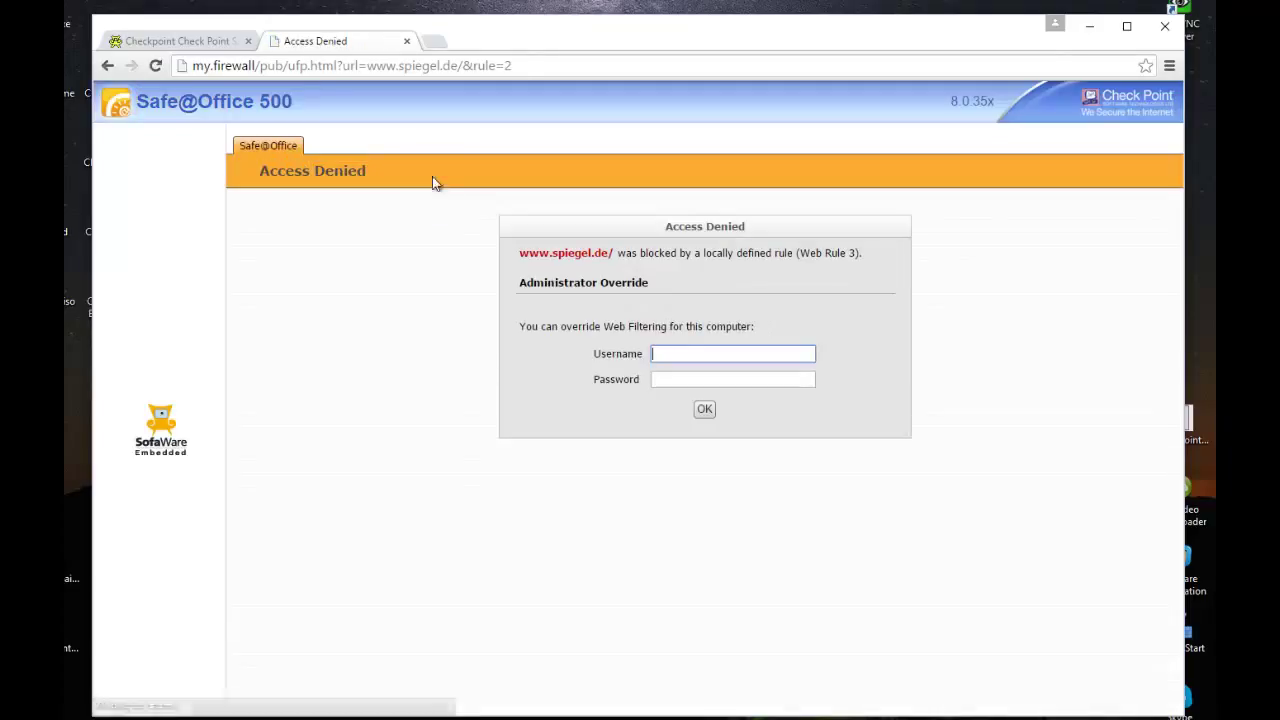
{"action": "mouse_move", "coordinate": [440, 334]}
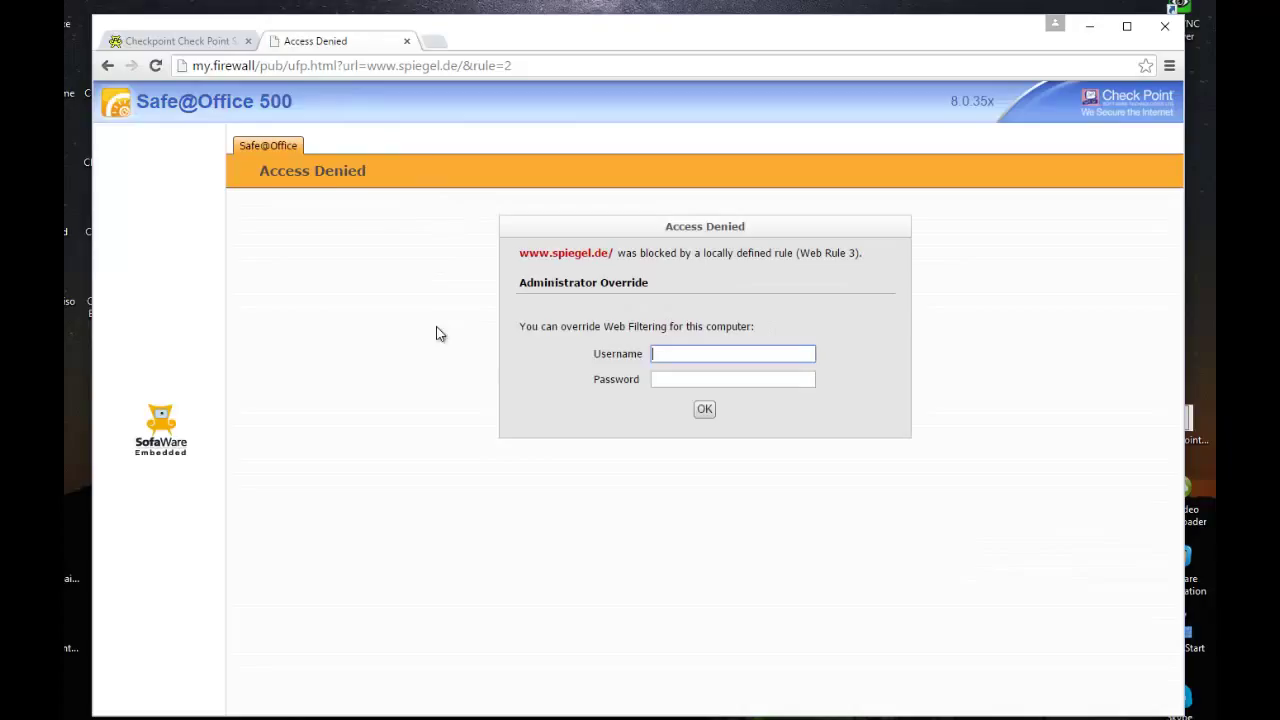
{"action": "mouse_move", "coordinate": [237, 86]}
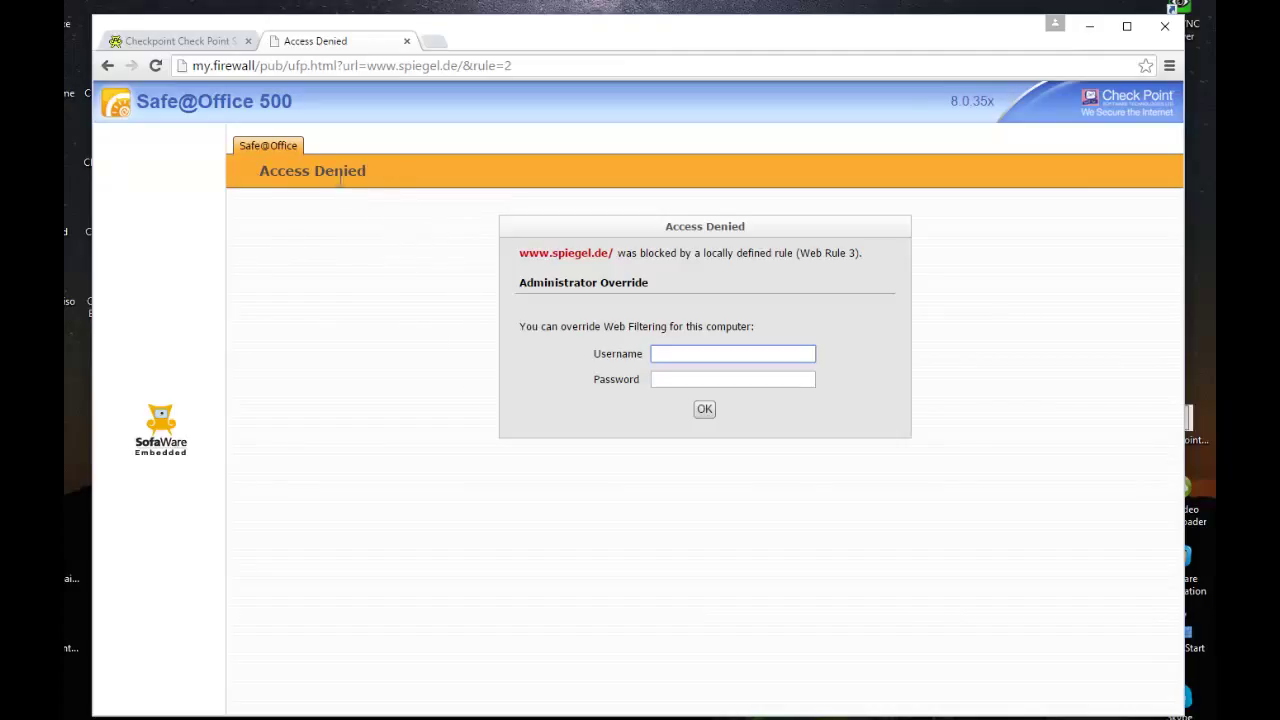
{"action": "mouse_move", "coordinate": [293, 195]}
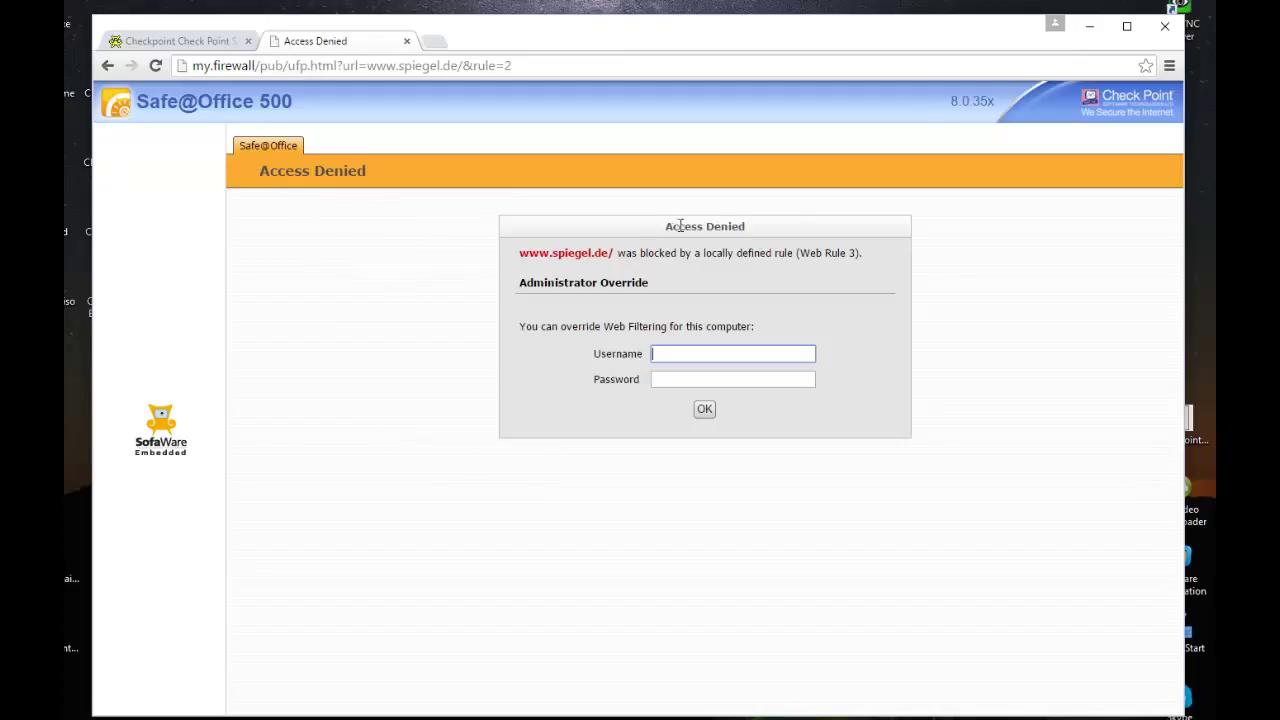
{"action": "mouse_move", "coordinate": [618, 265]}
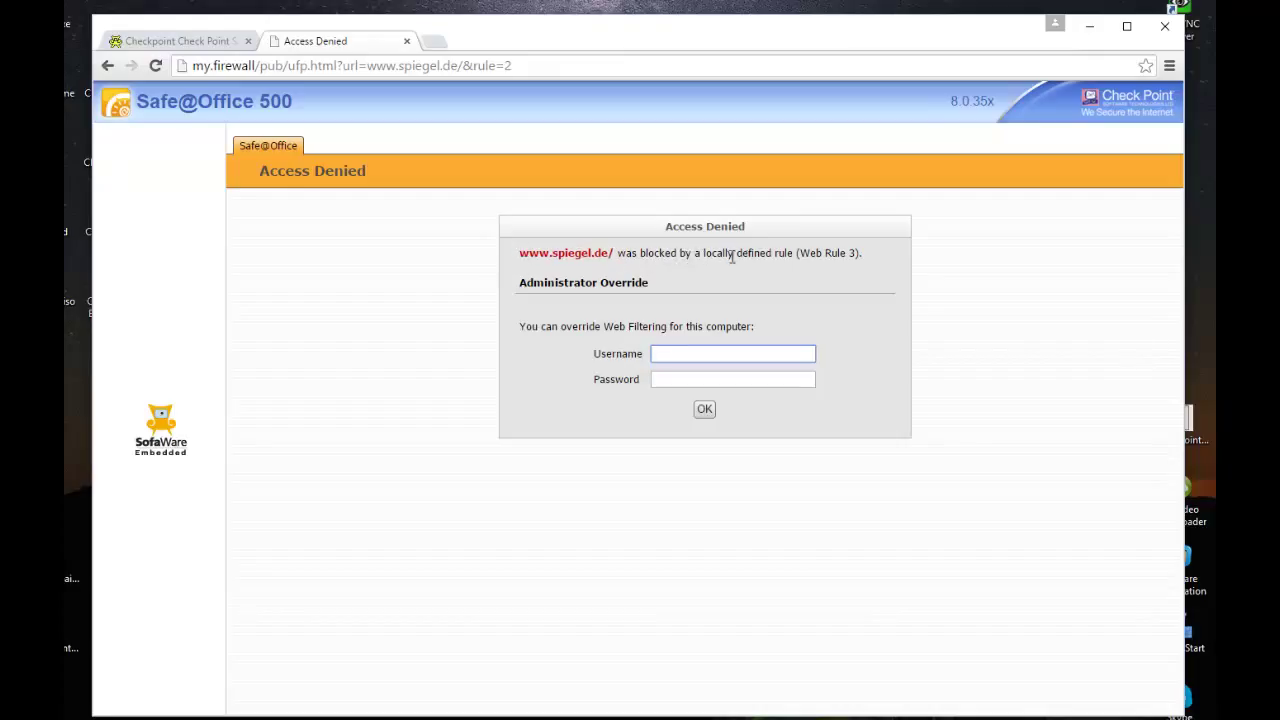
{"action": "mouse_move", "coordinate": [757, 397]}
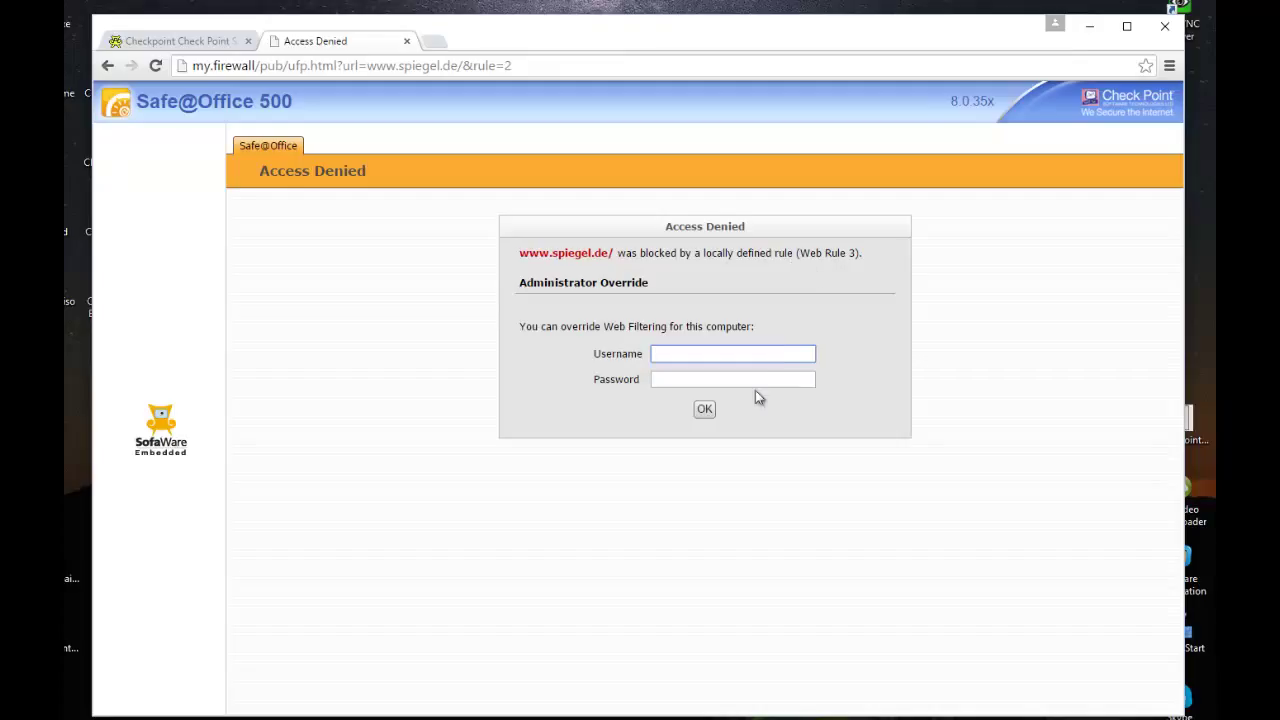
{"action": "mouse_move", "coordinate": [532, 228]}
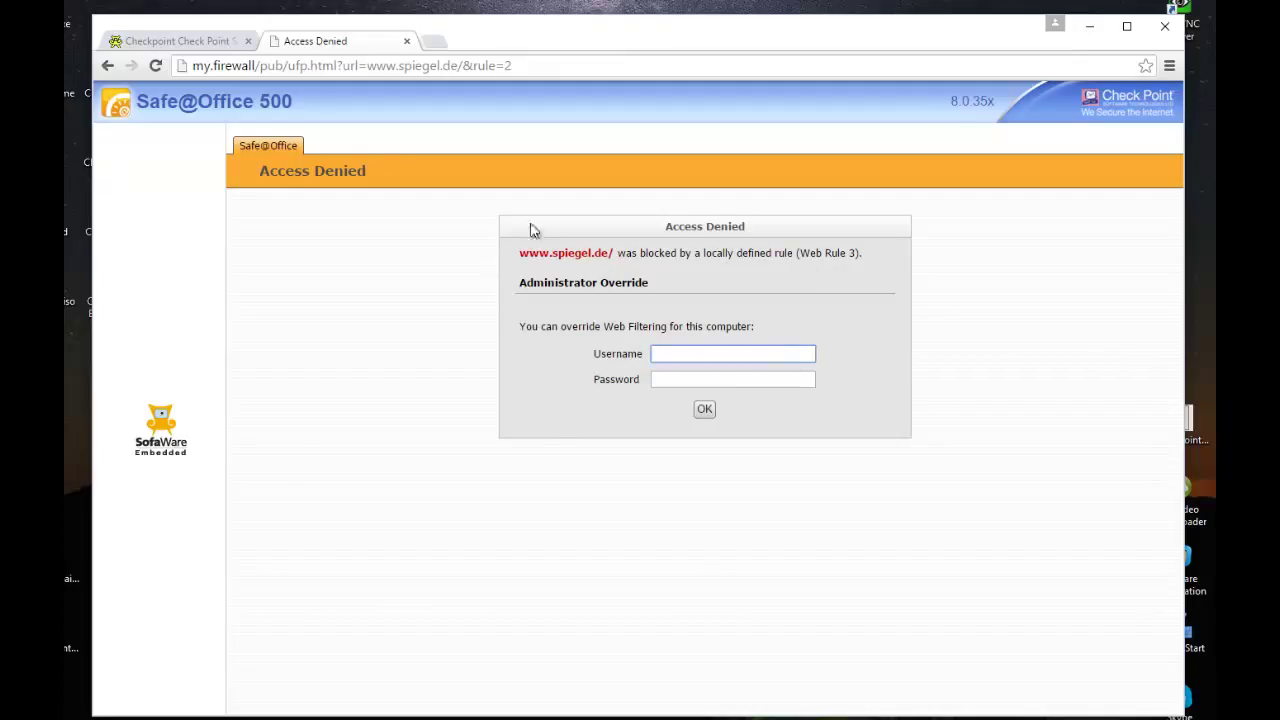
{"action": "mouse_move", "coordinate": [742, 260]}
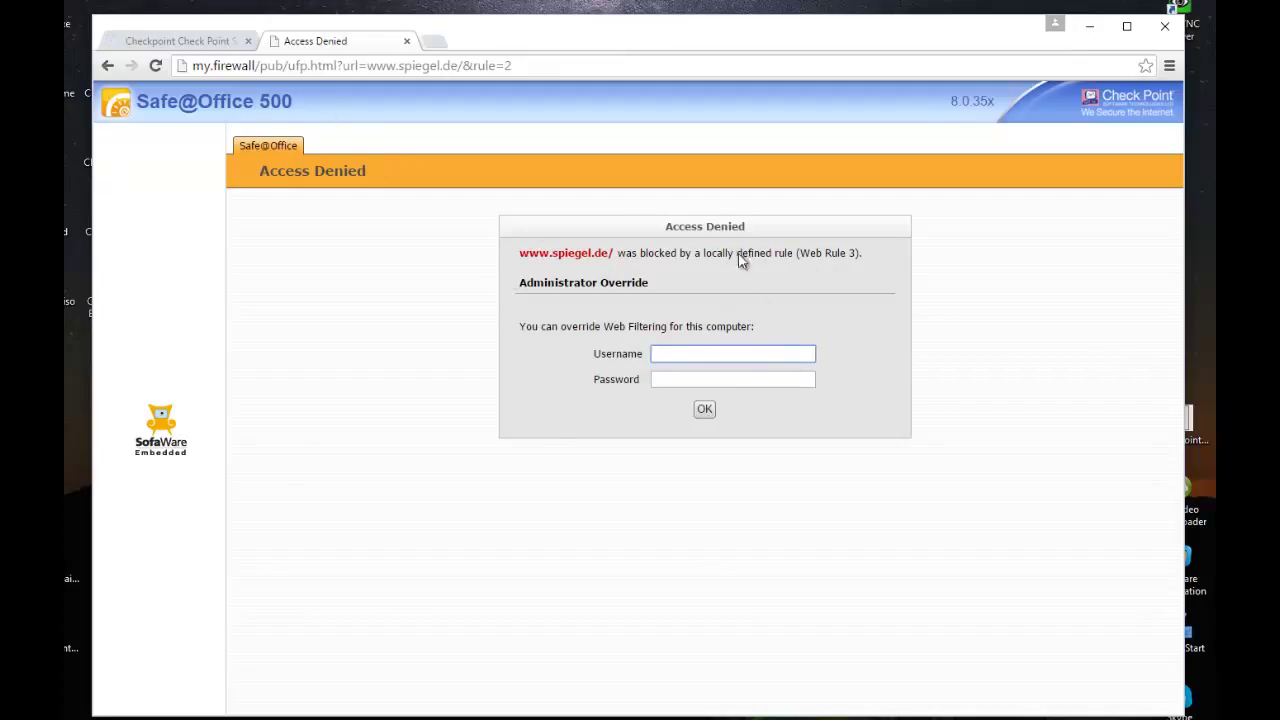
Set and apply the access-denied message 'YOU ARE NOT ALLOWED TO ACCESS THIS WEB SITE'
{"action": "left_click", "coordinate": [175, 41]}
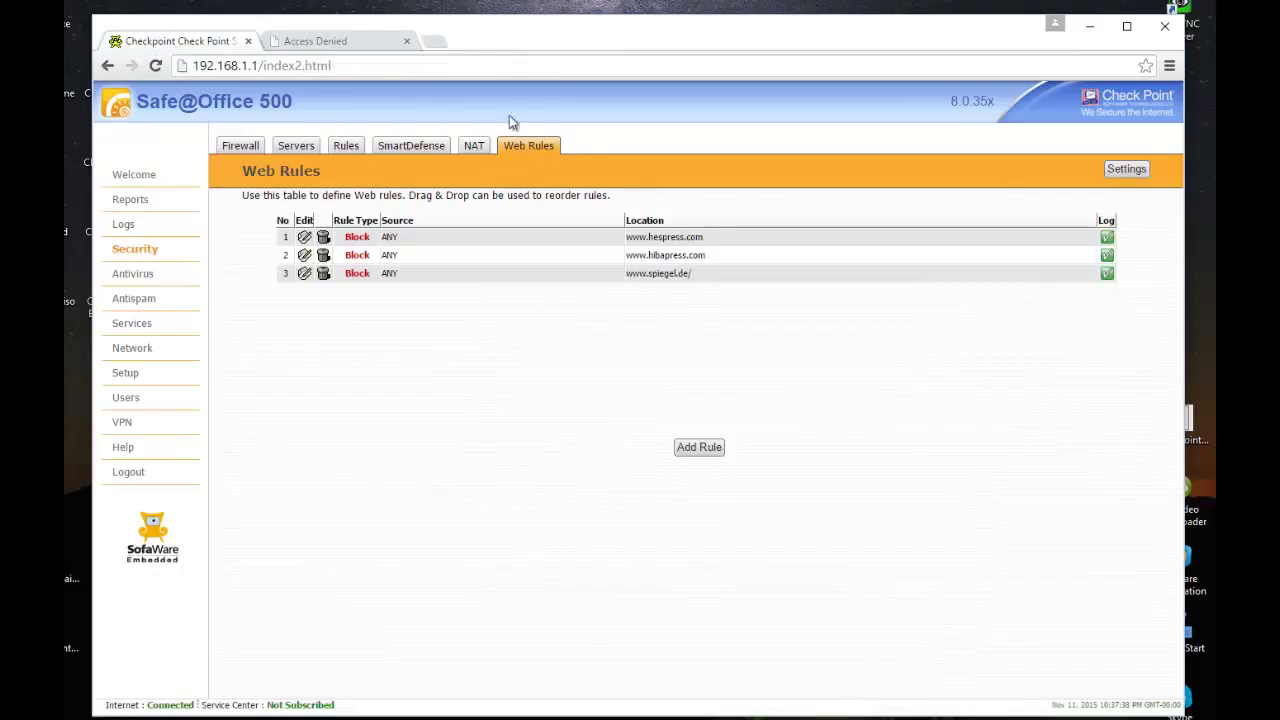
{"action": "mouse_move", "coordinate": [620, 325]}
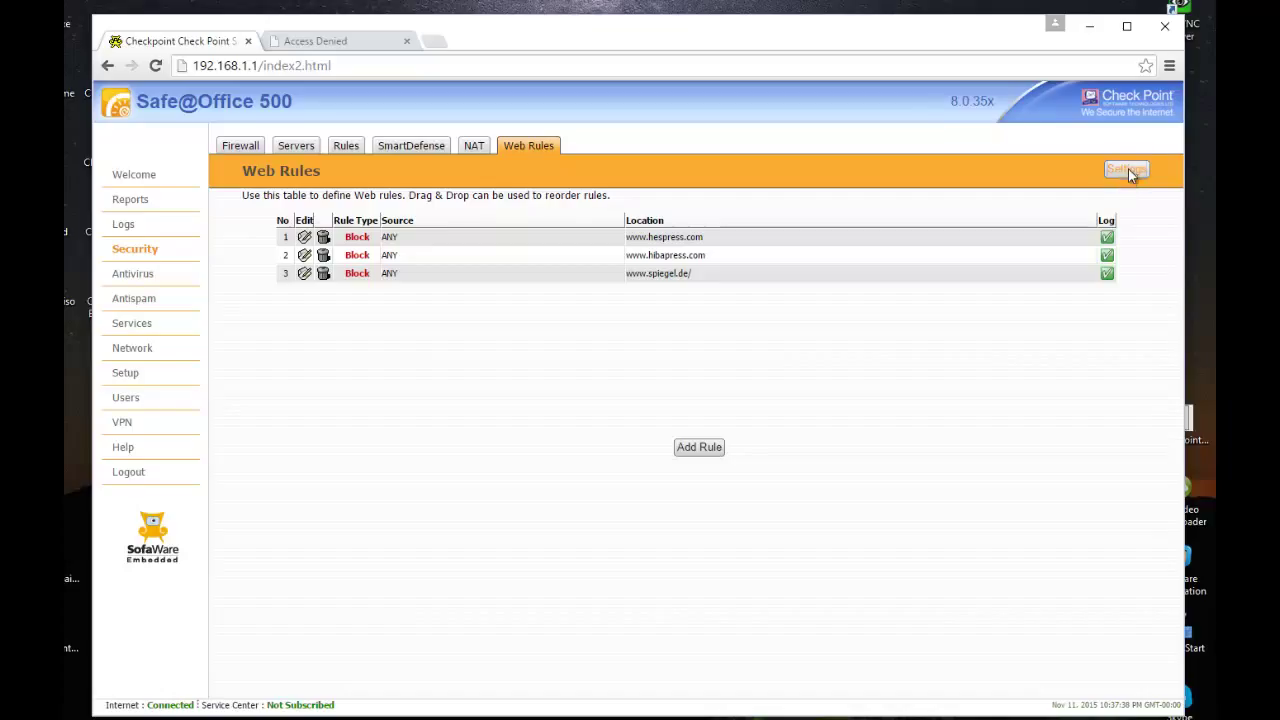
{"action": "left_click", "coordinate": [1126, 169]}
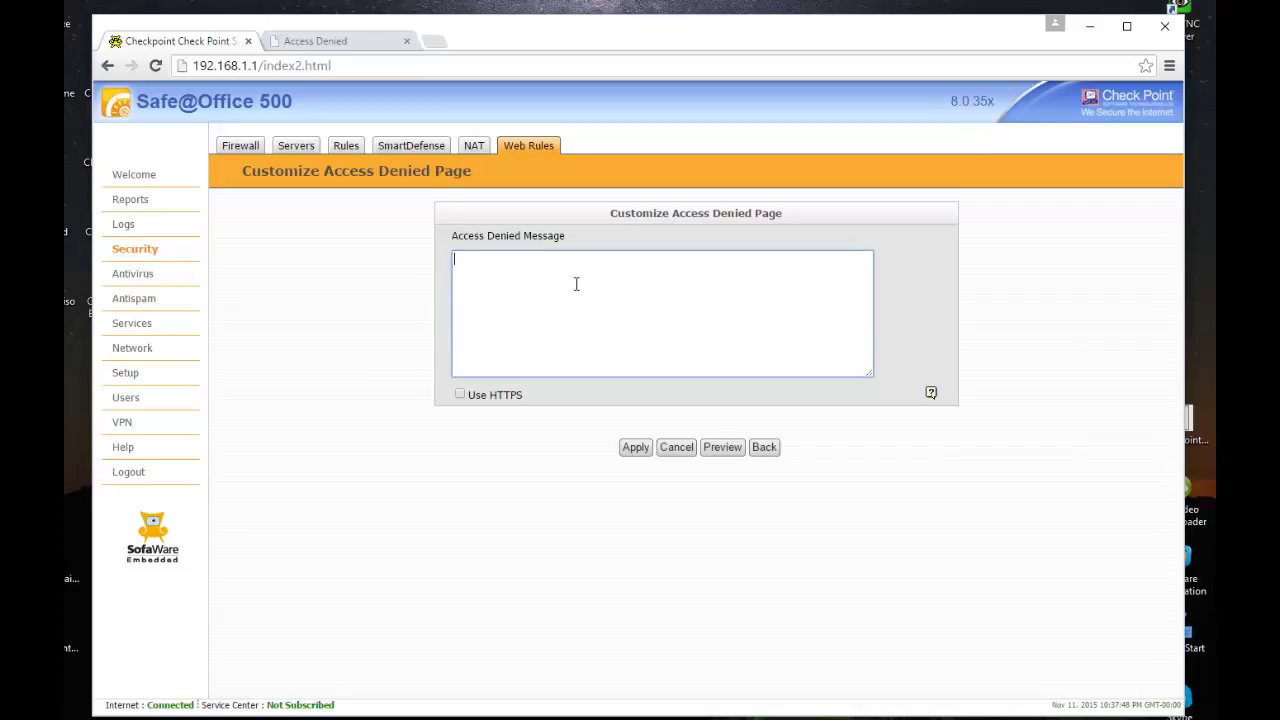
{"action": "type", "text": "YOU ARE NOT A"}
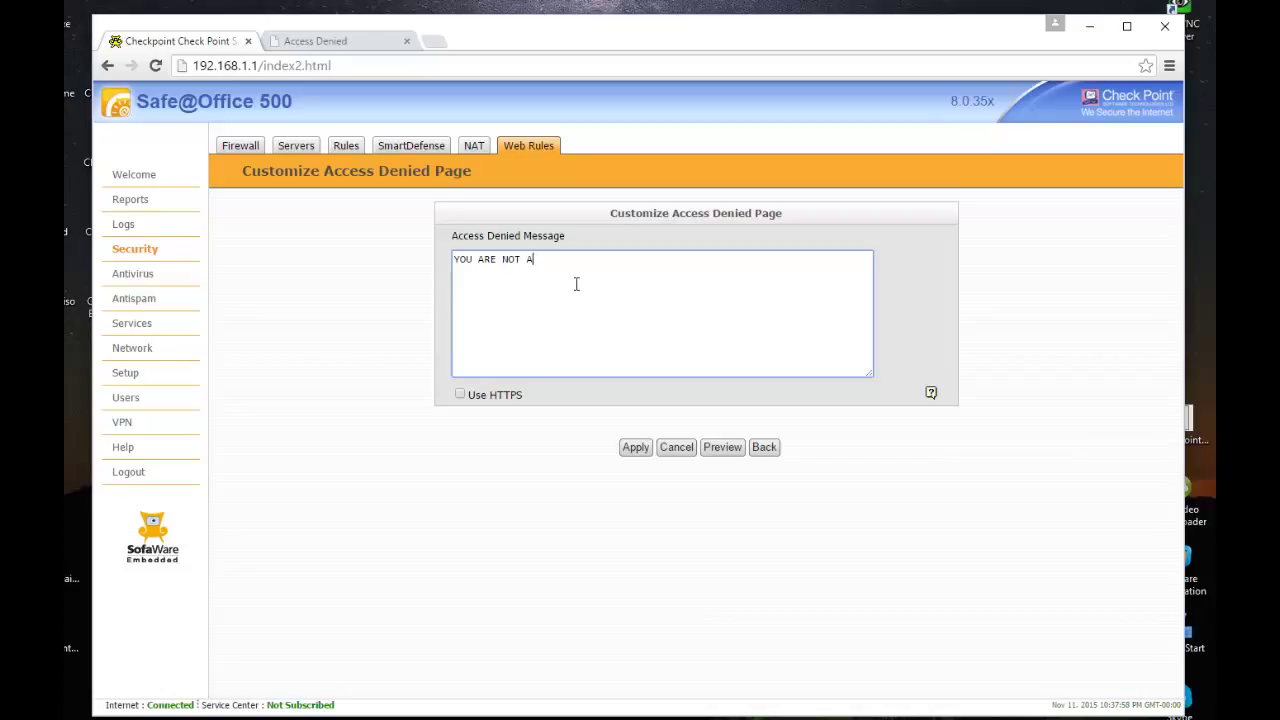
{"action": "type", "text": "LLOW"}
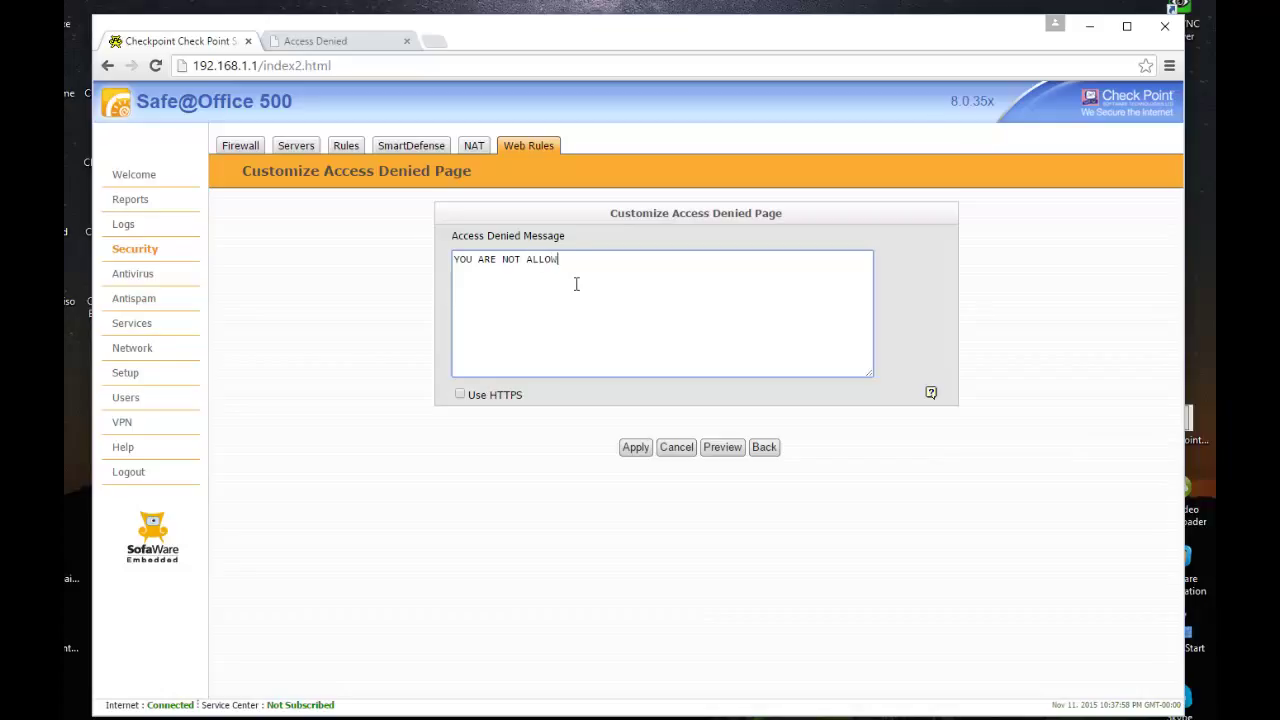
{"action": "type", "text": "ED TO ACCESS"}
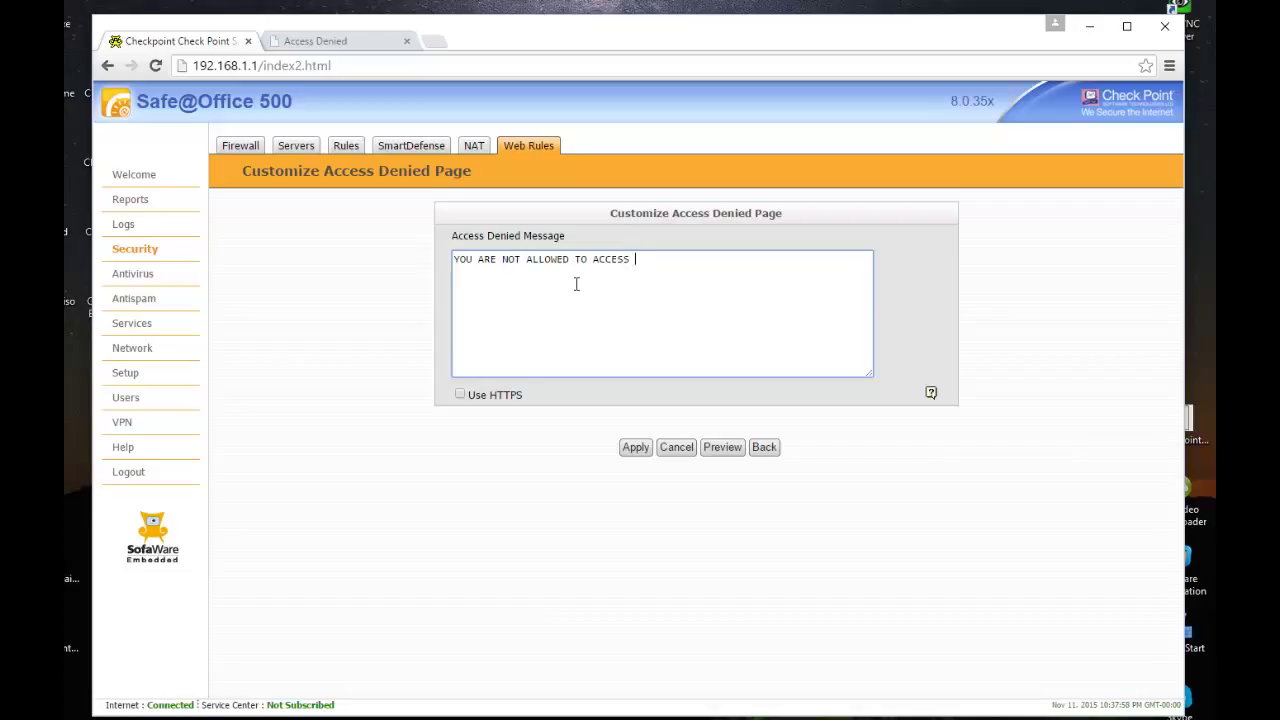
{"action": "type", "text": "THIS"}
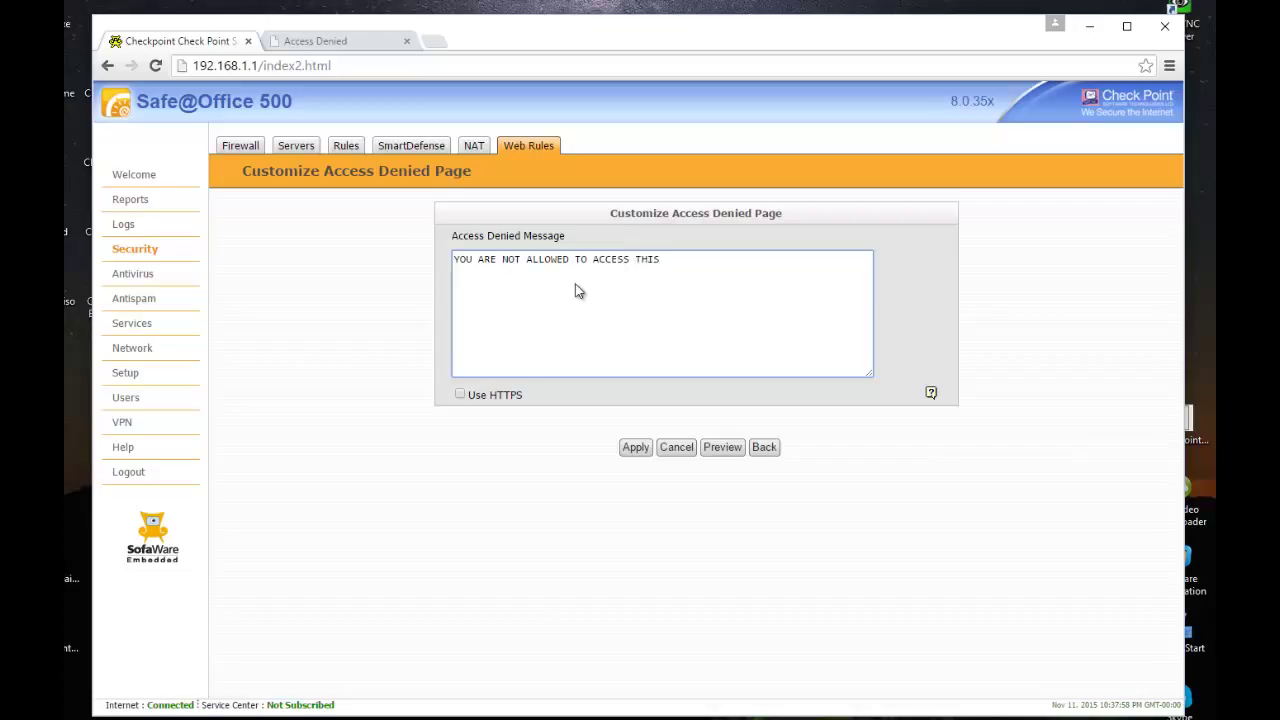
{"action": "type", "text": "WEB"}
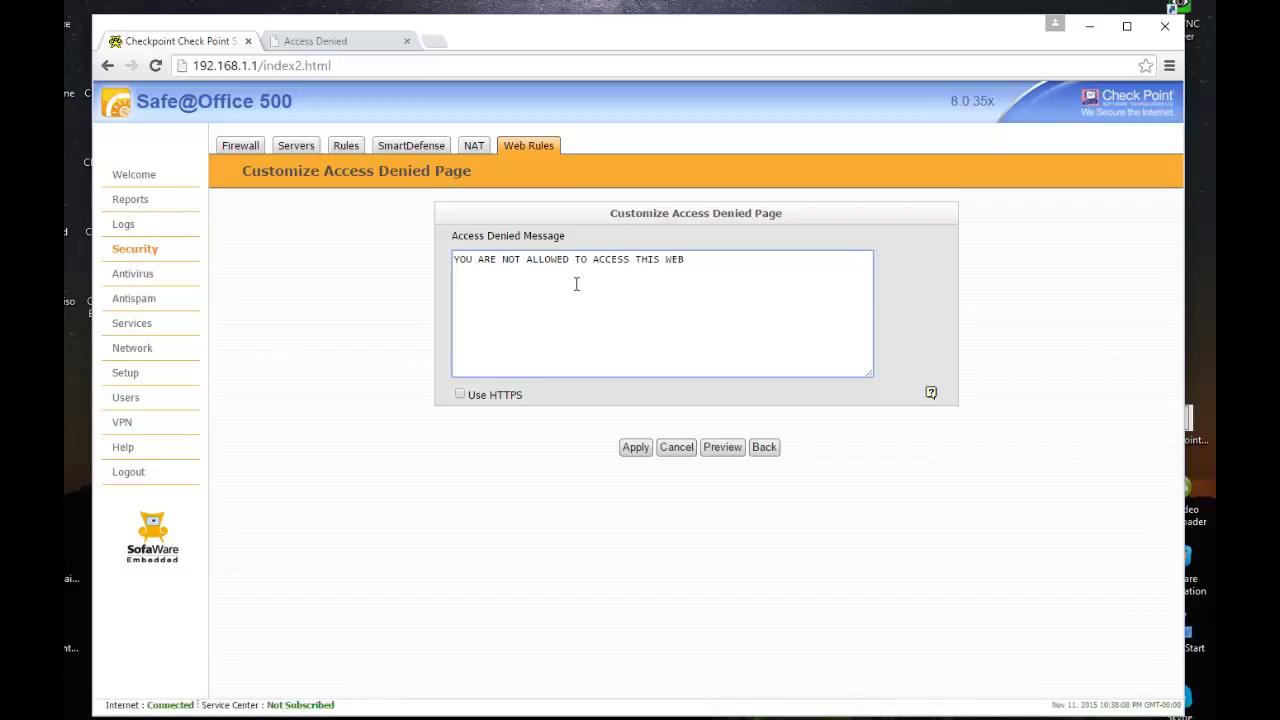
{"action": "type", "text": "SI"}
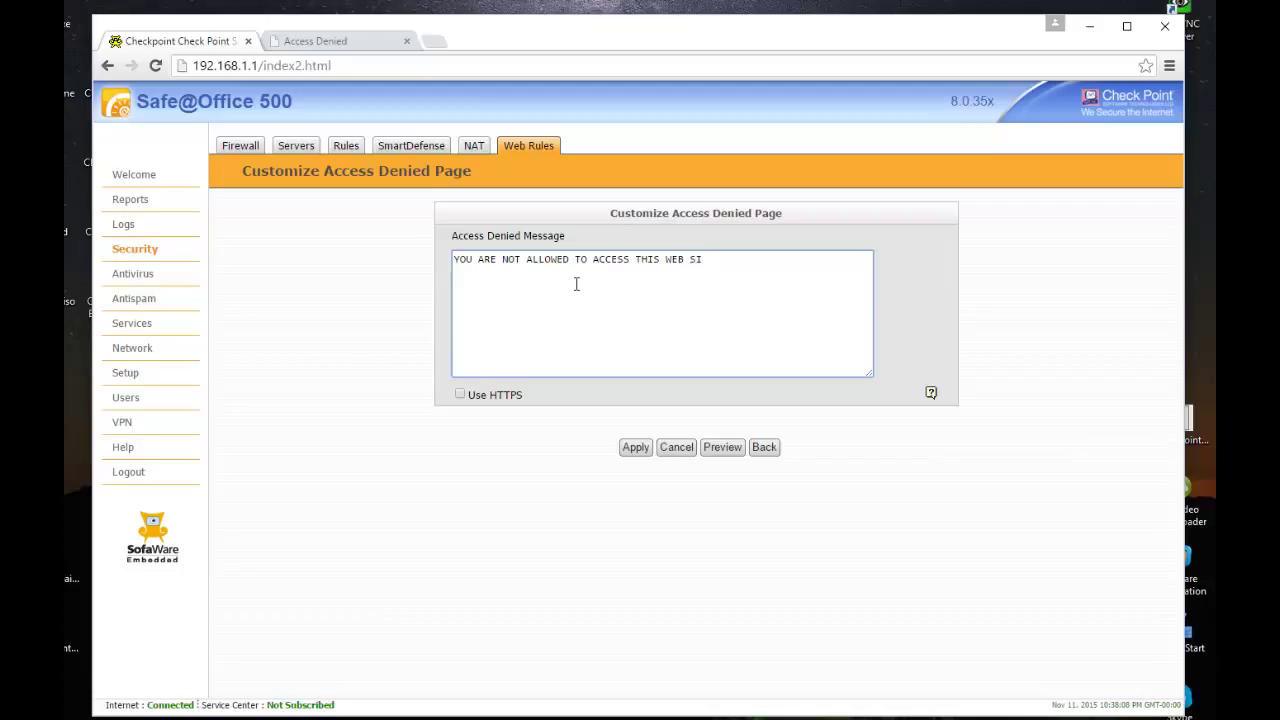
{"action": "type", "text": "TE"}
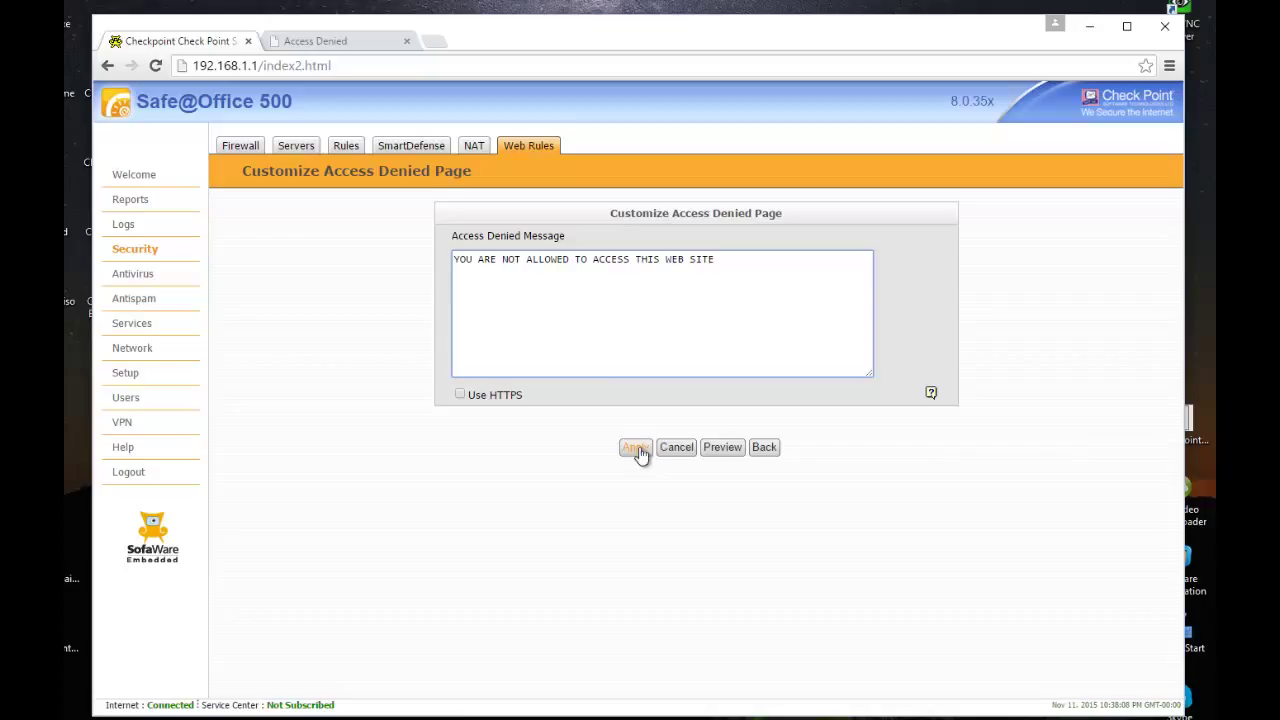
{"action": "left_click", "coordinate": [635, 447]}
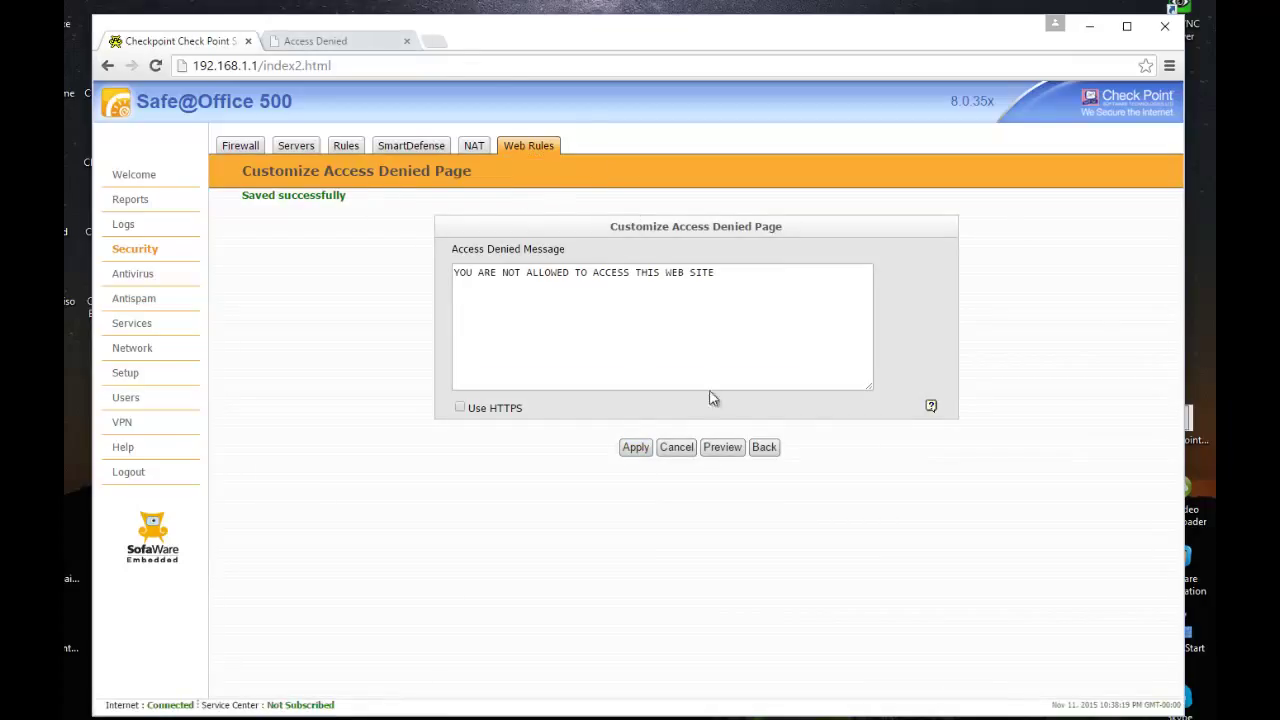
{"action": "left_click", "coordinate": [315, 41]}
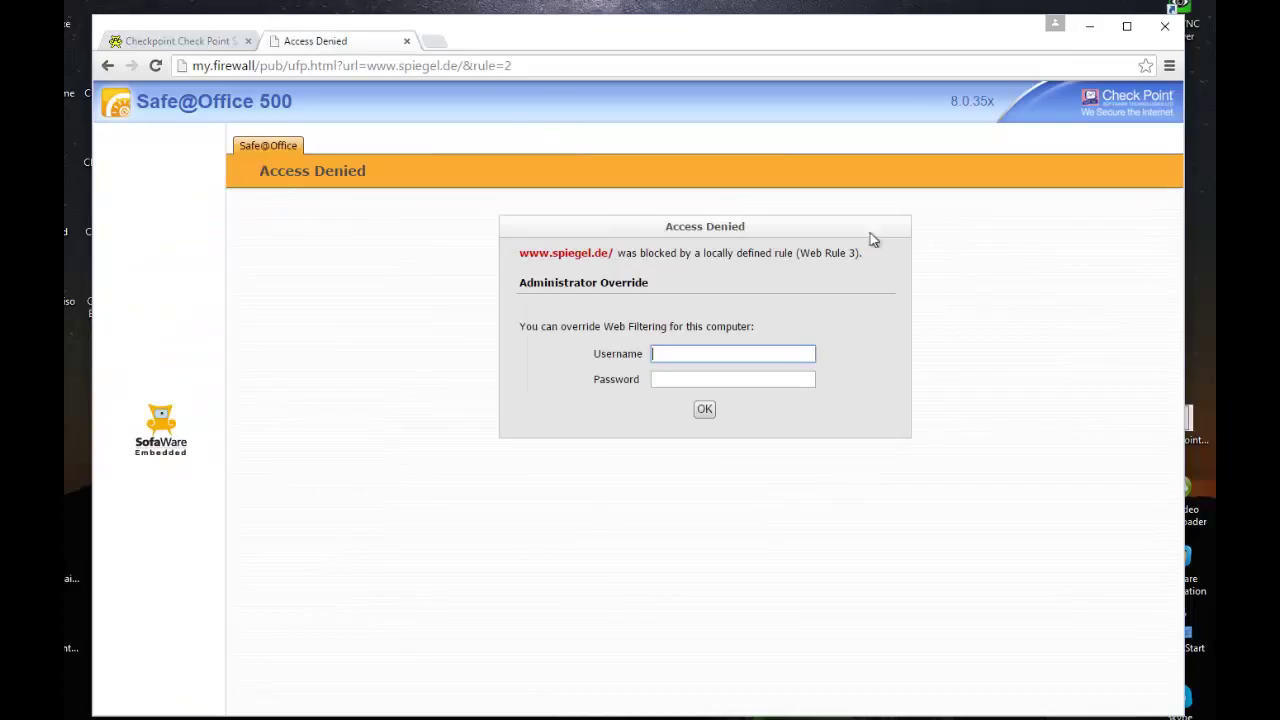
{"action": "mouse_move", "coordinate": [467, 244]}
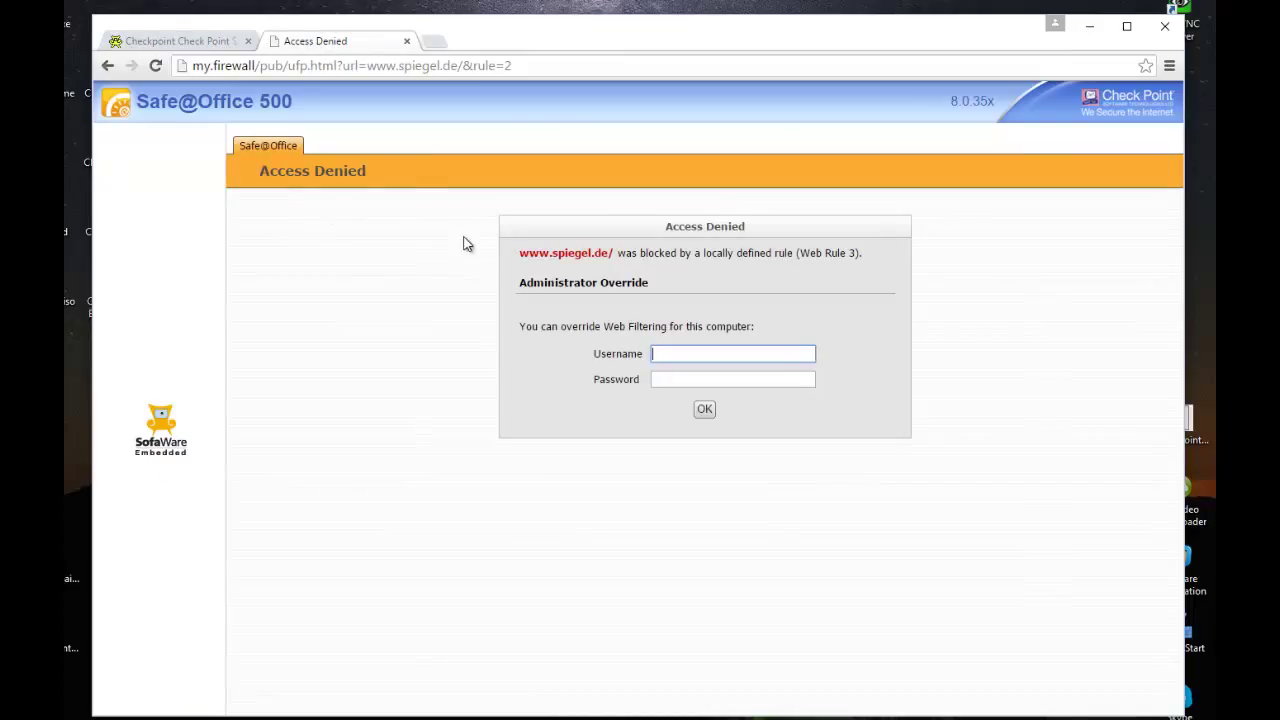
{"action": "left_click", "coordinate": [155, 65]}
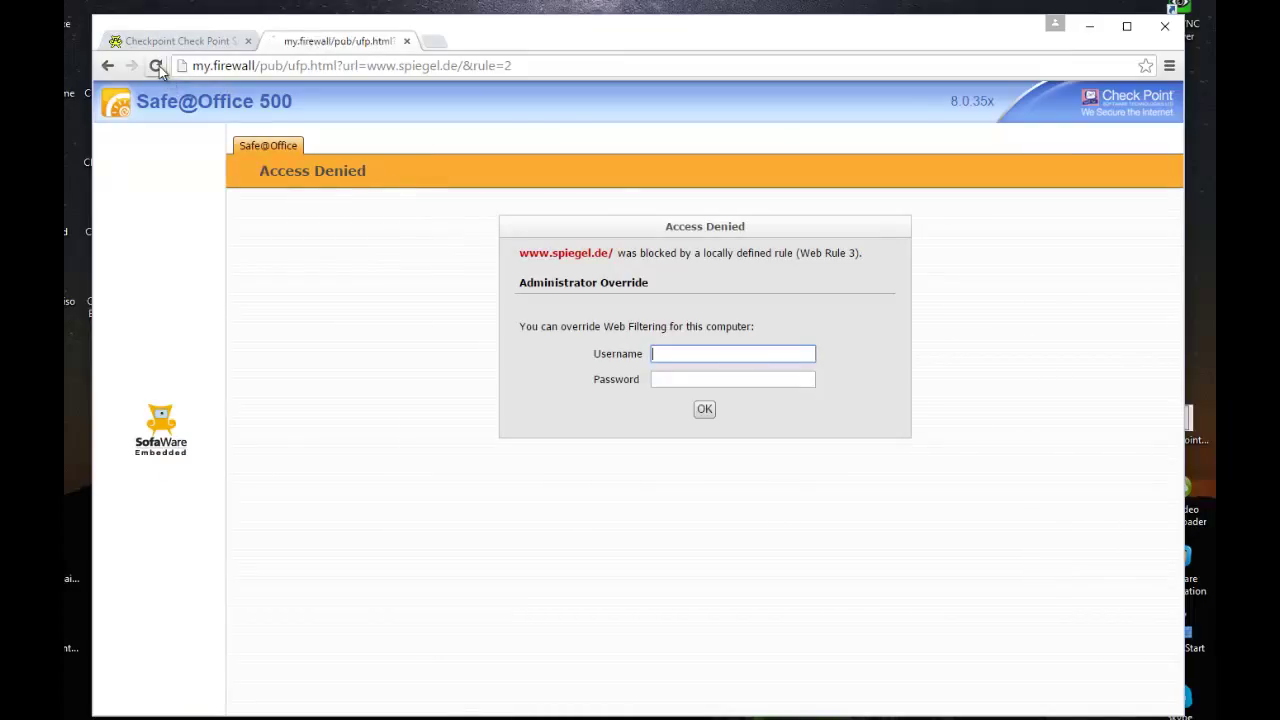
{"action": "left_click", "coordinate": [155, 65]}
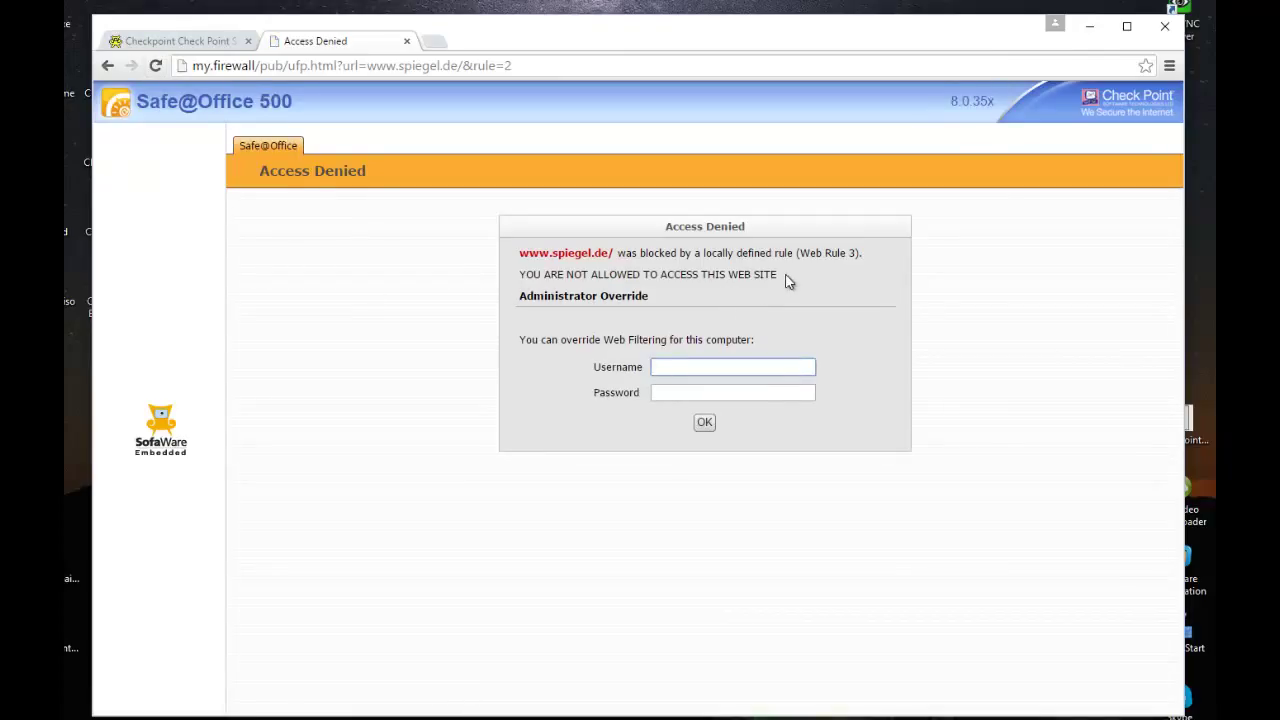
{"action": "left_click_drag", "start_coordinate": [548, 274], "coordinate": [778, 274]}
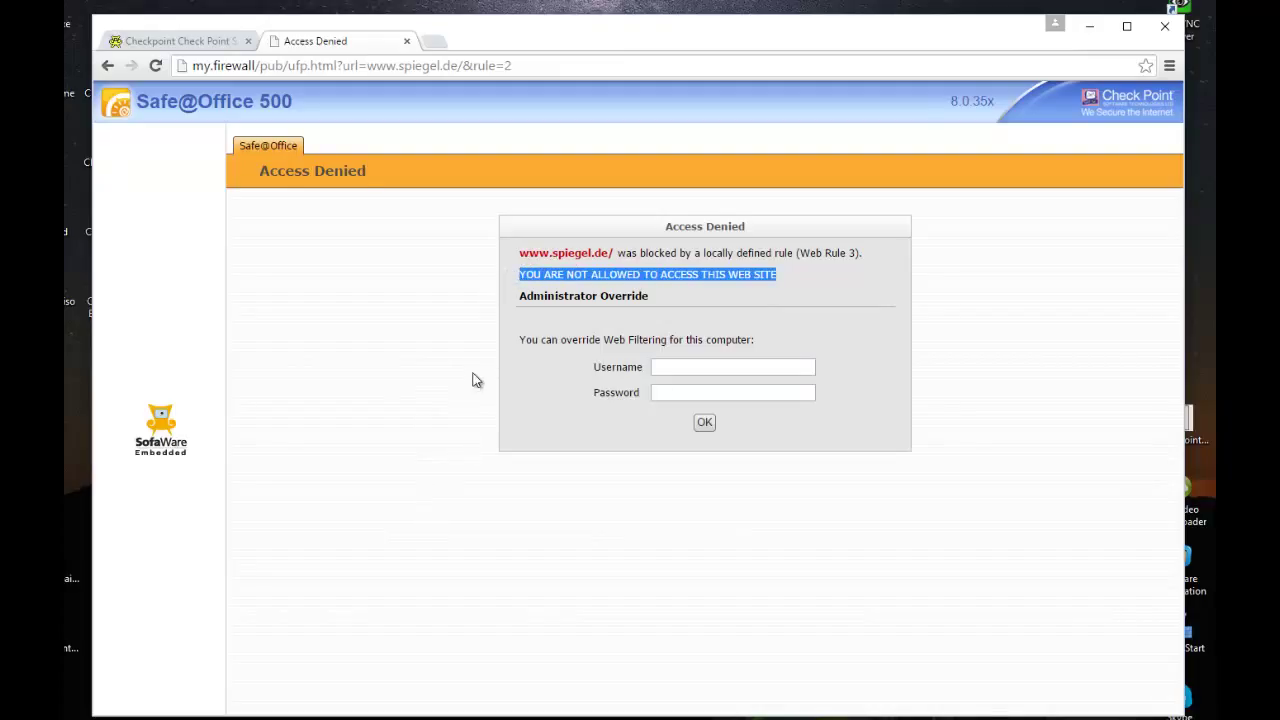
{"action": "mouse_move", "coordinate": [650, 392]}
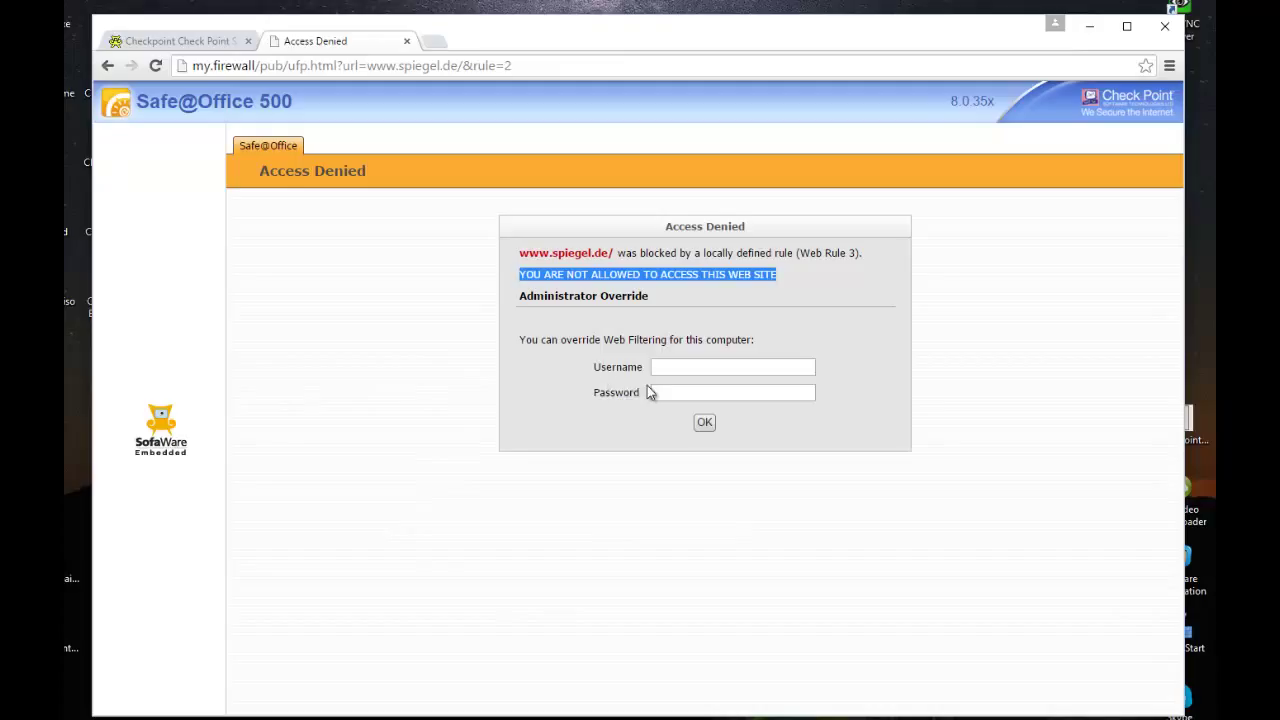
{"action": "mouse_move", "coordinate": [650, 408]}
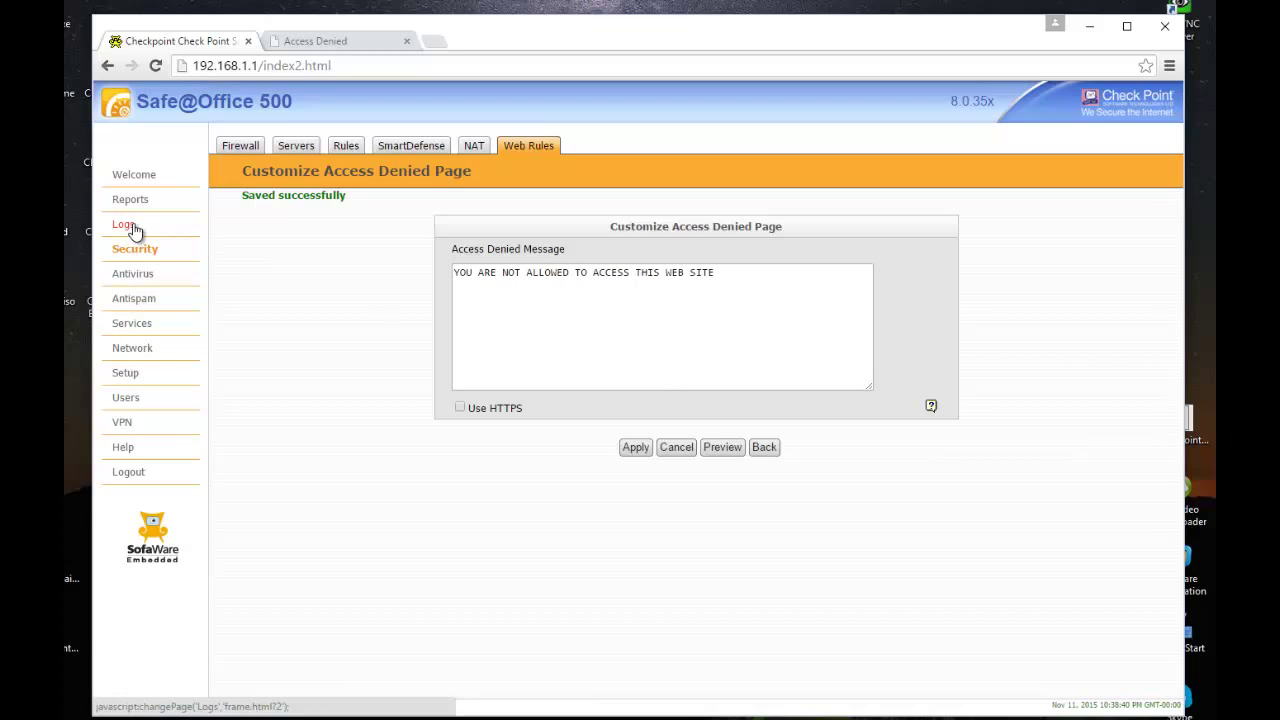
{"action": "left_click", "coordinate": [122, 224]}
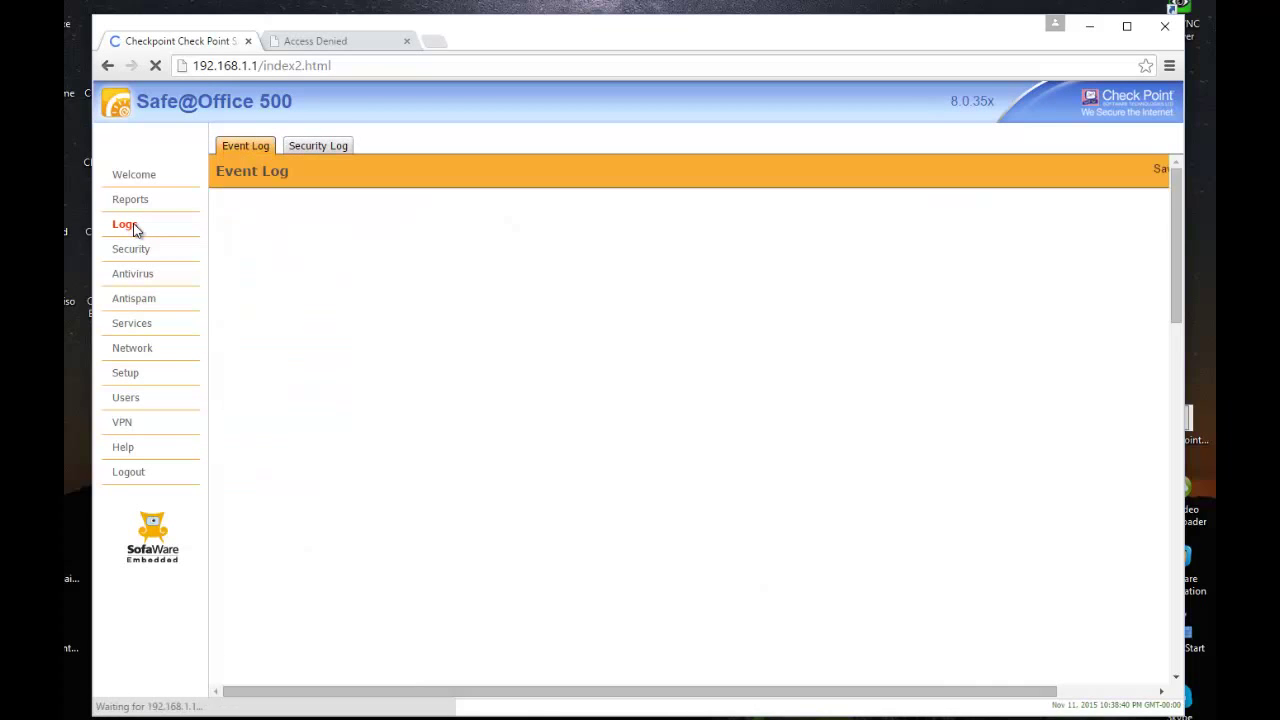
{"action": "left_click", "coordinate": [124, 224]}
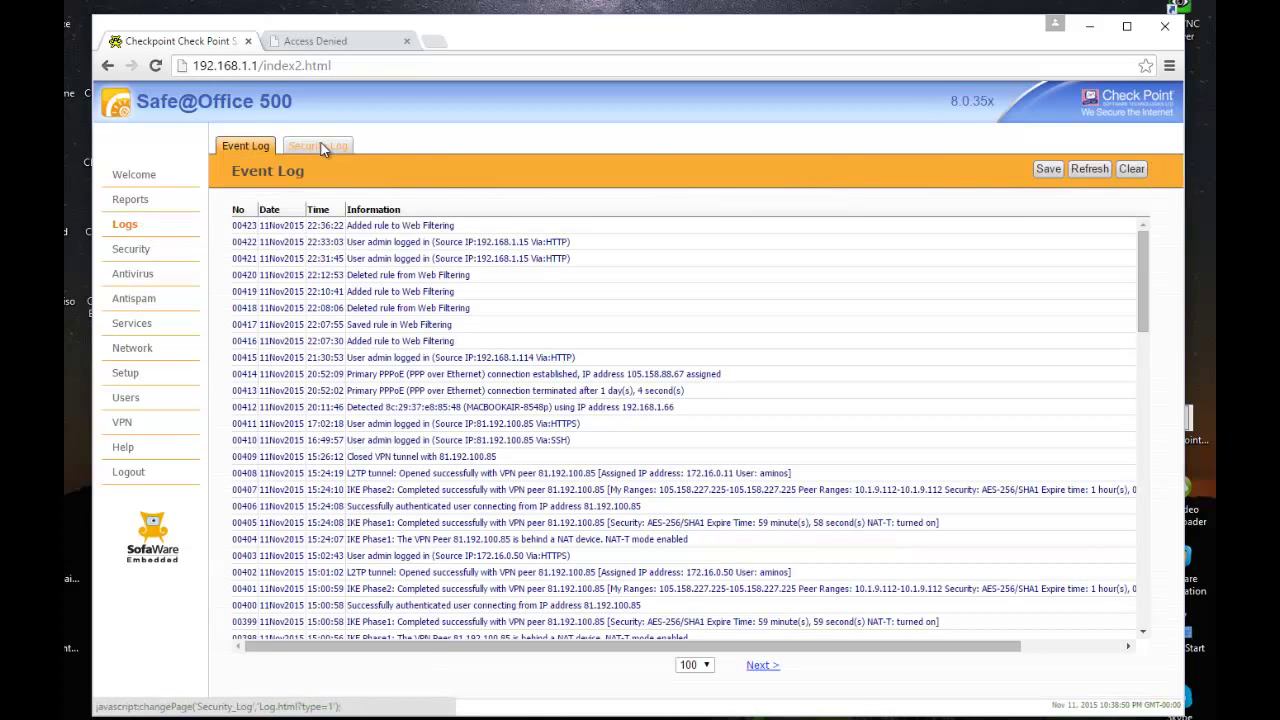
{"action": "left_click", "coordinate": [317, 146]}
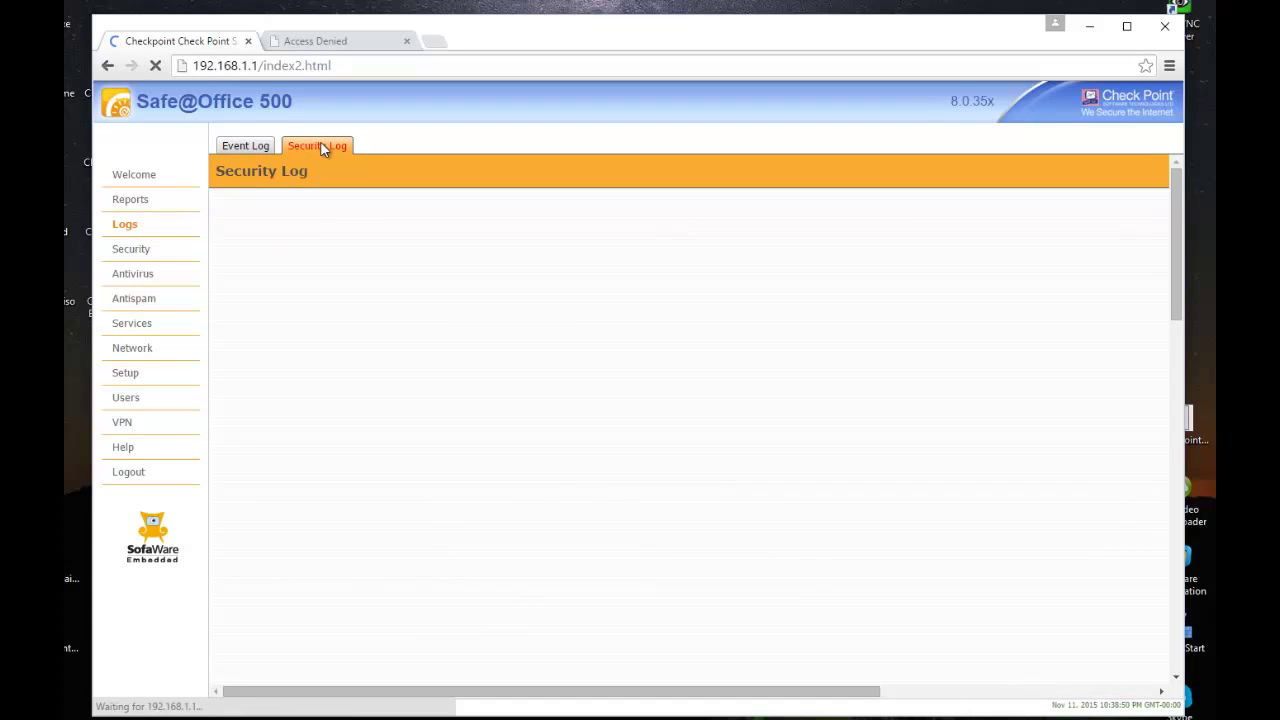
{"action": "left_click", "coordinate": [317, 145]}
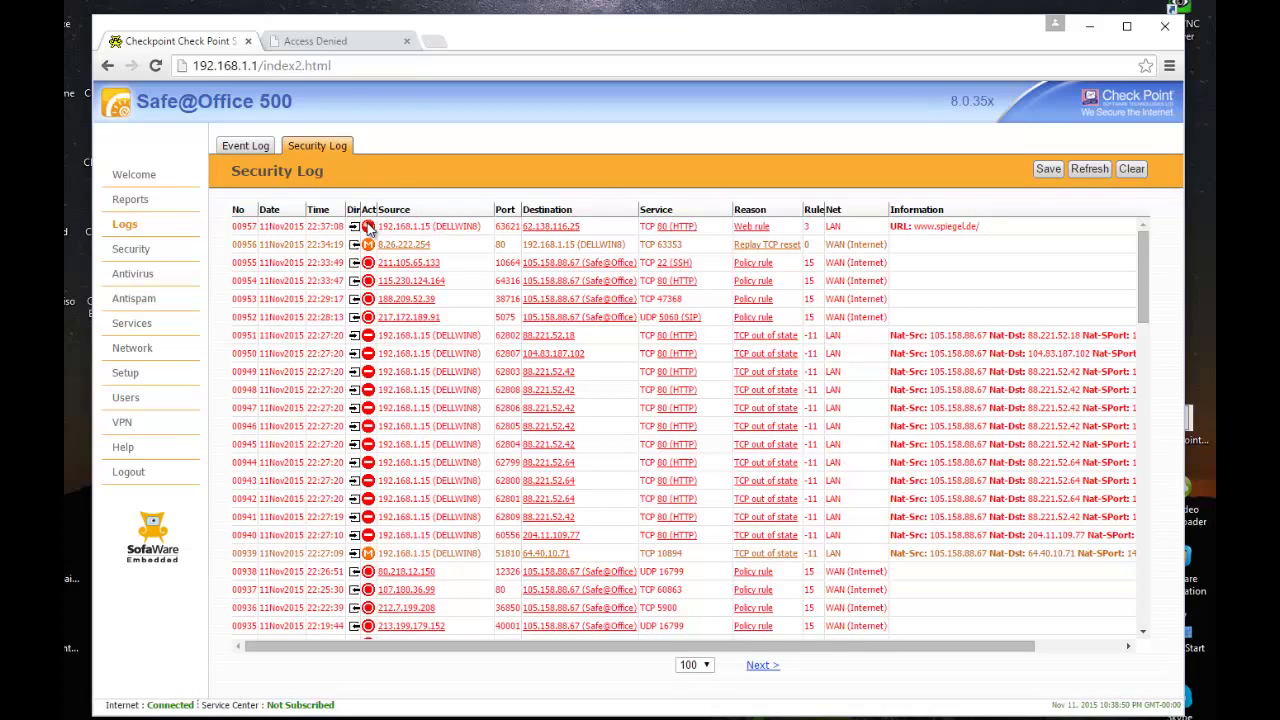
{"action": "mouse_move", "coordinate": [385, 208]}
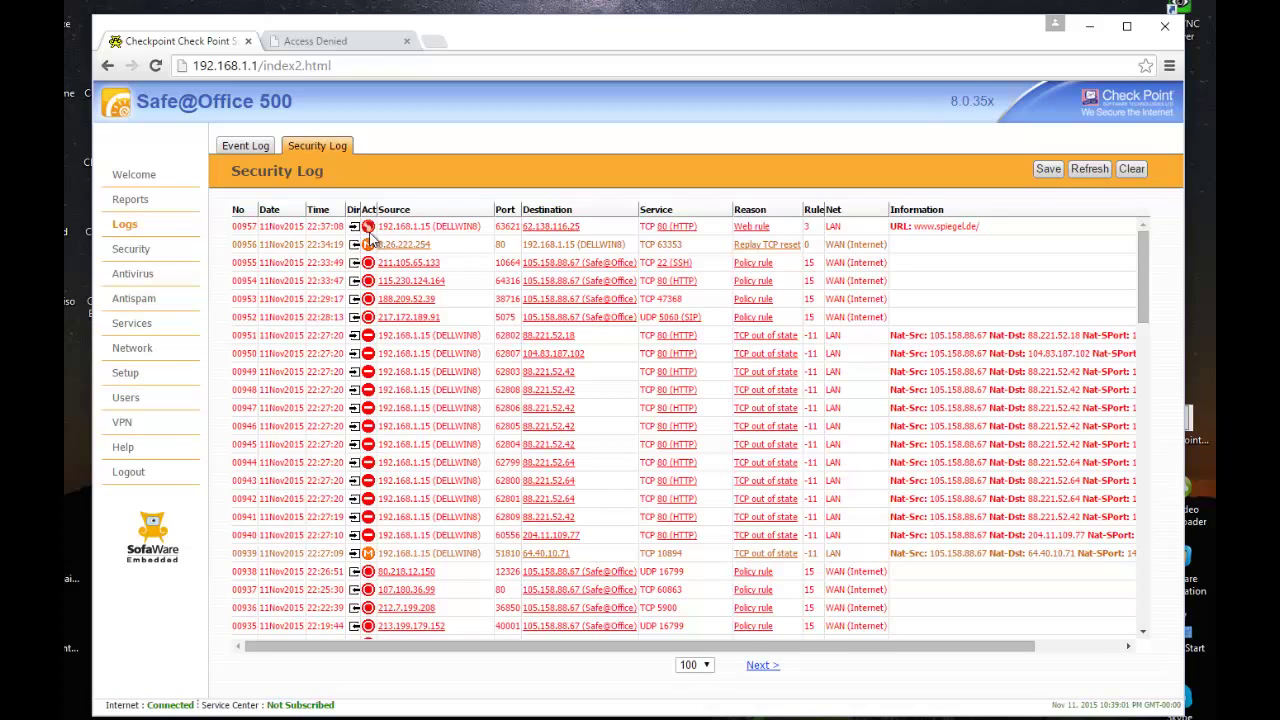
{"action": "mouse_move", "coordinate": [369, 244]}
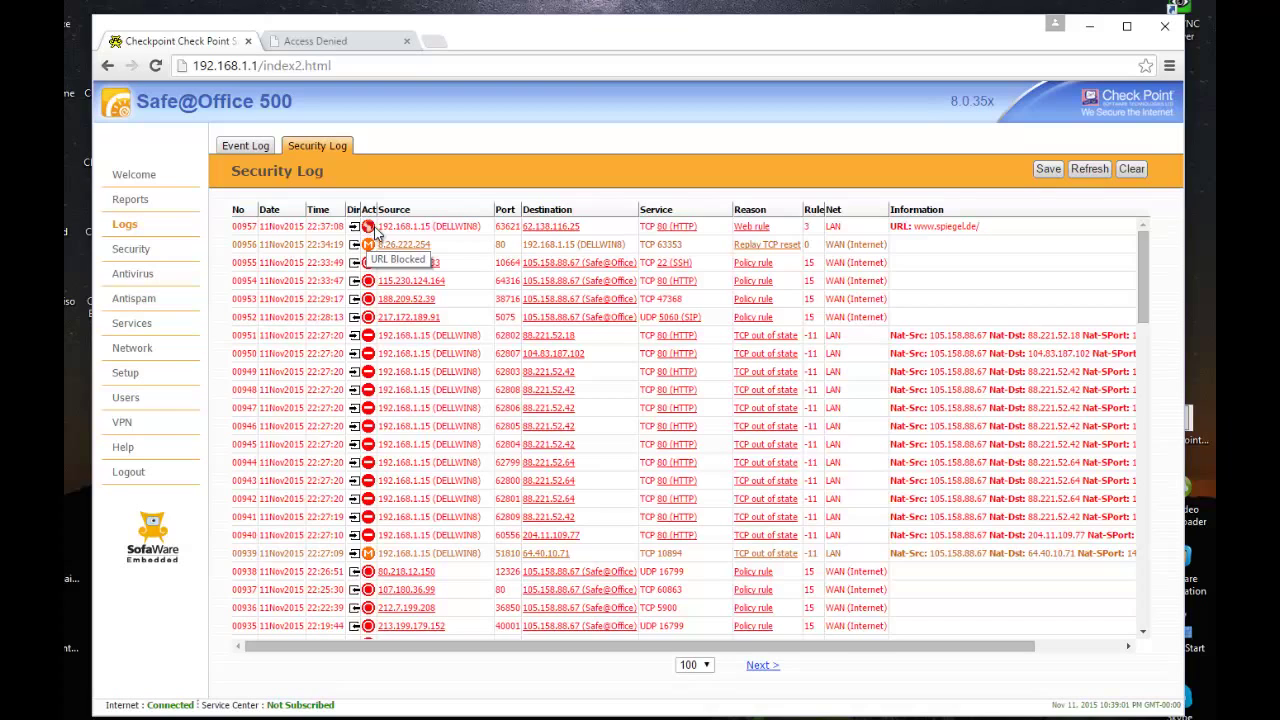
{"action": "mouse_move", "coordinate": [608, 225]}
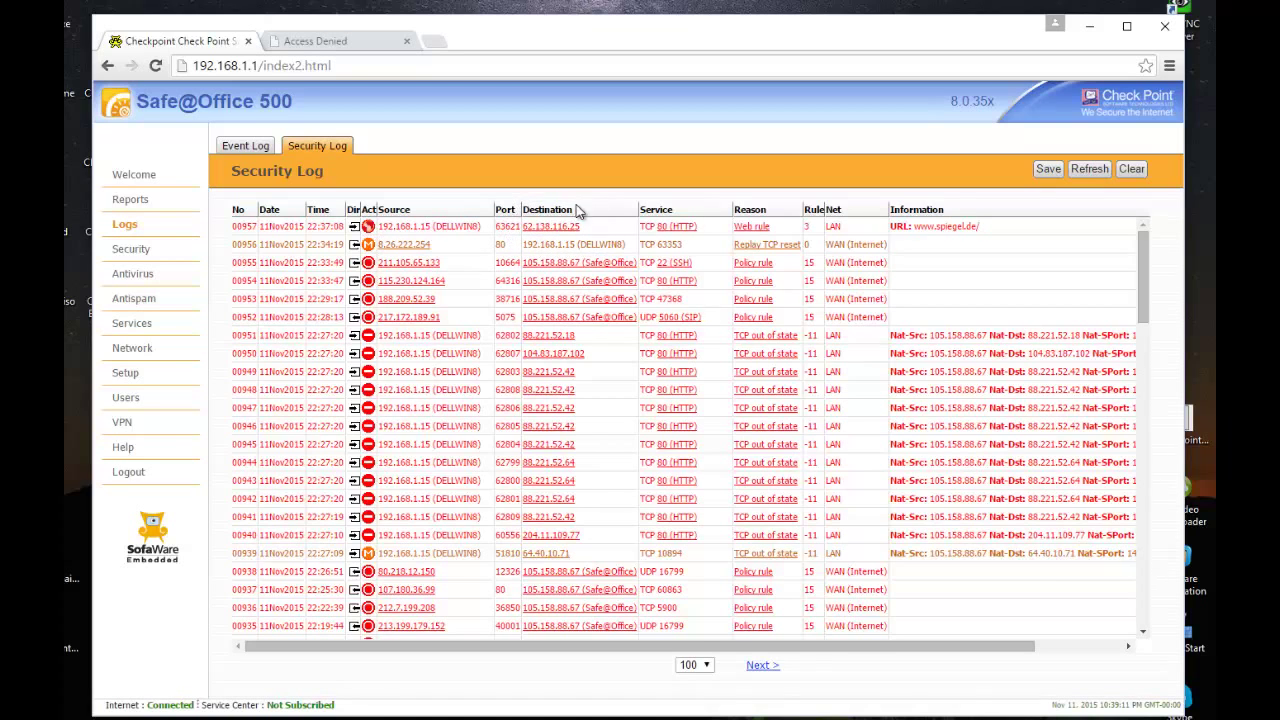
{"action": "mouse_move", "coordinate": [930, 248]}
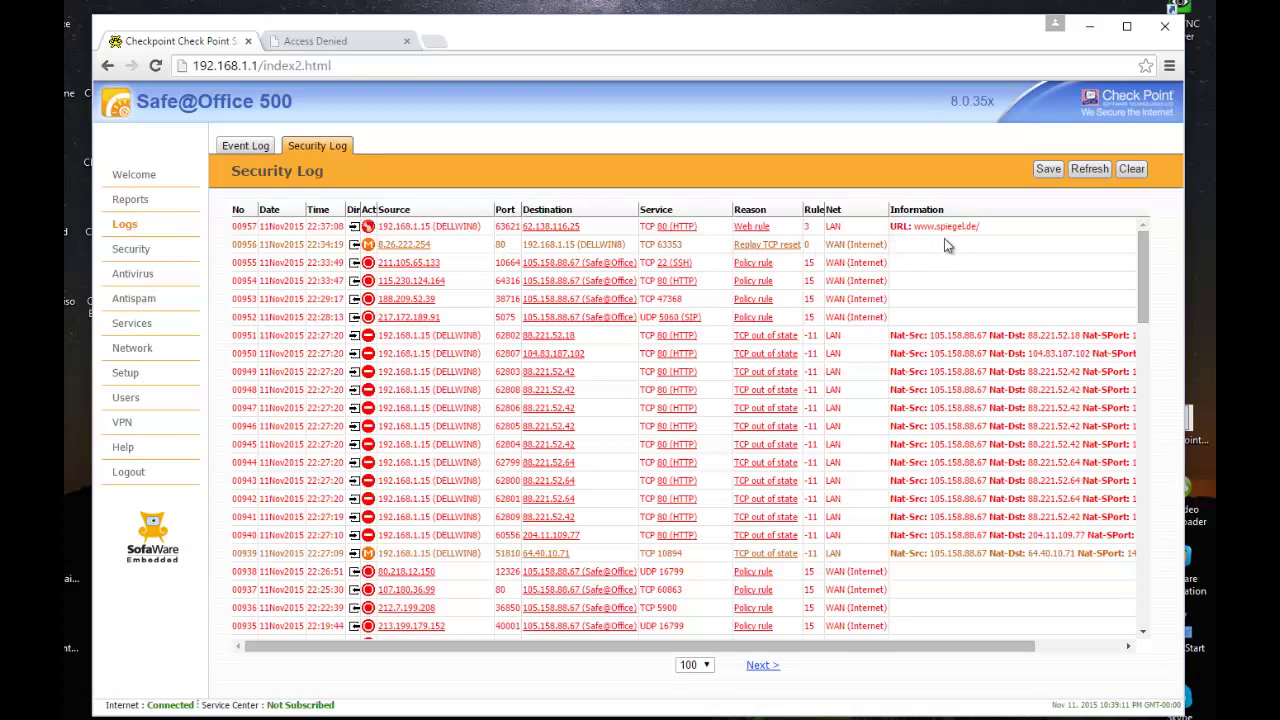
{"action": "mouse_move", "coordinate": [867, 261]}
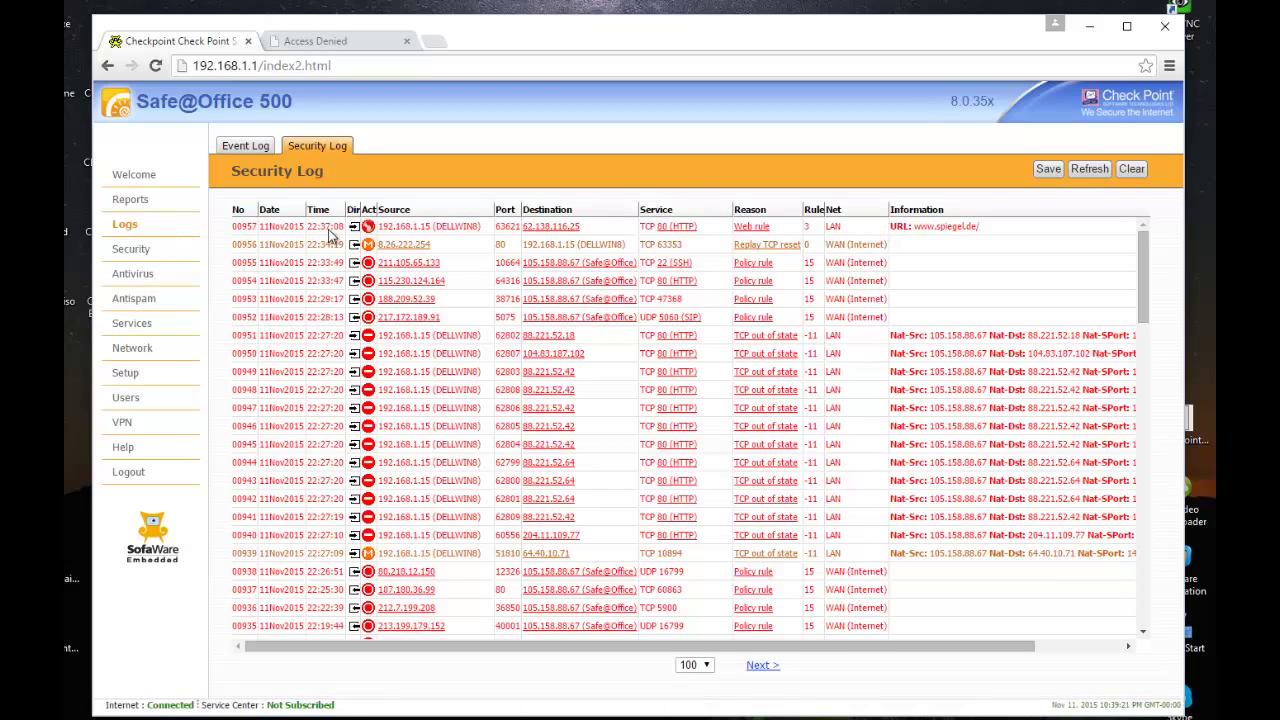
{"action": "mouse_move", "coordinate": [388, 230]}
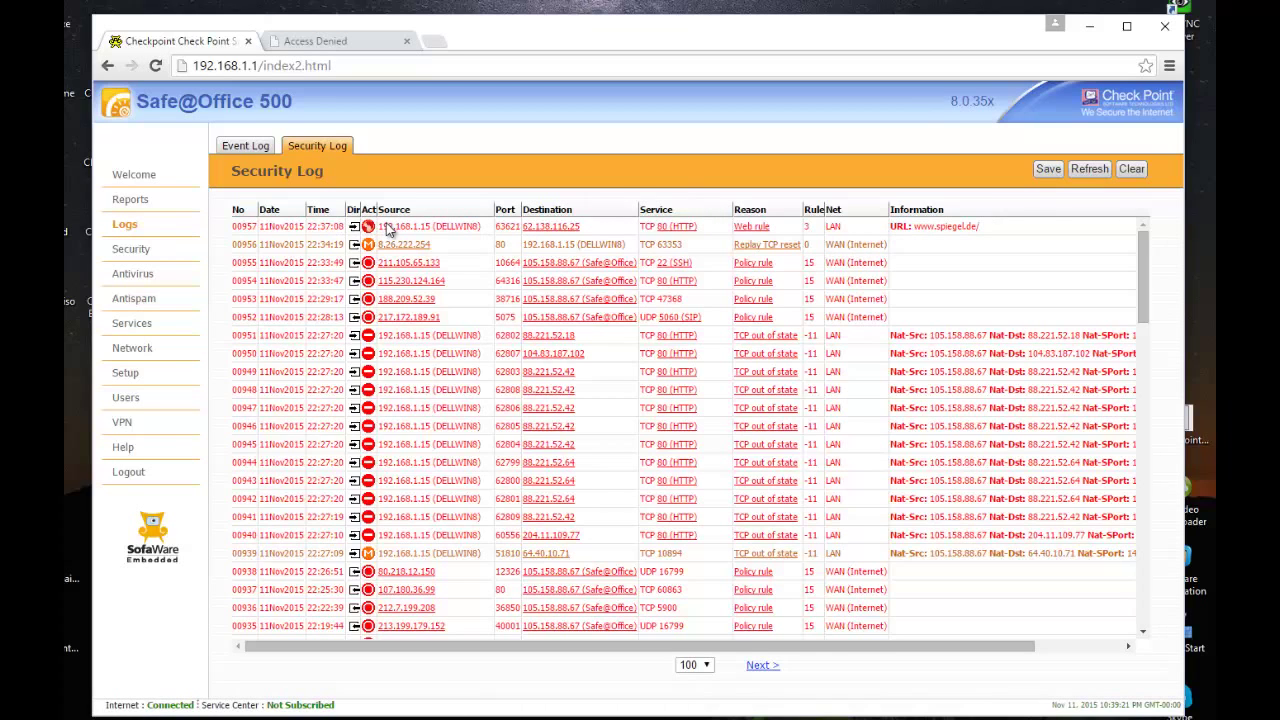
{"action": "mouse_move", "coordinate": [447, 247]}
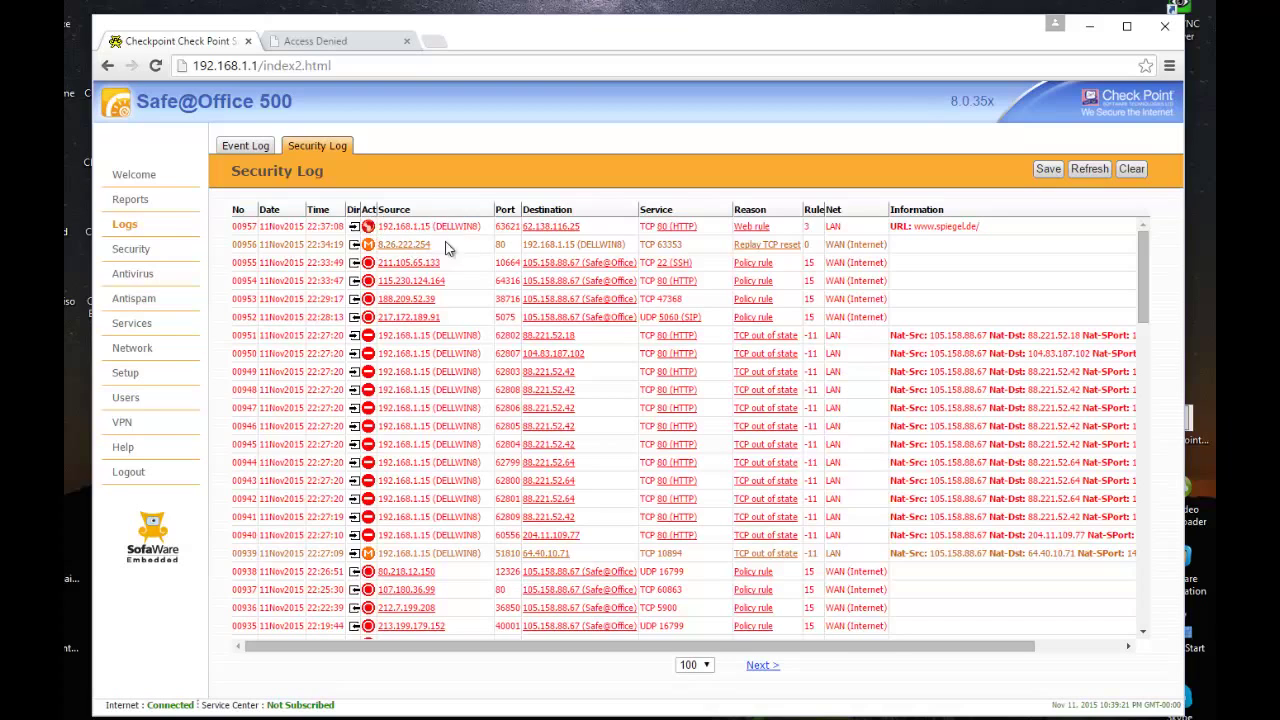
{"action": "mouse_move", "coordinate": [775, 230]}
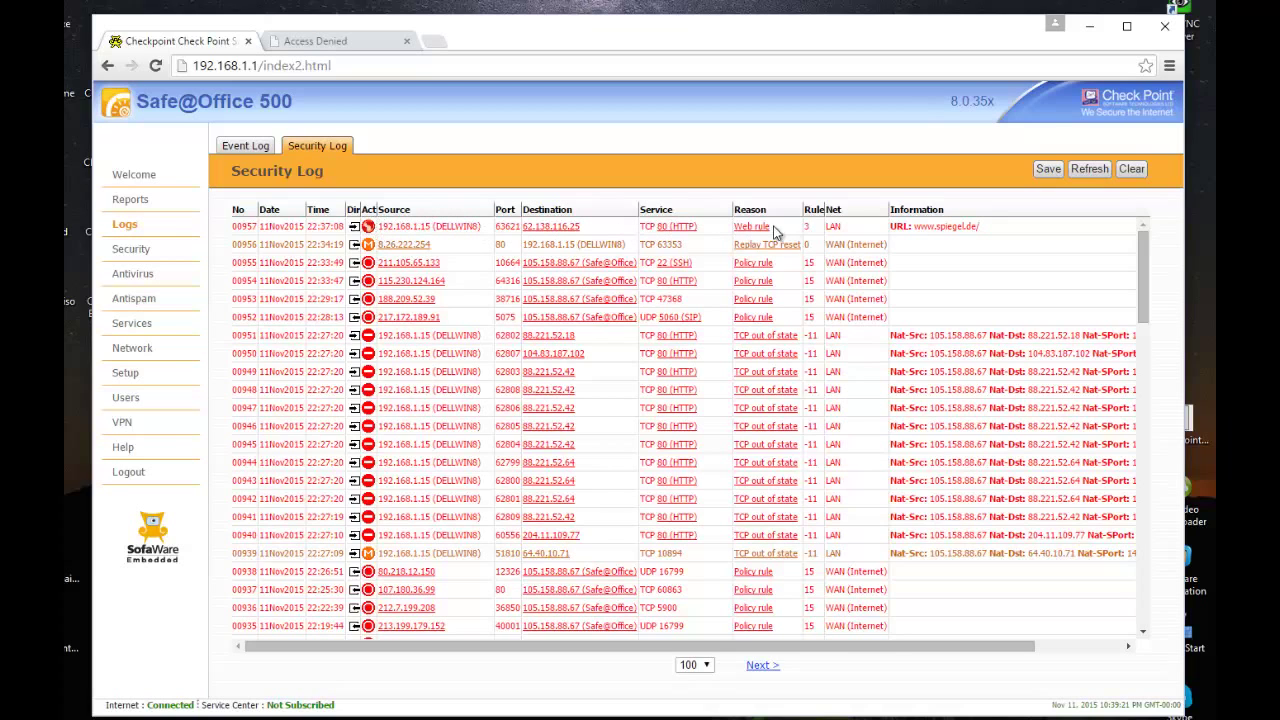
{"action": "mouse_move", "coordinate": [678, 225]}
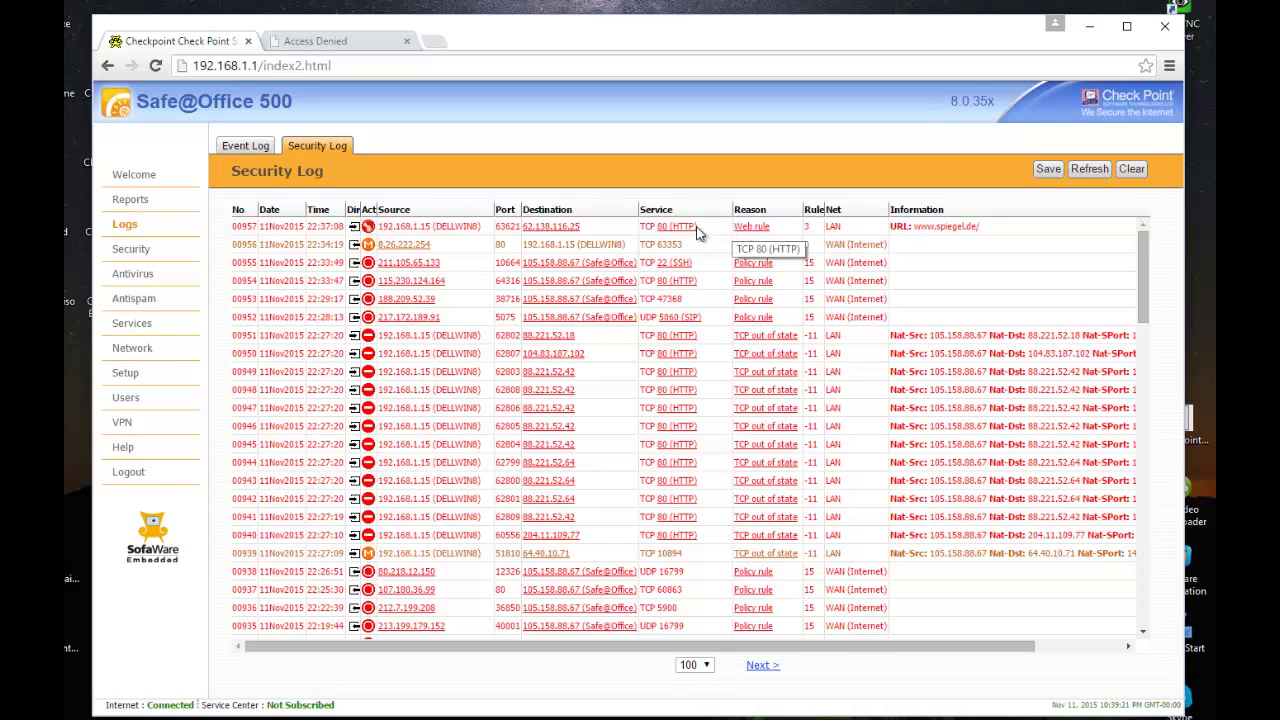
{"action": "mouse_move", "coordinate": [400, 275]}
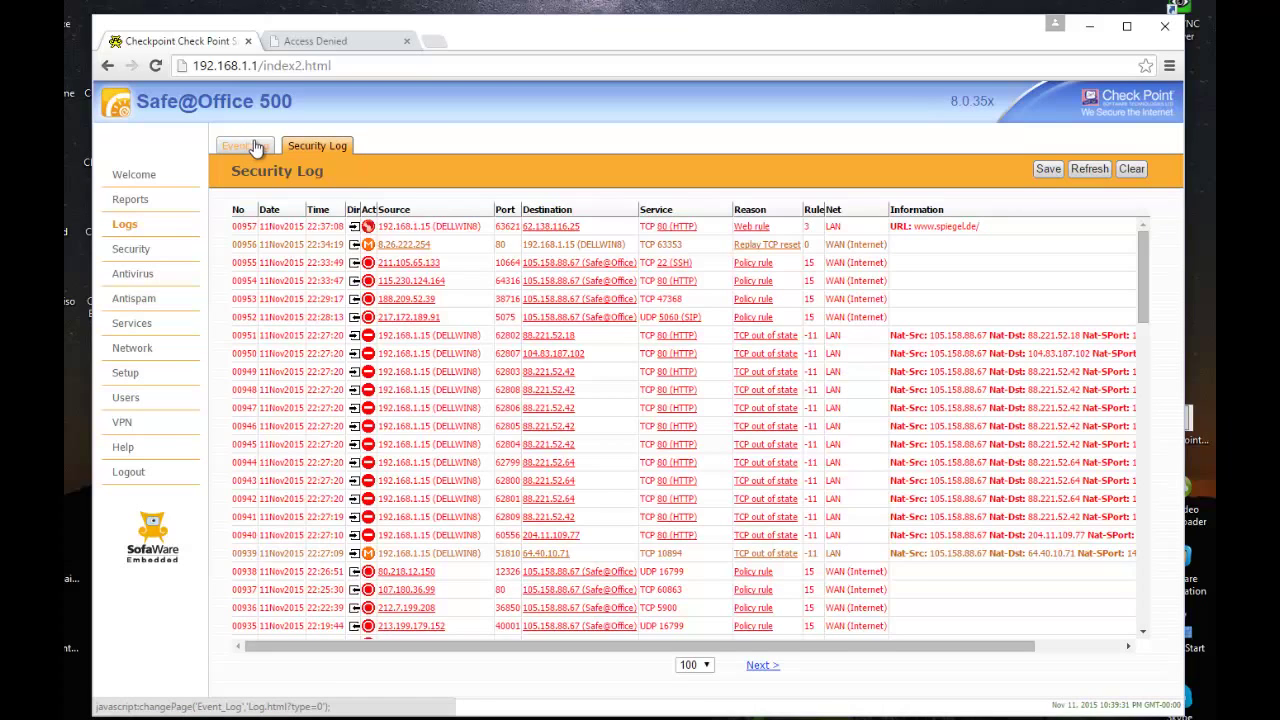
Return to the Web Rules list showing Block rules for hespress, hibapress and spiegel.de
{"action": "left_click", "coordinate": [244, 145]}
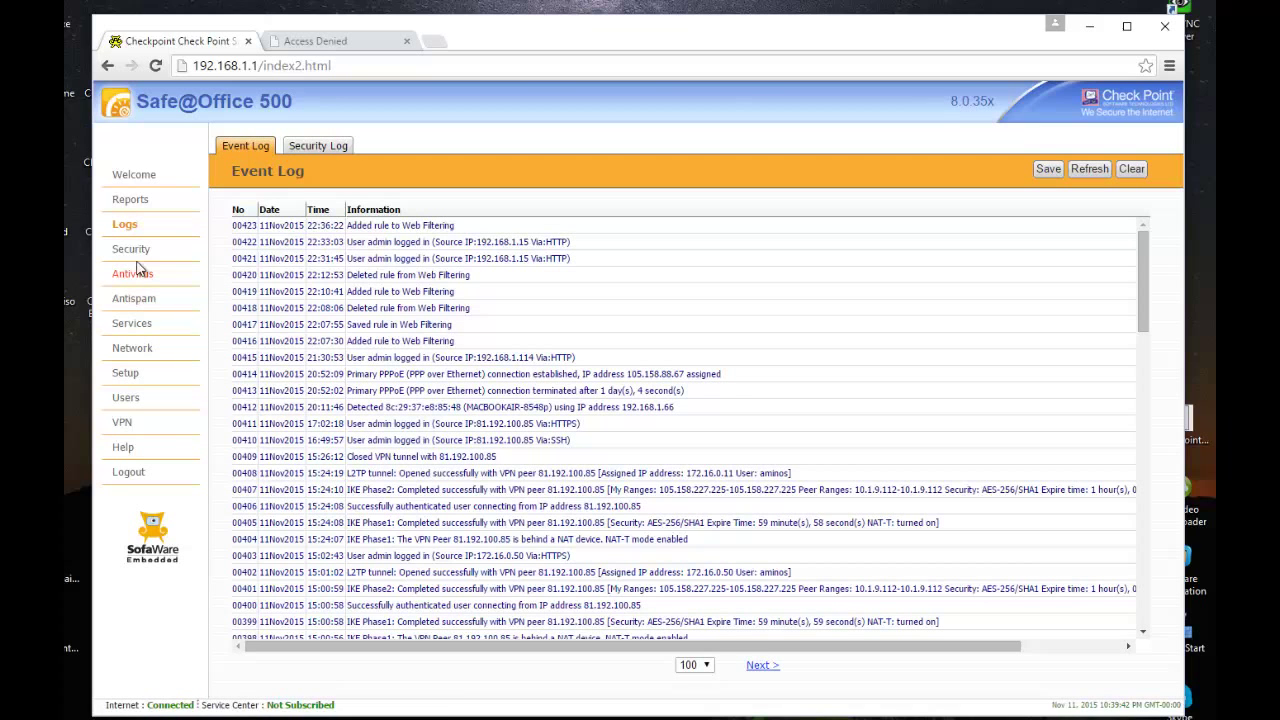
{"action": "left_click", "coordinate": [131, 248]}
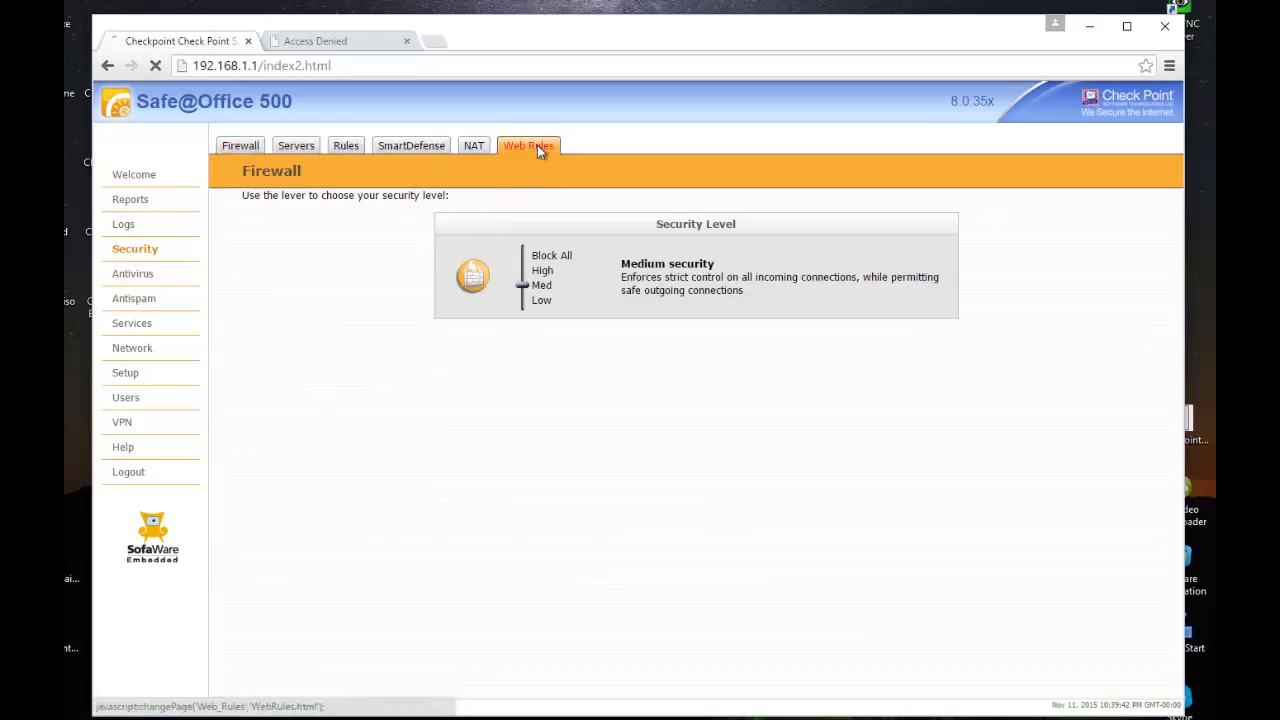
{"action": "left_click", "coordinate": [528, 146]}
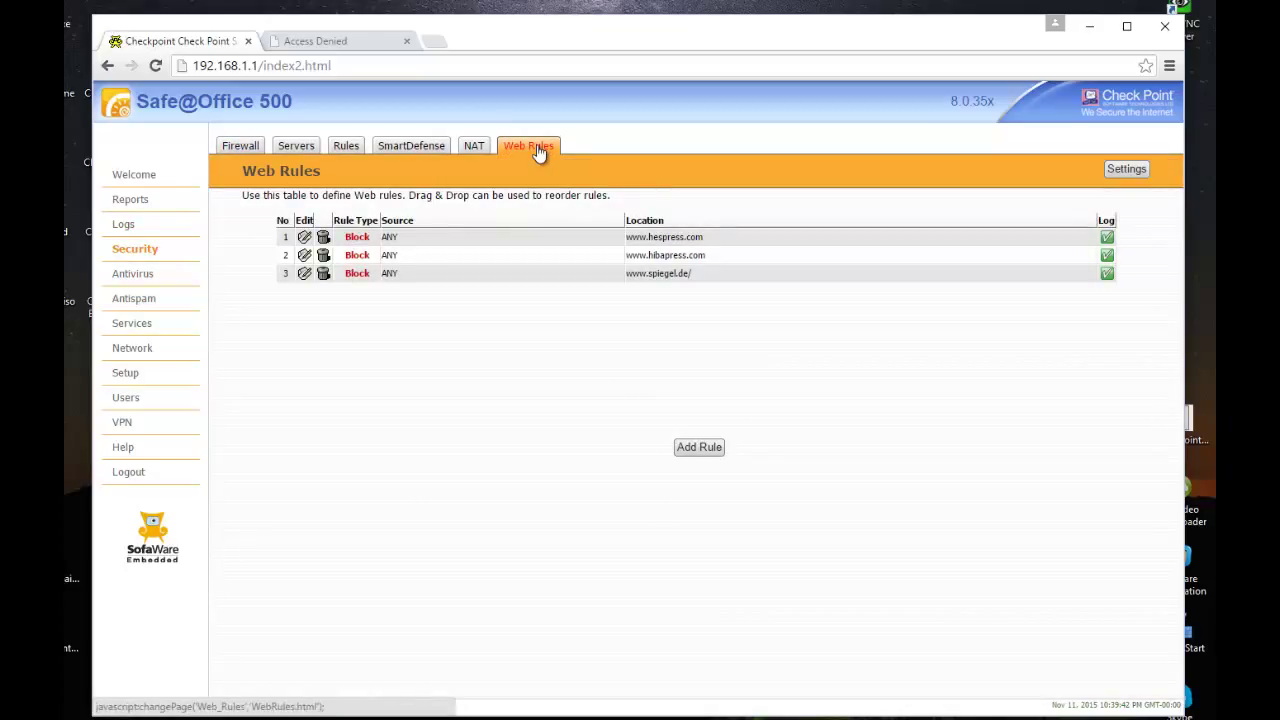